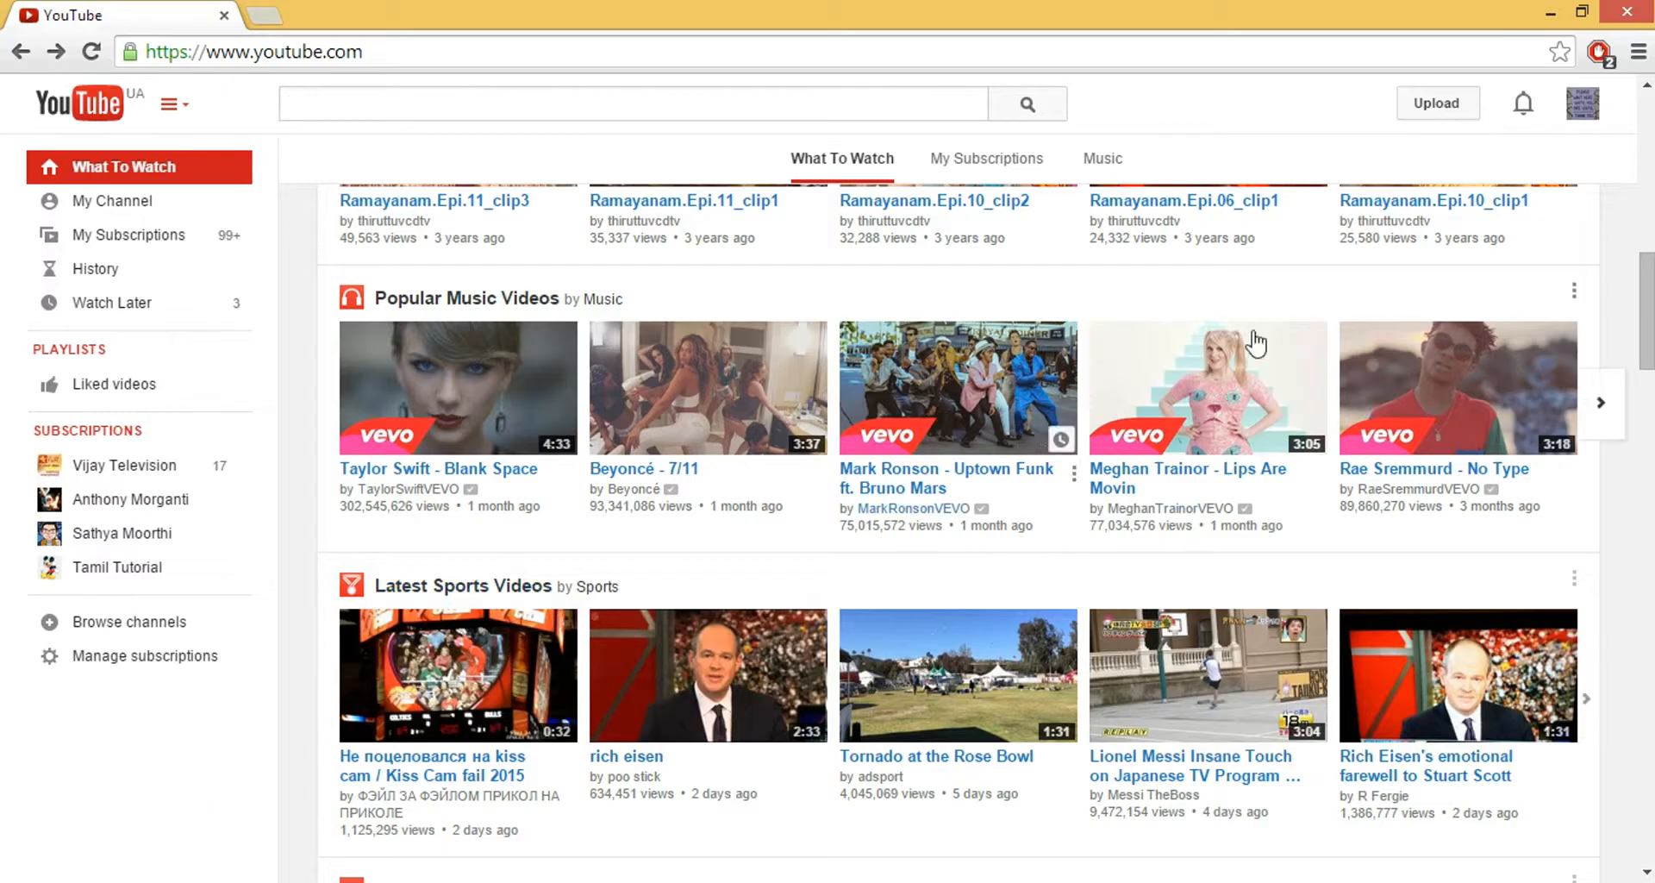
mouse_move(1610, 95)
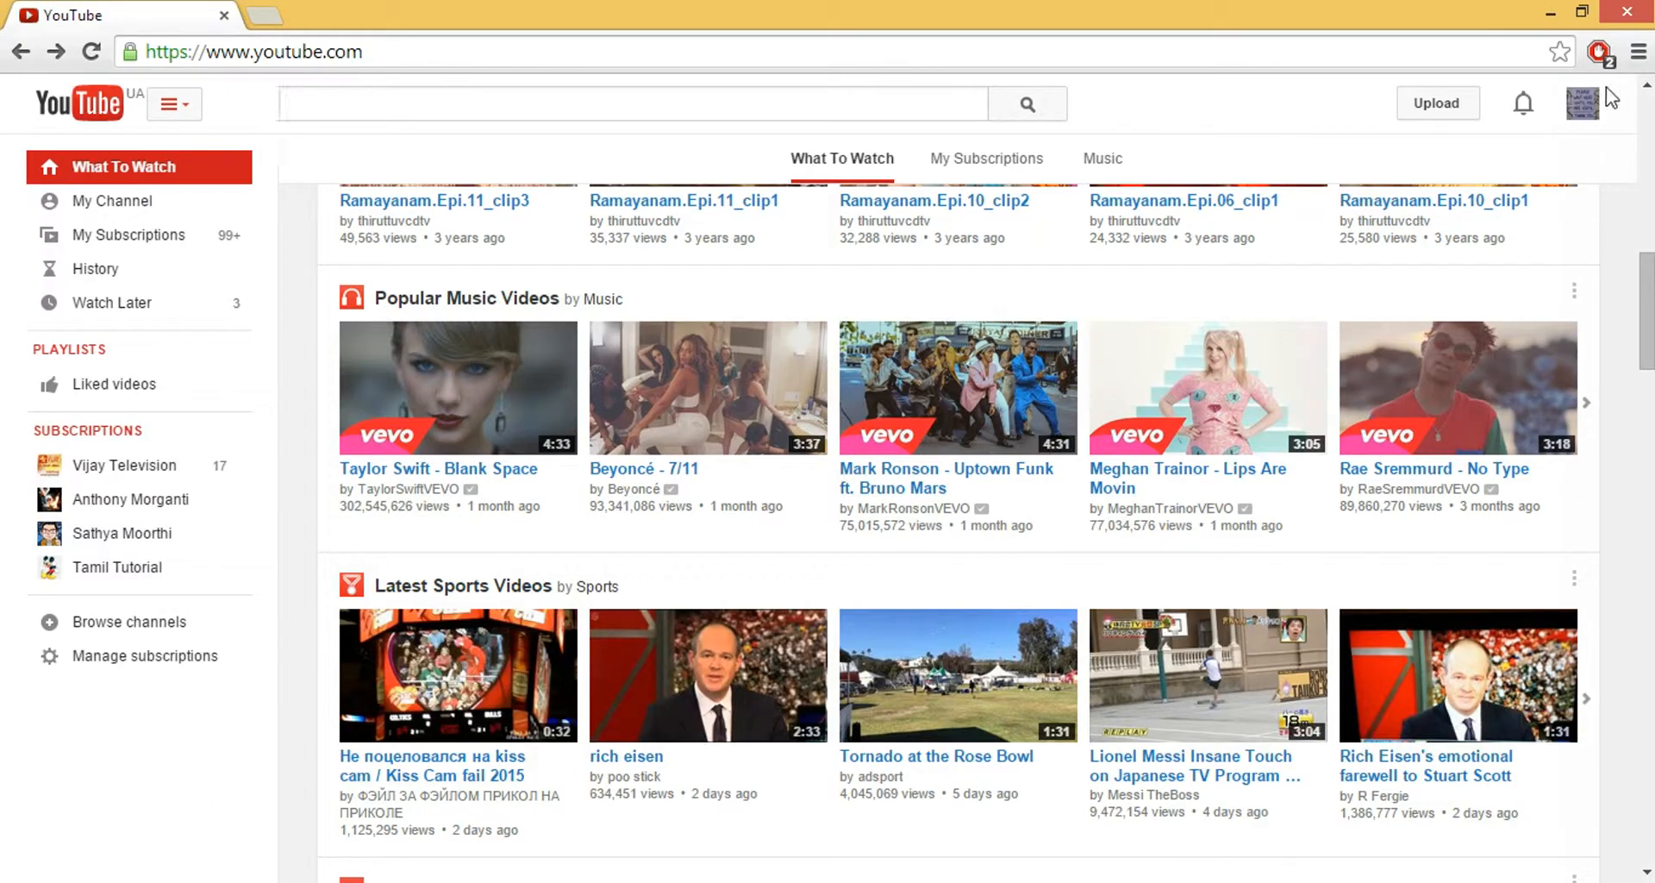
mouse_move(1438, 103)
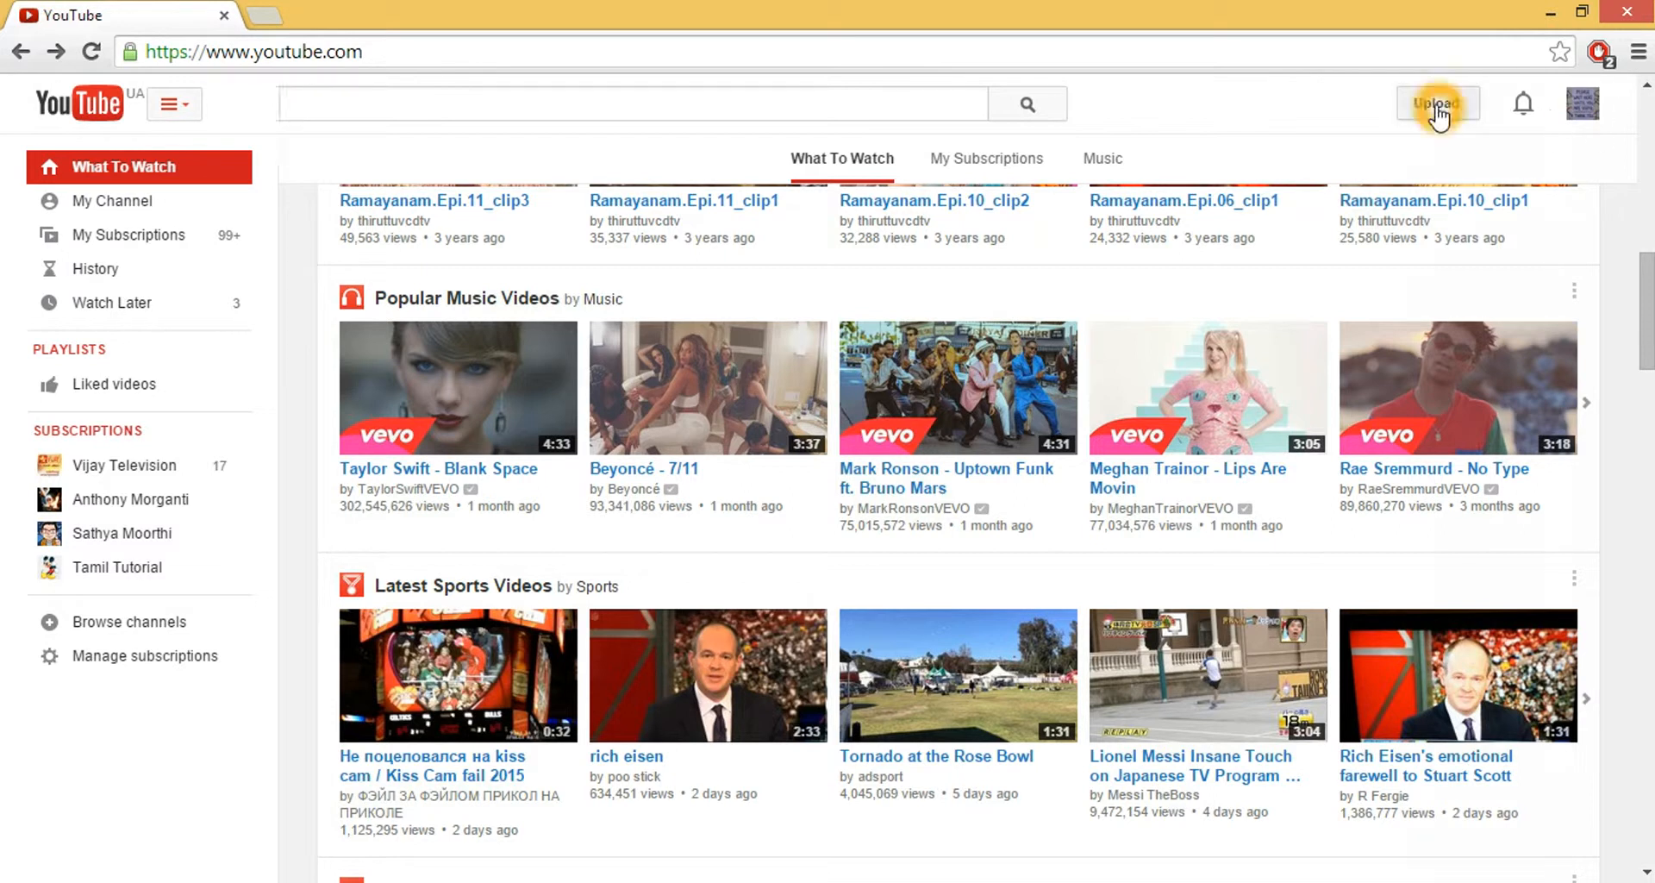
Start a new upload and keep the upload privacy set to Public.
click(1437, 104)
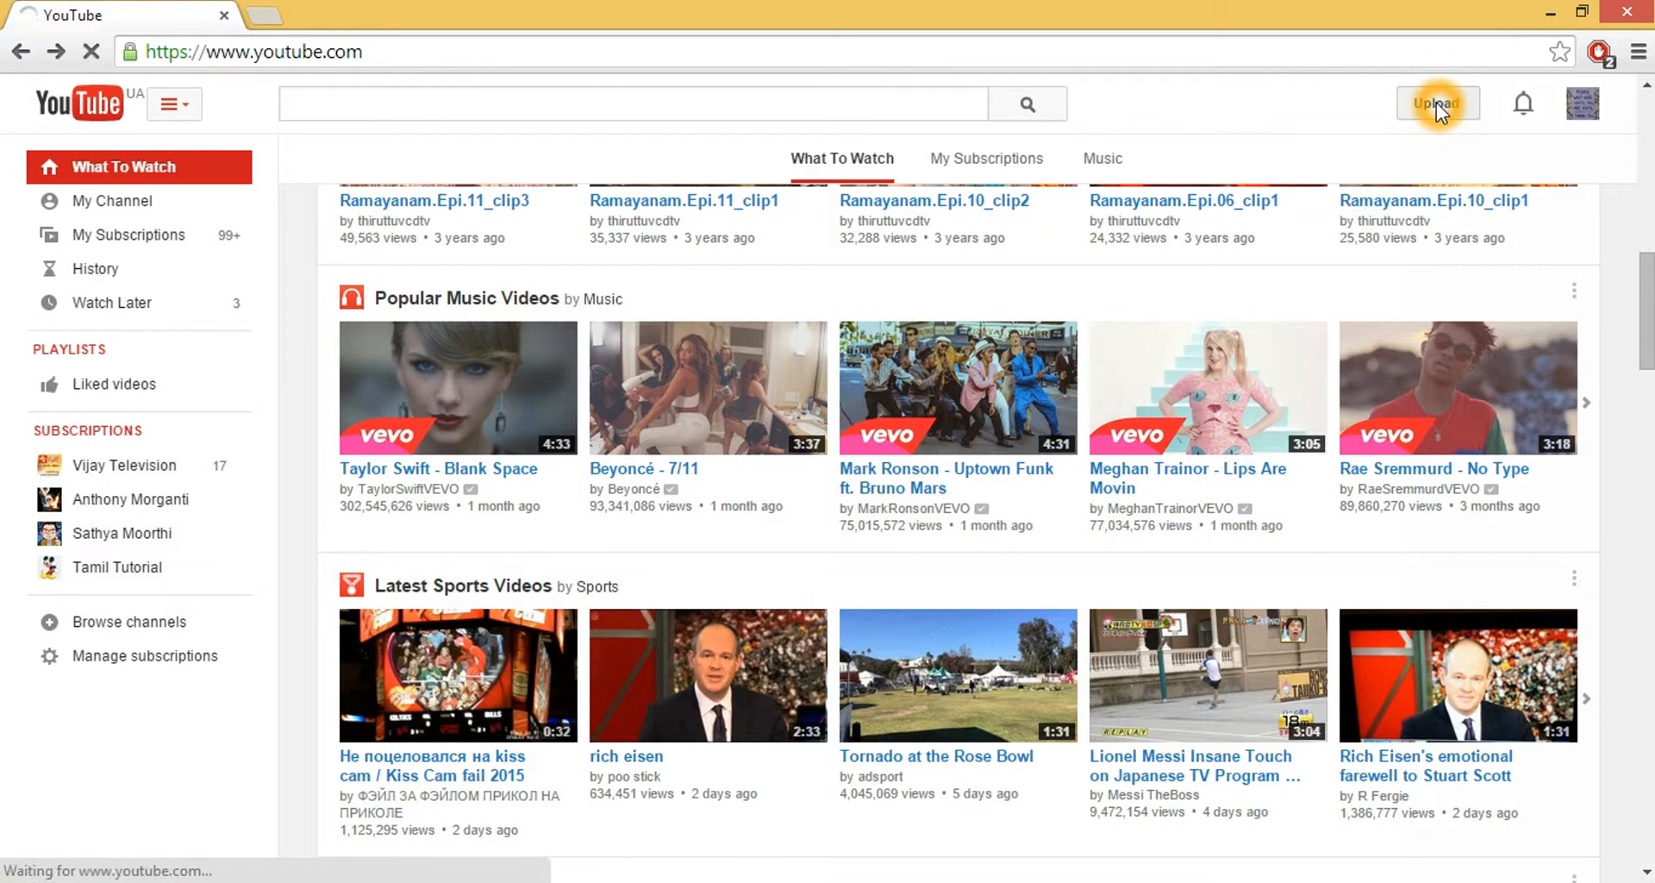
click(1437, 102)
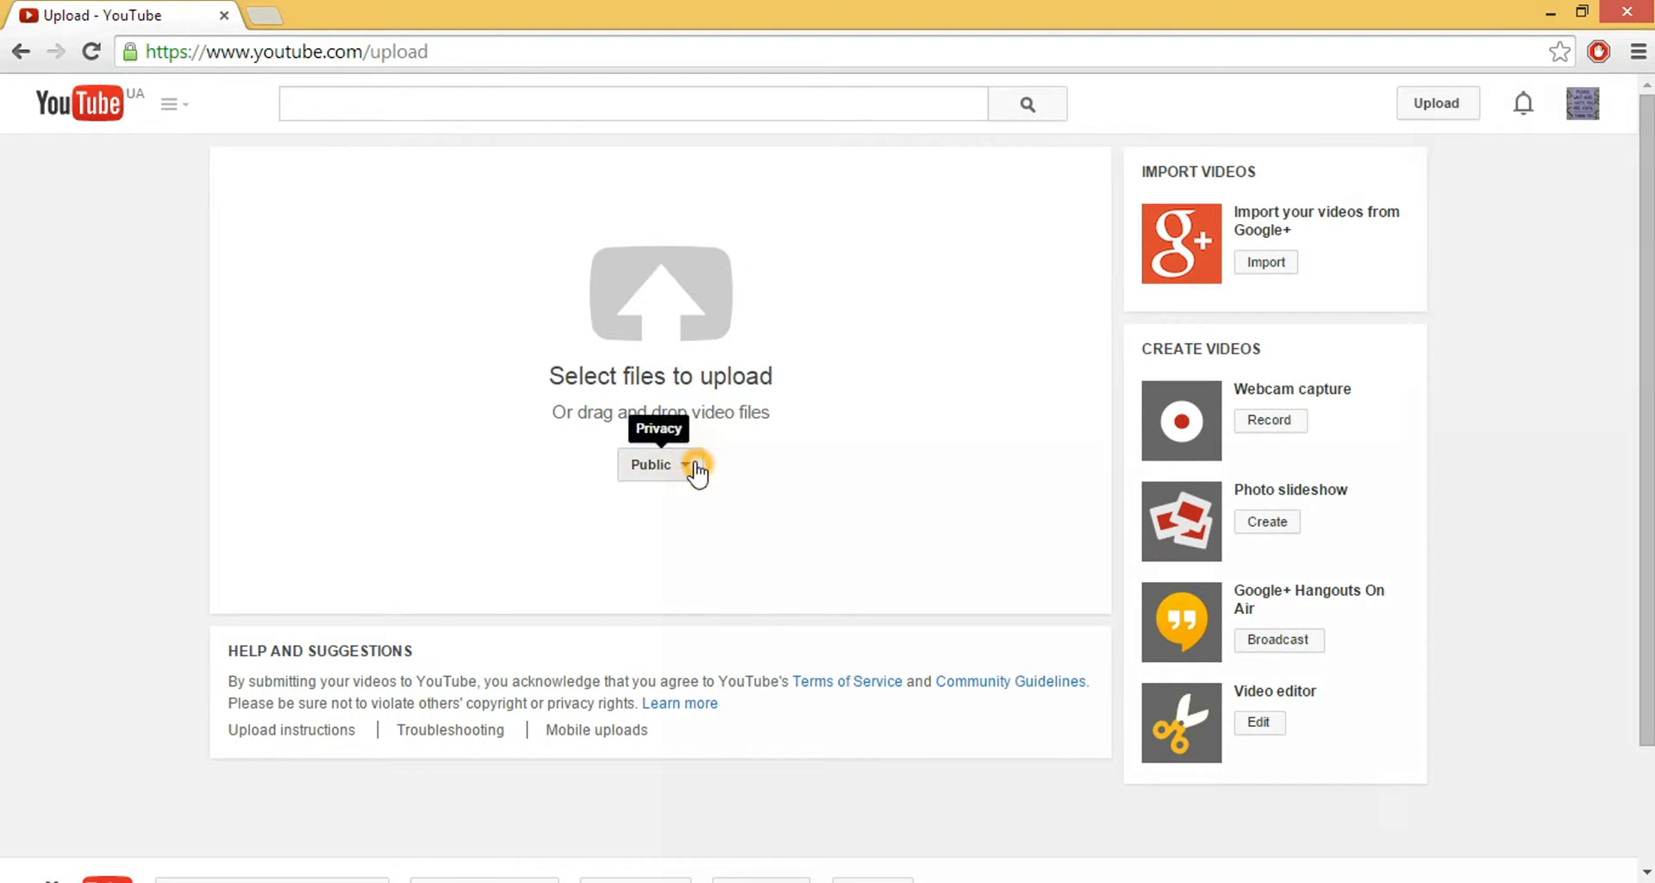
click(658, 465)
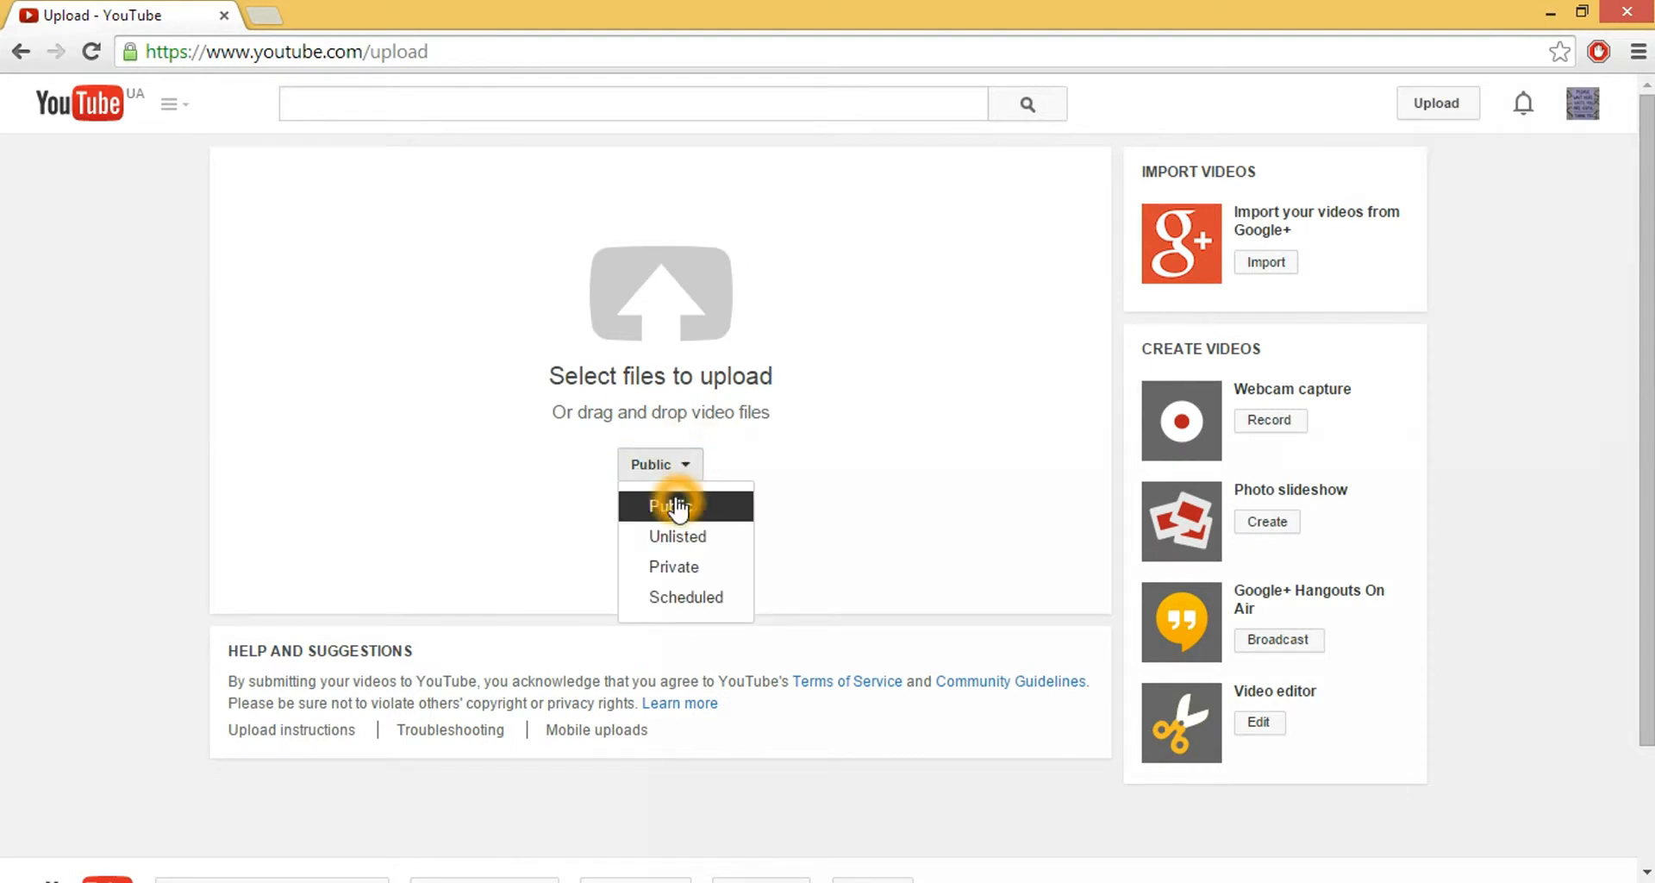
click(669, 506)
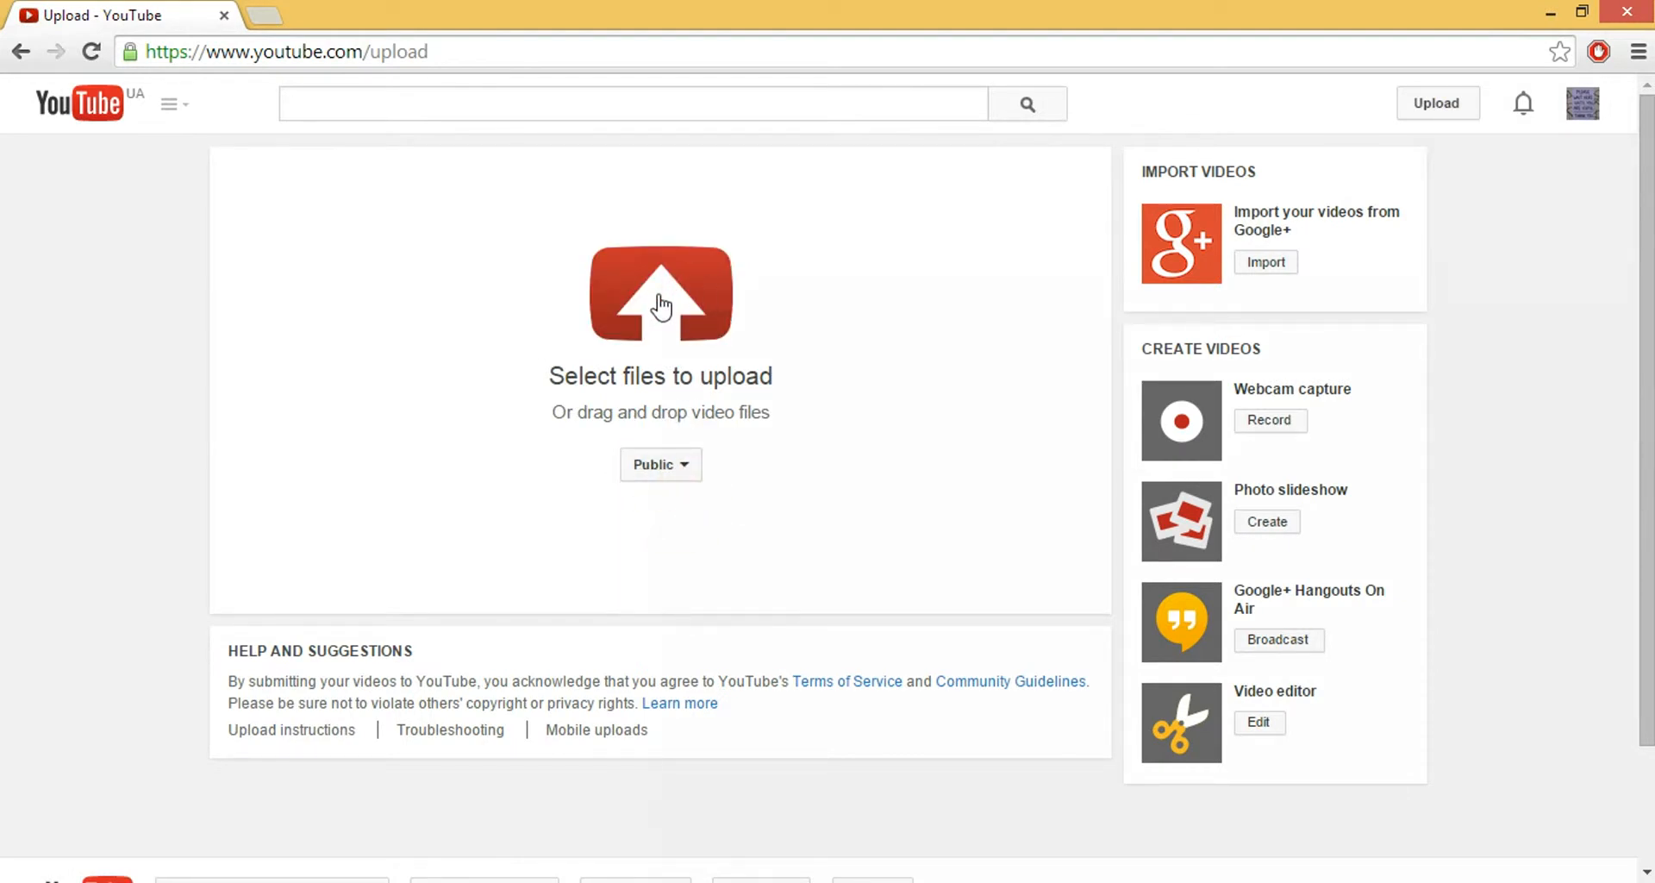
Pick the 'speed' video from Documents > Expression Encoder > Output to upload.
click(659, 294)
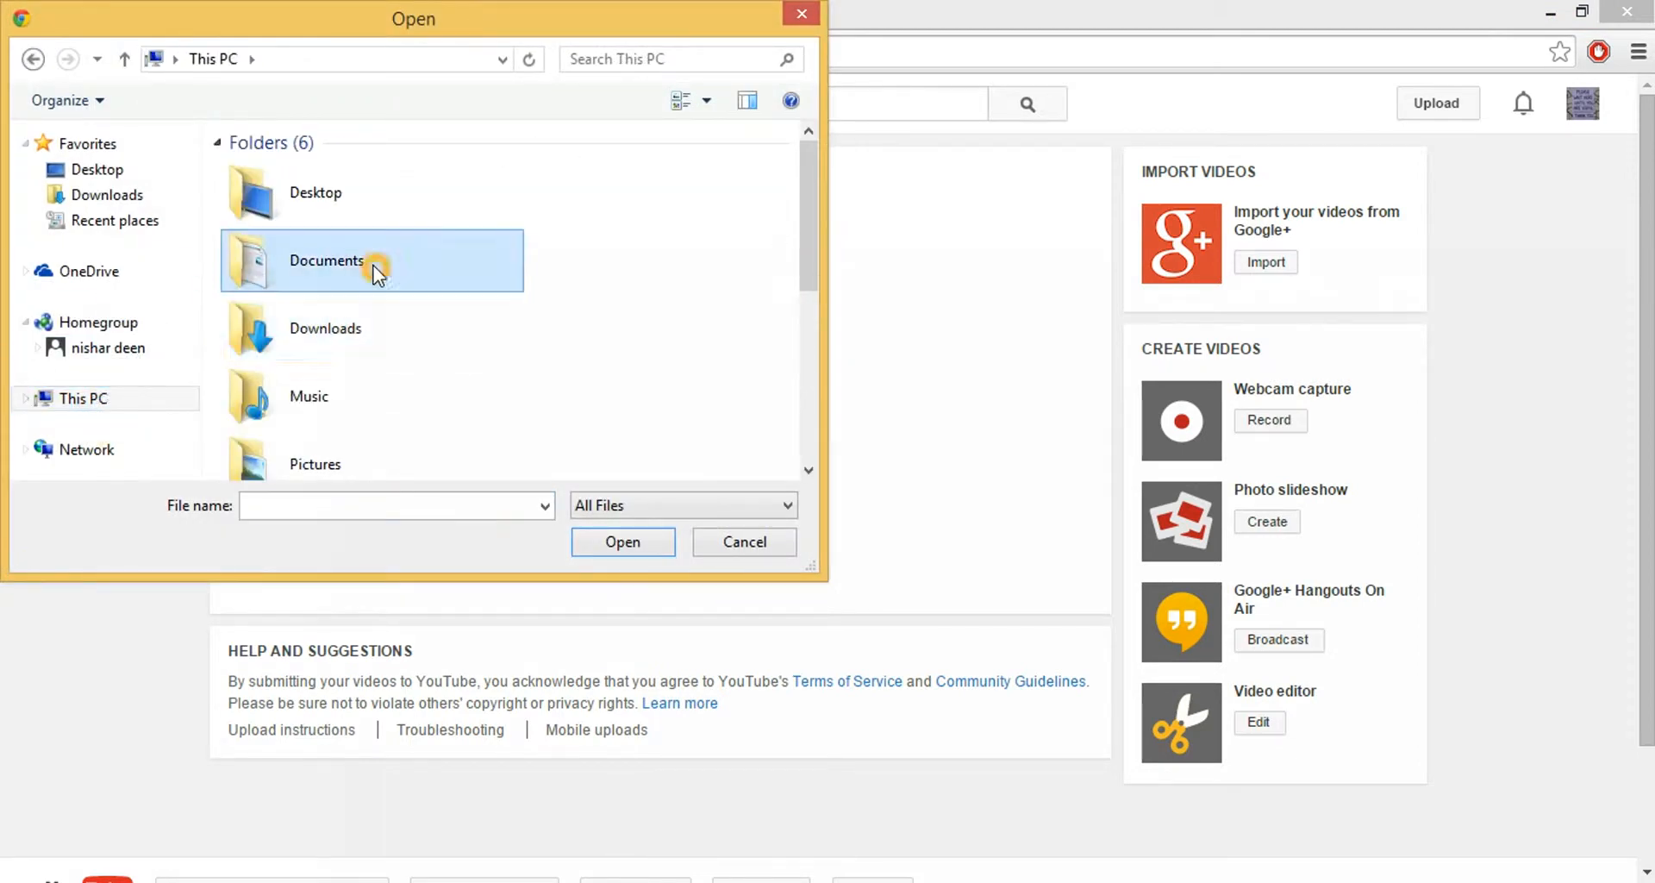
double_click(372, 260)
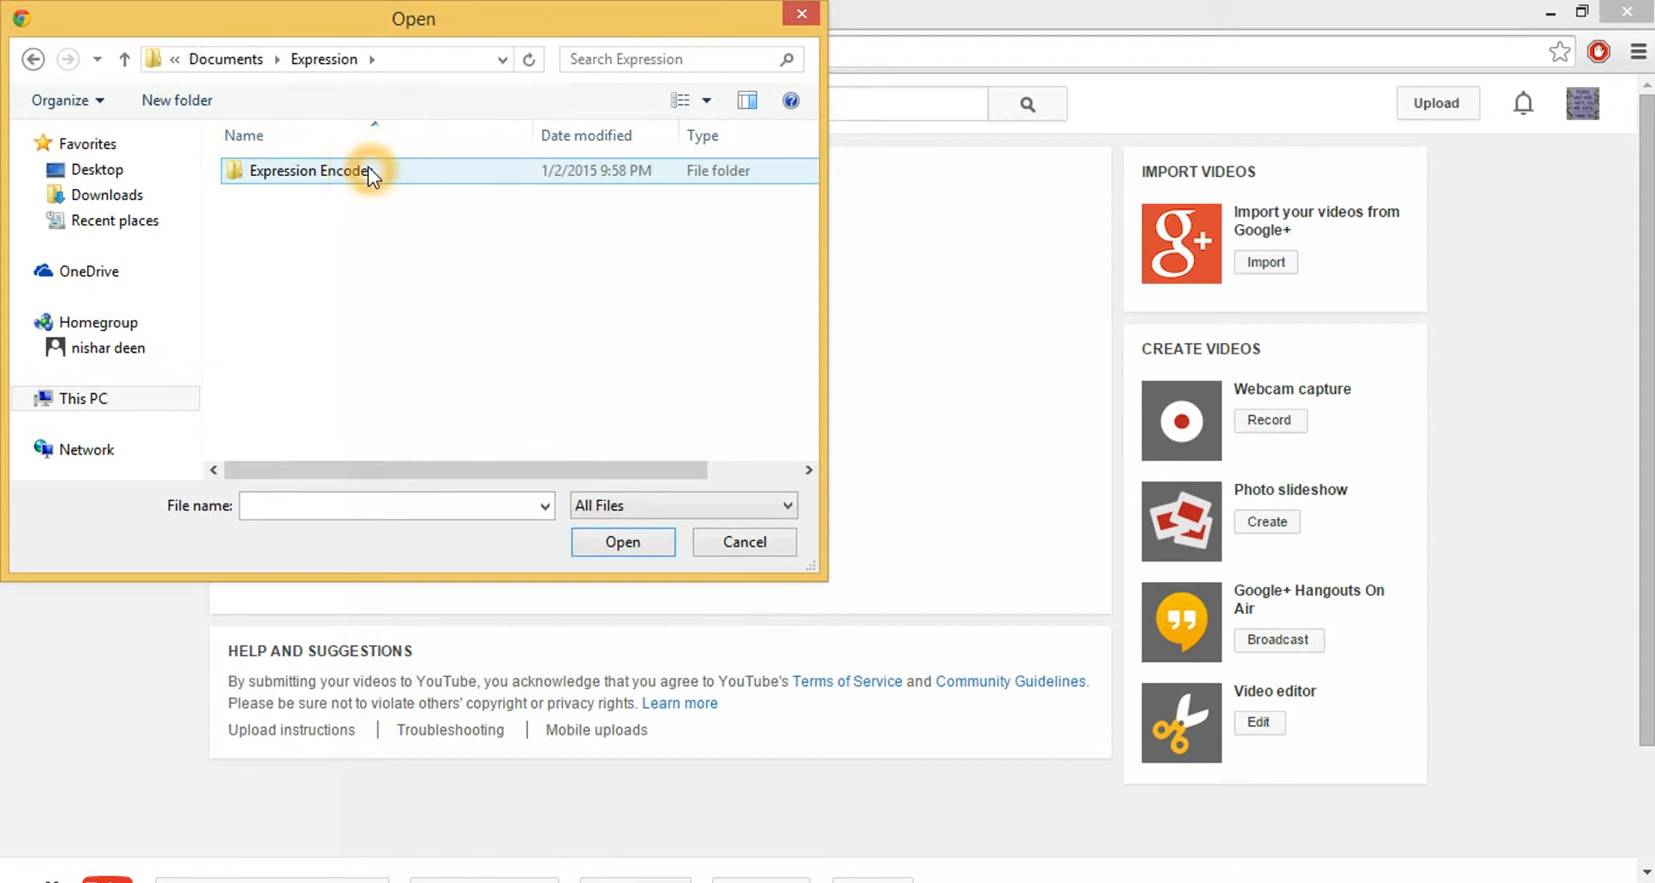
double_click(307, 170)
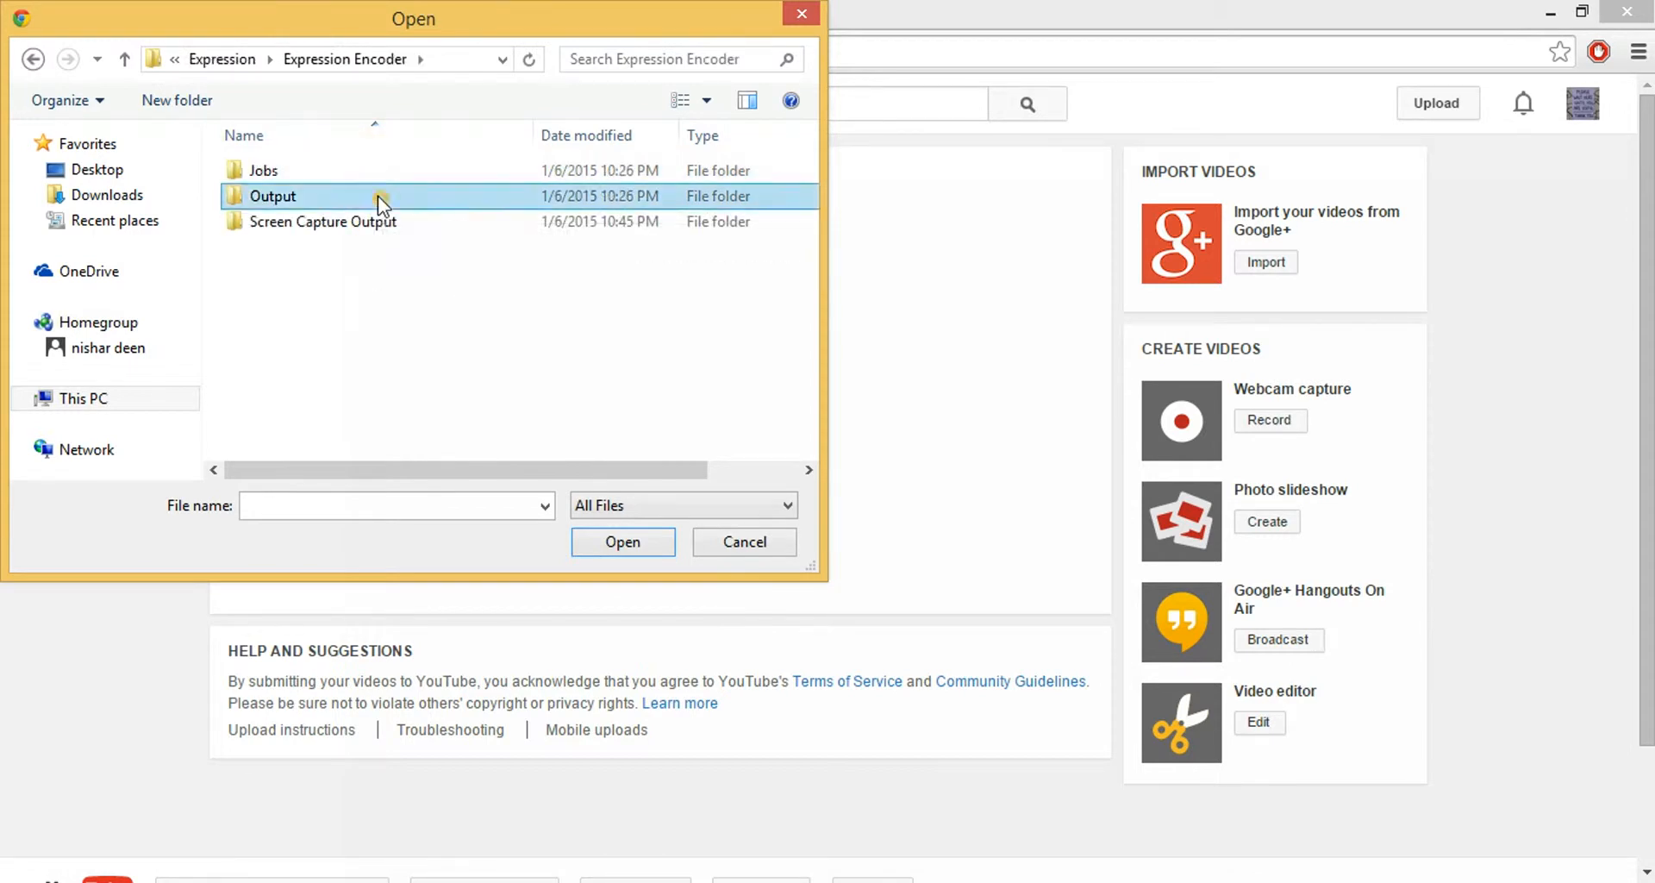
double_click(272, 196)
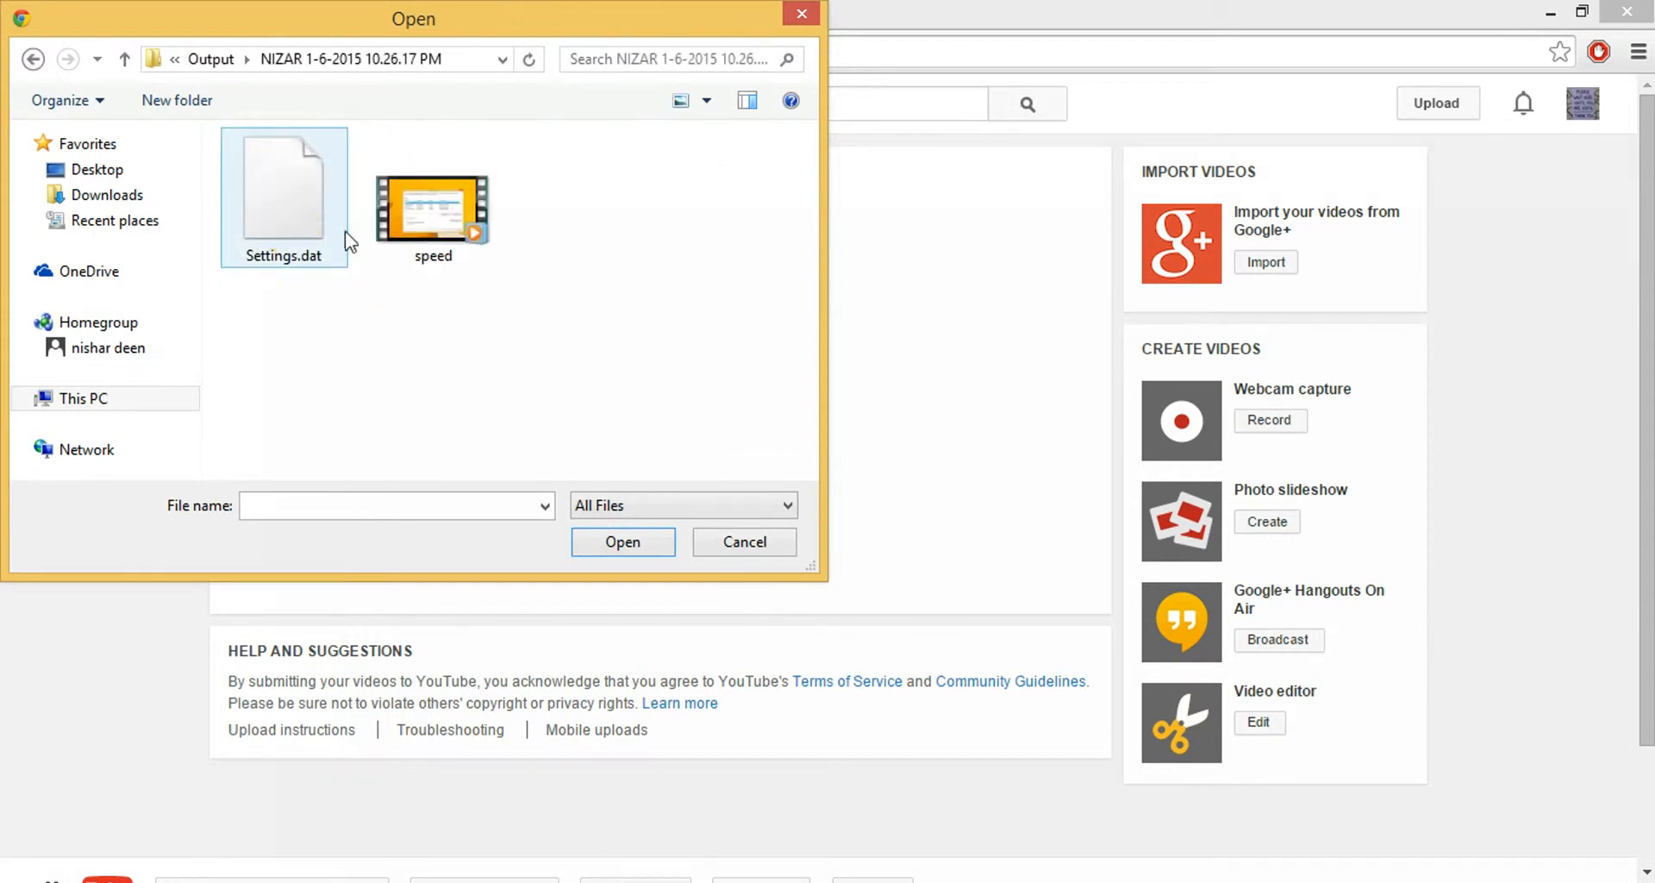
double_click(432, 206)
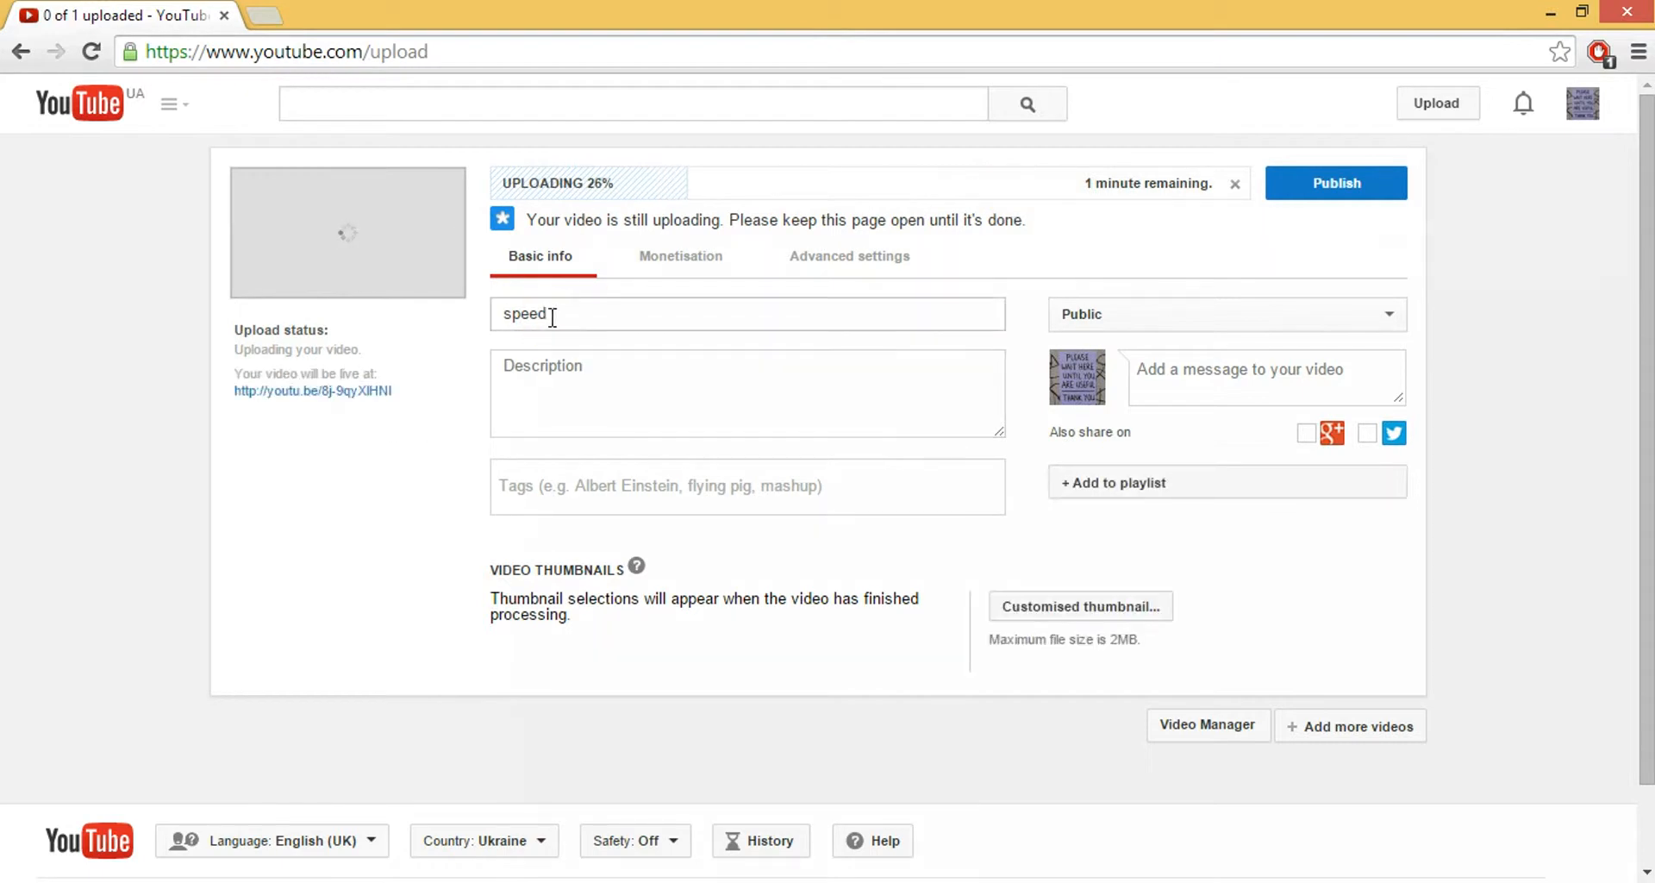
Replace the default title 'speed' with 'How To Speed up Your Computer -HD'.
click(507, 313)
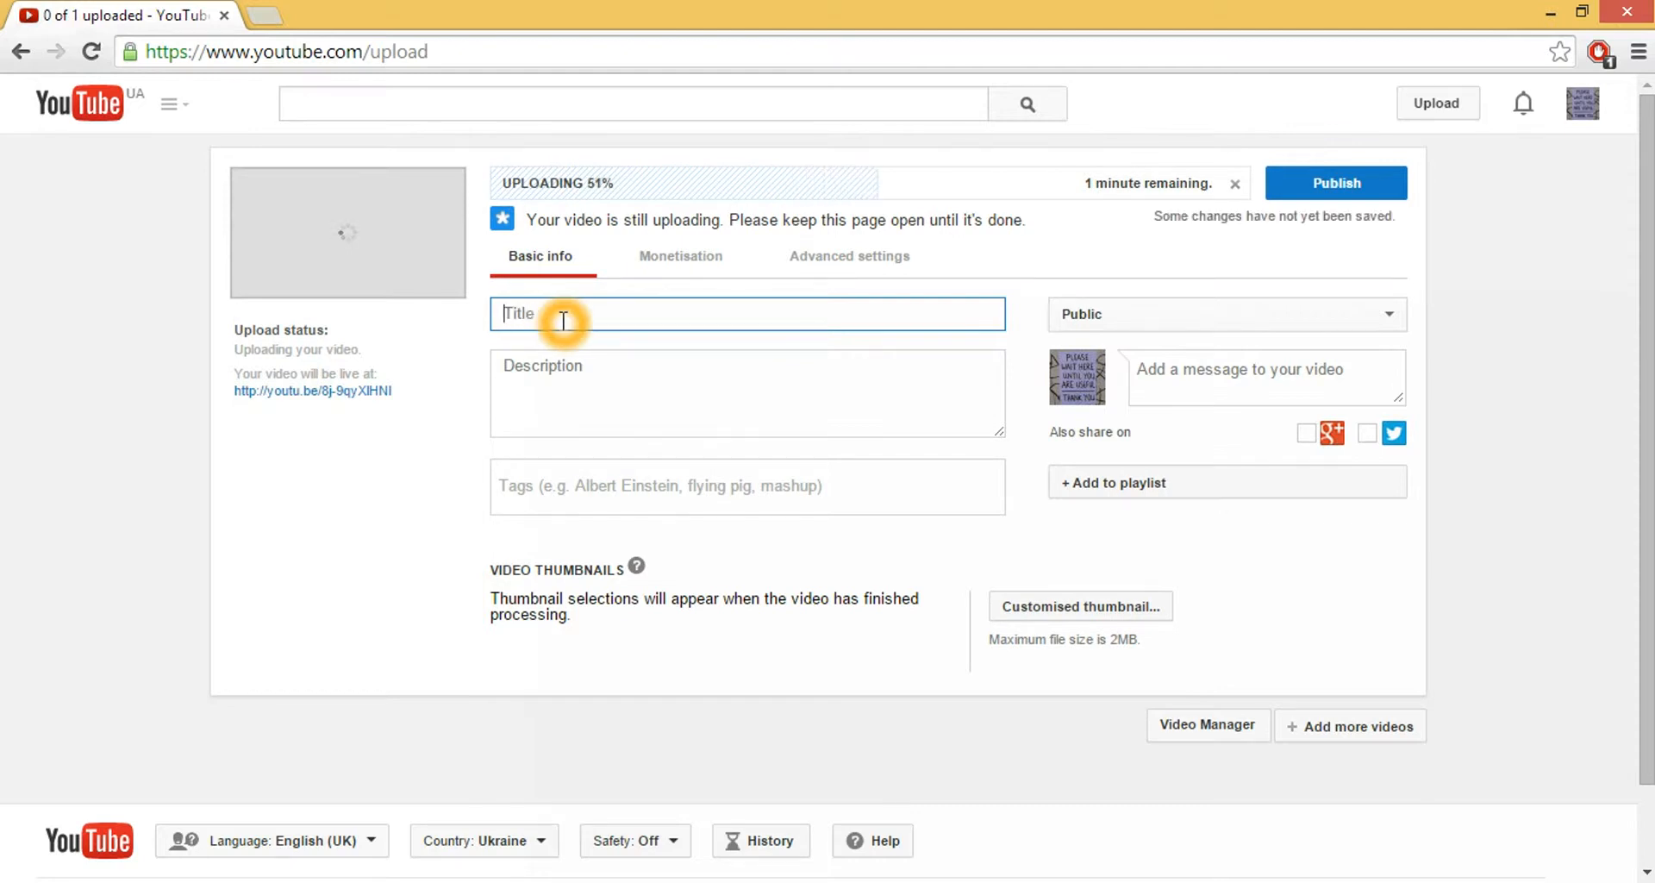
text(How To)
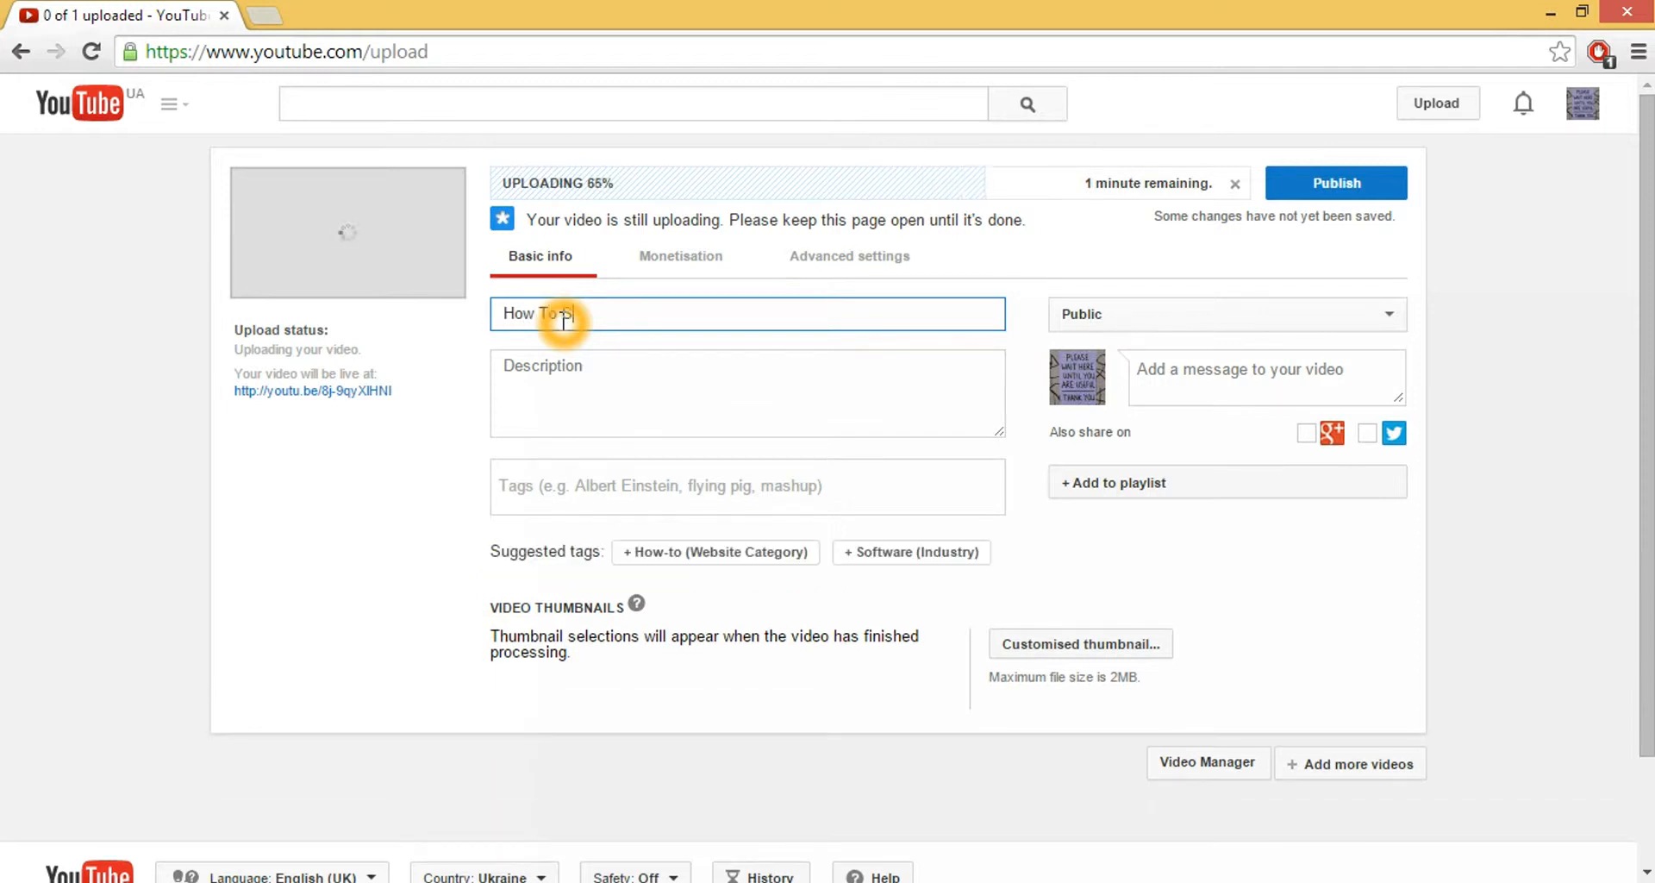
text(Speed up)
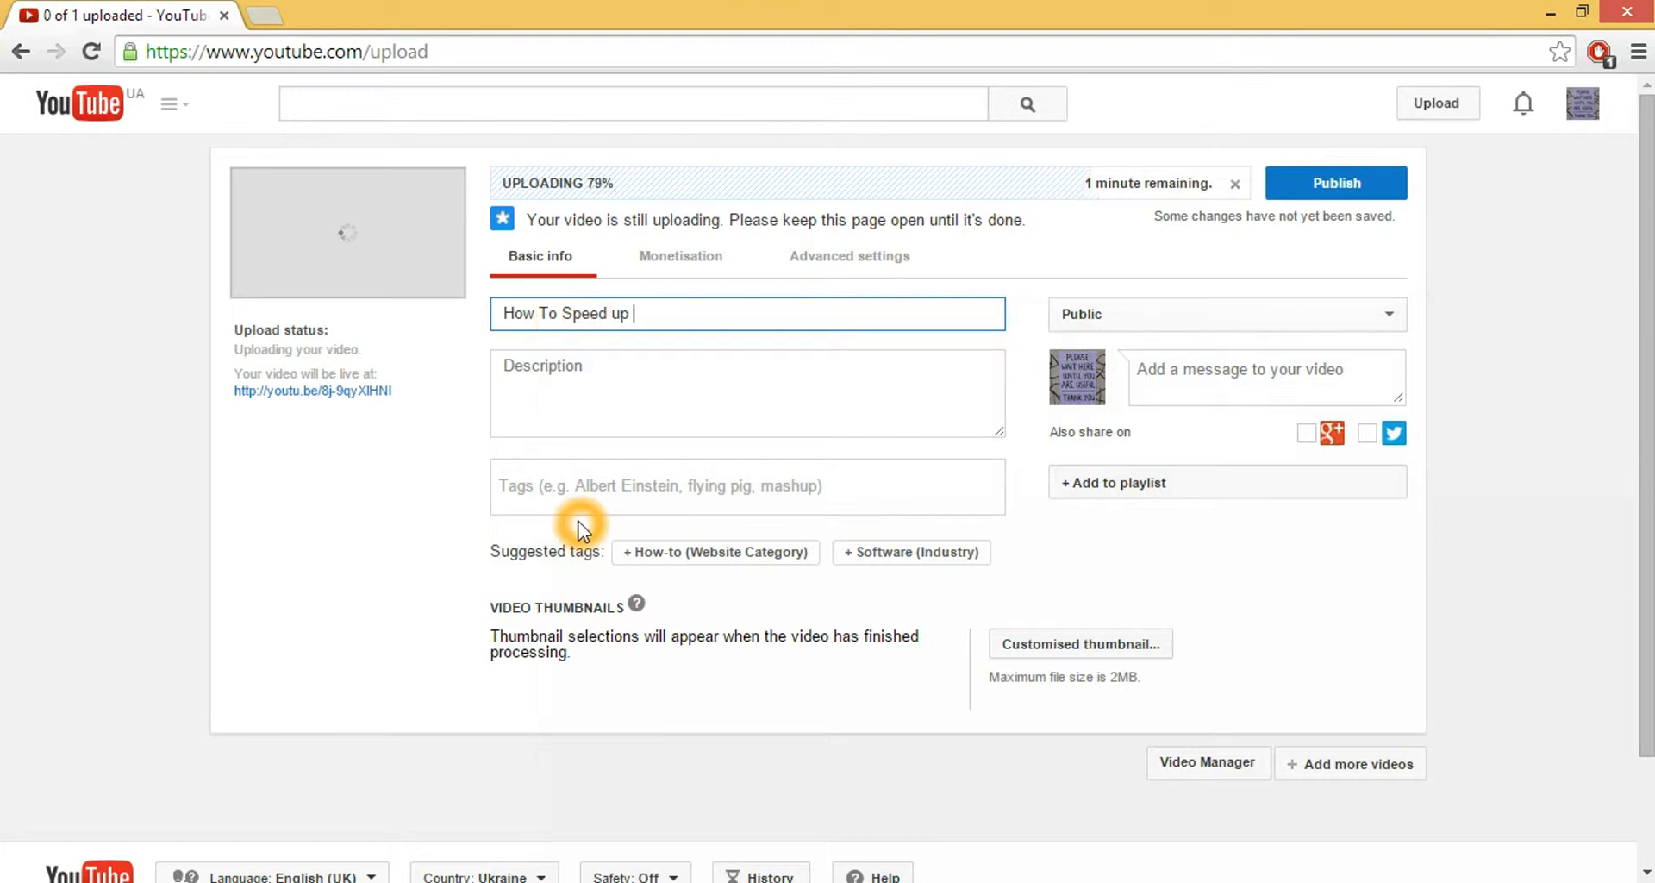
text(You)
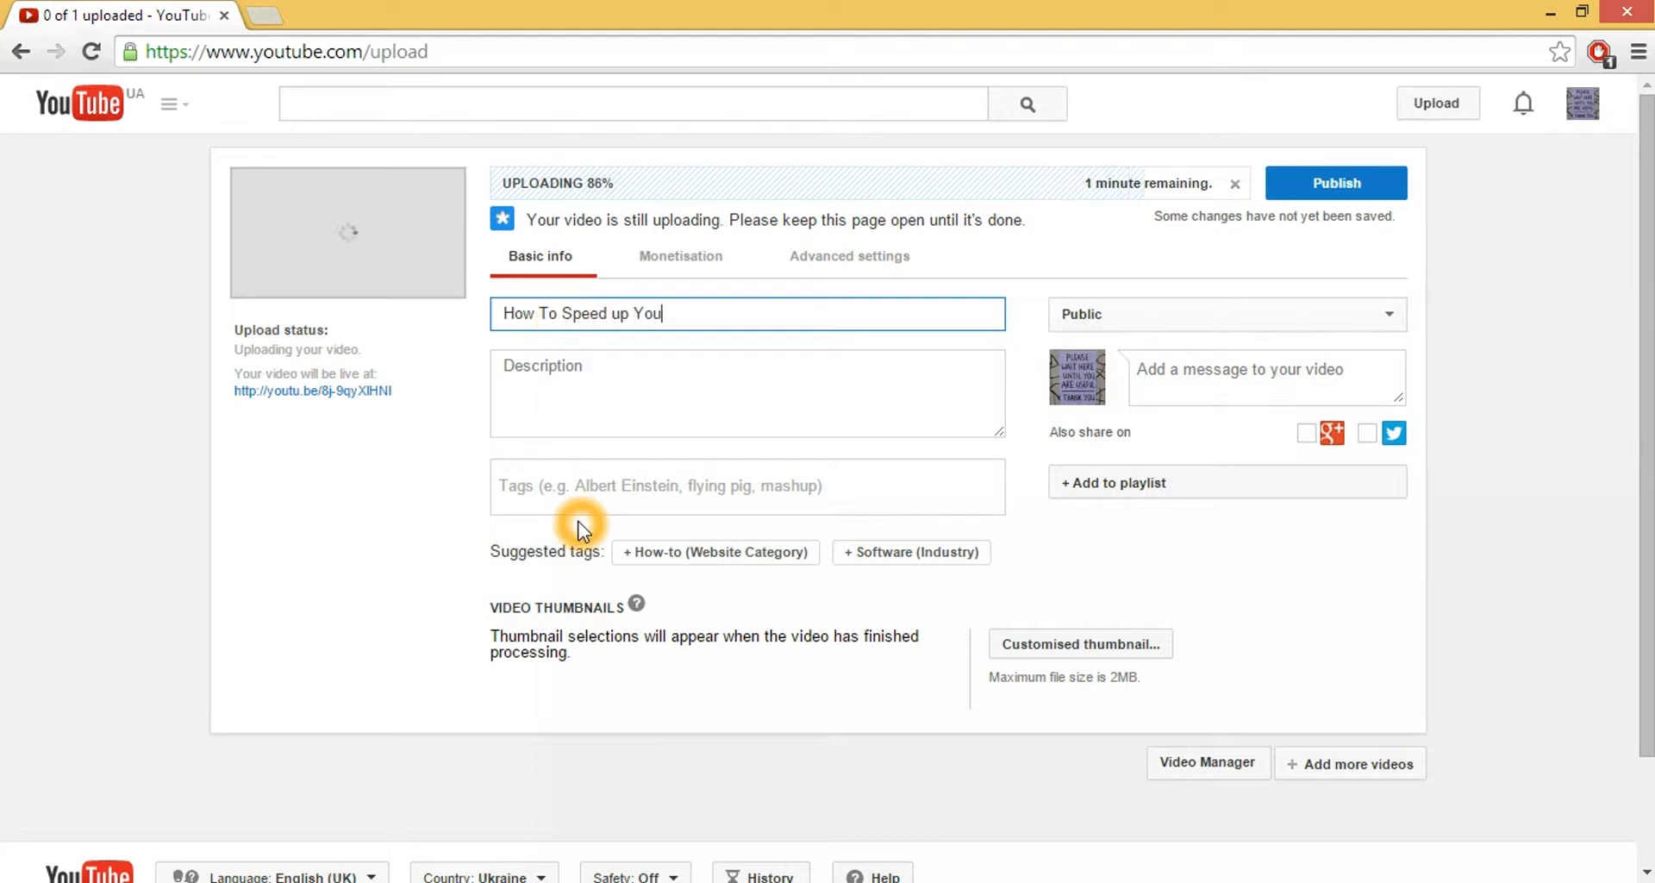
text(r Co)
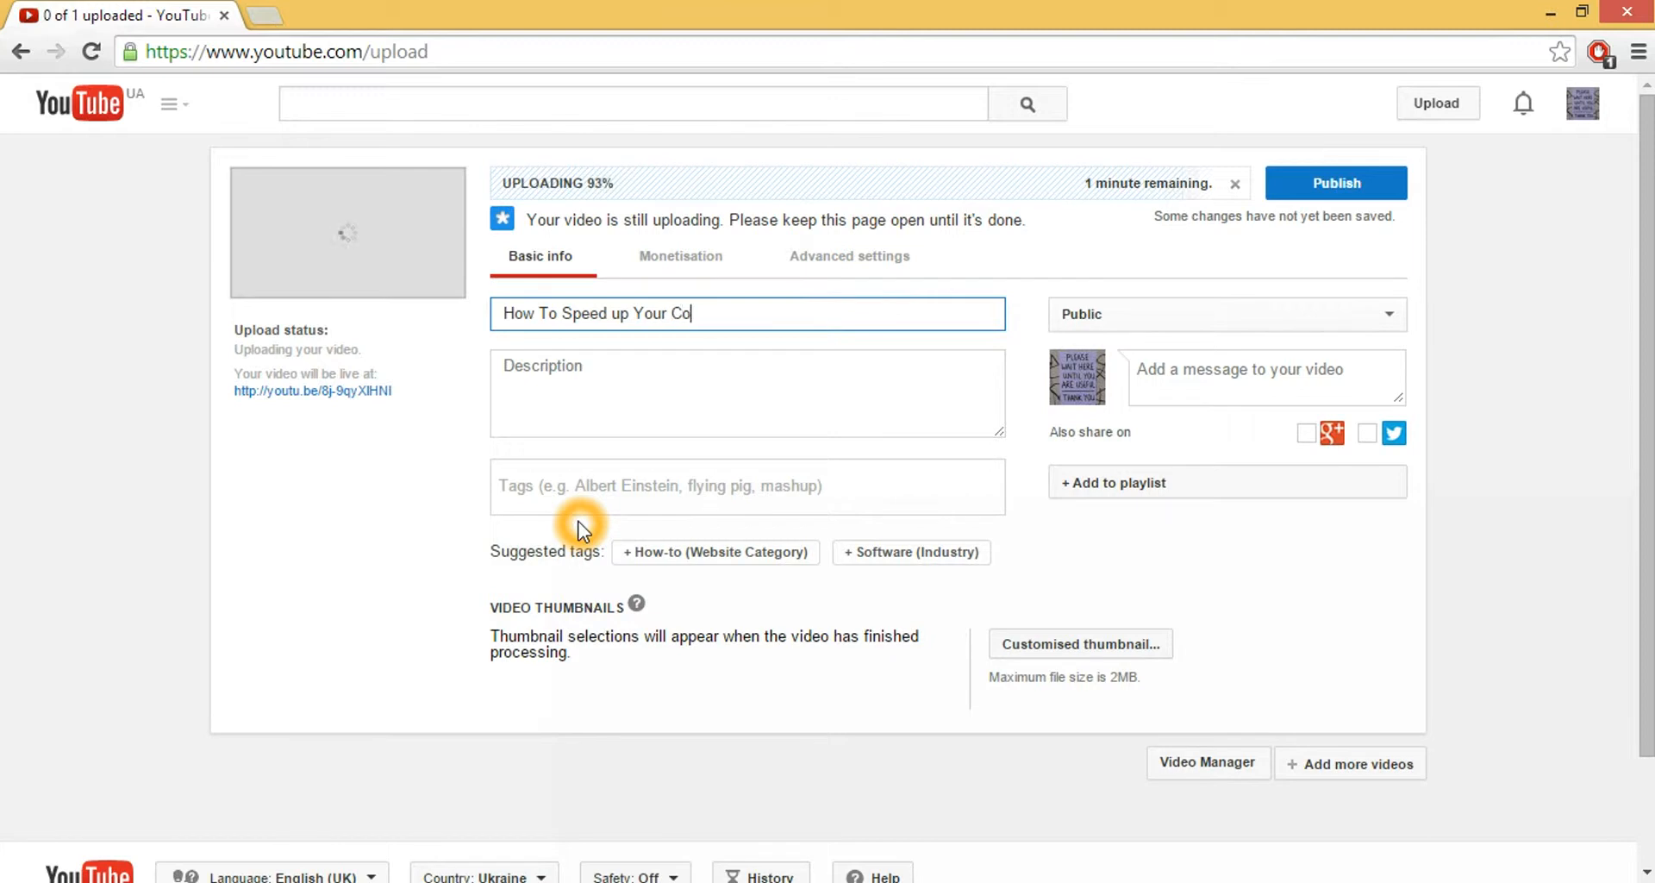
text(mputer _)
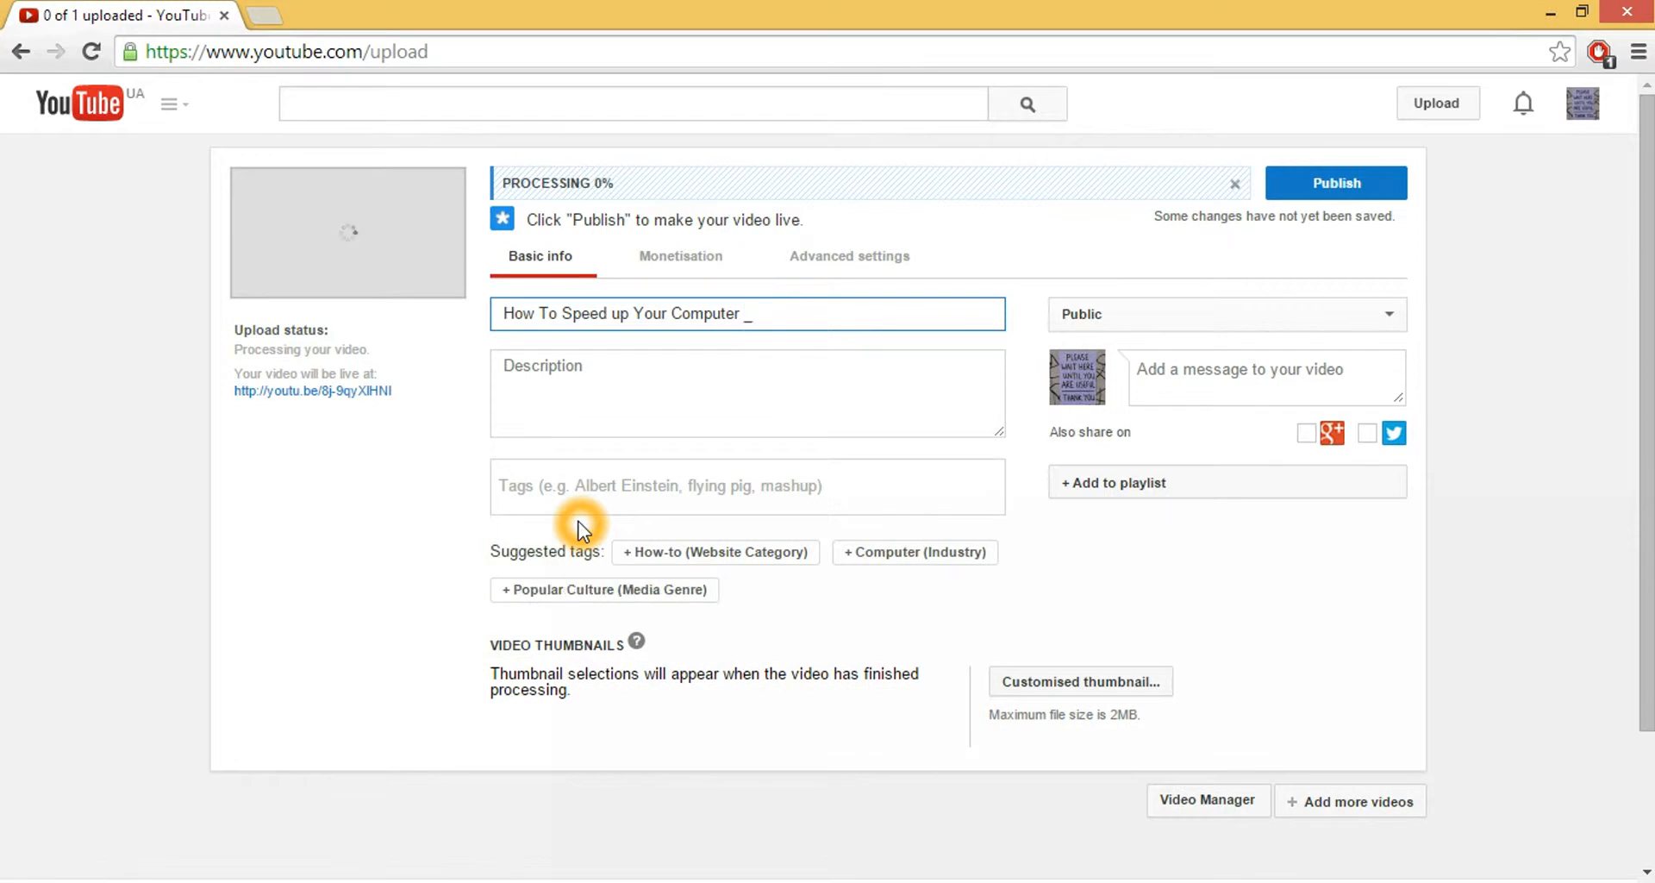
text(-H)
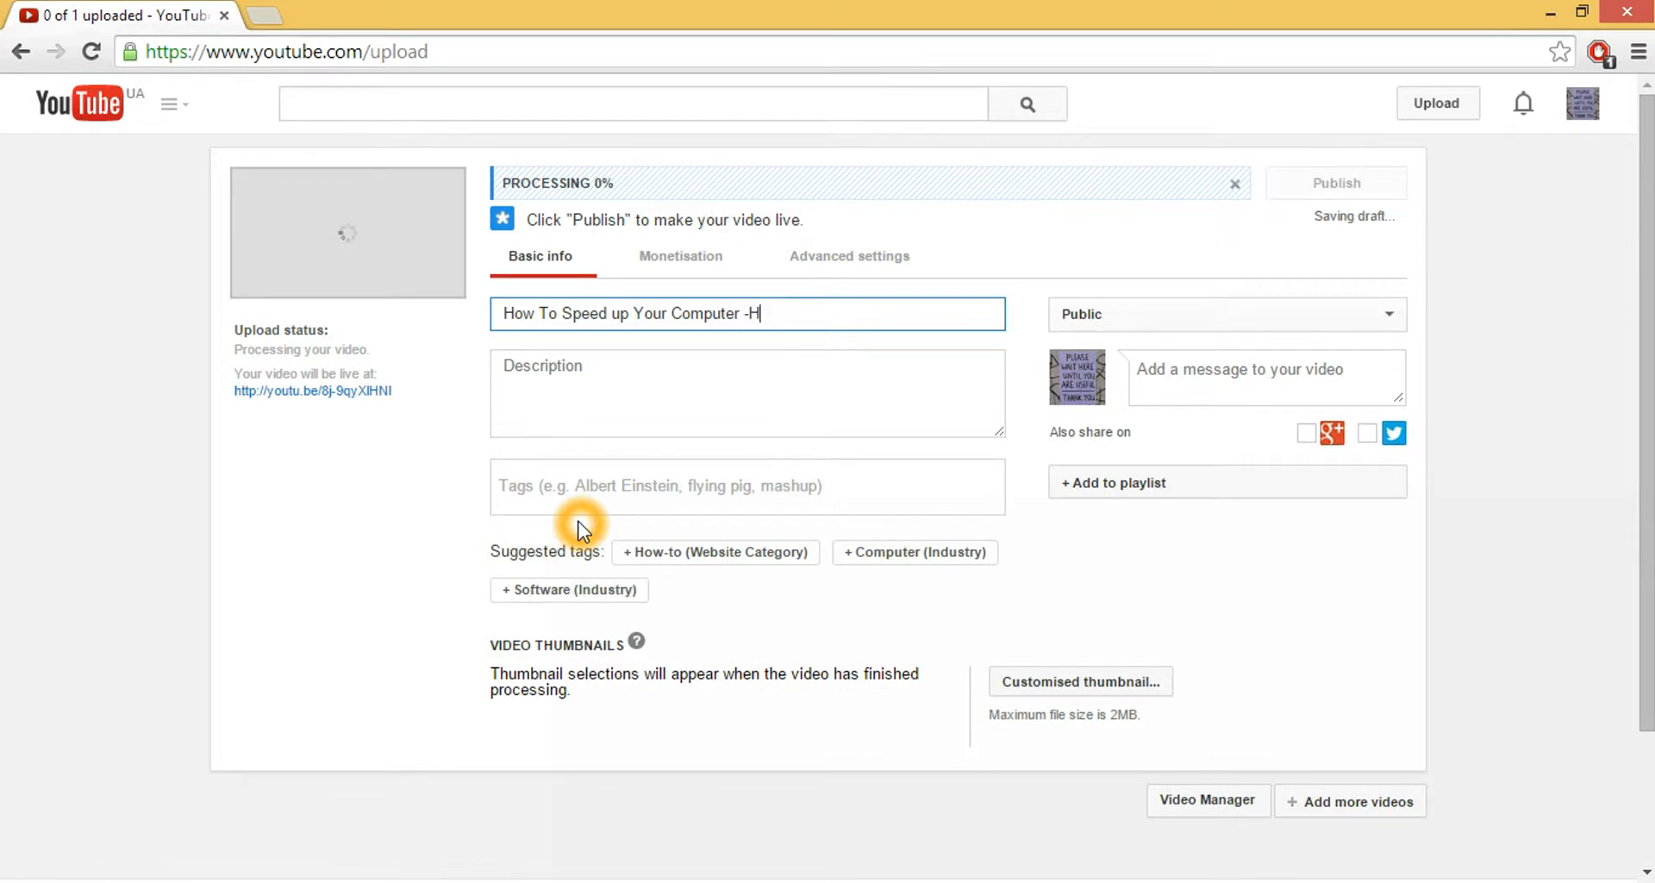
text(D)
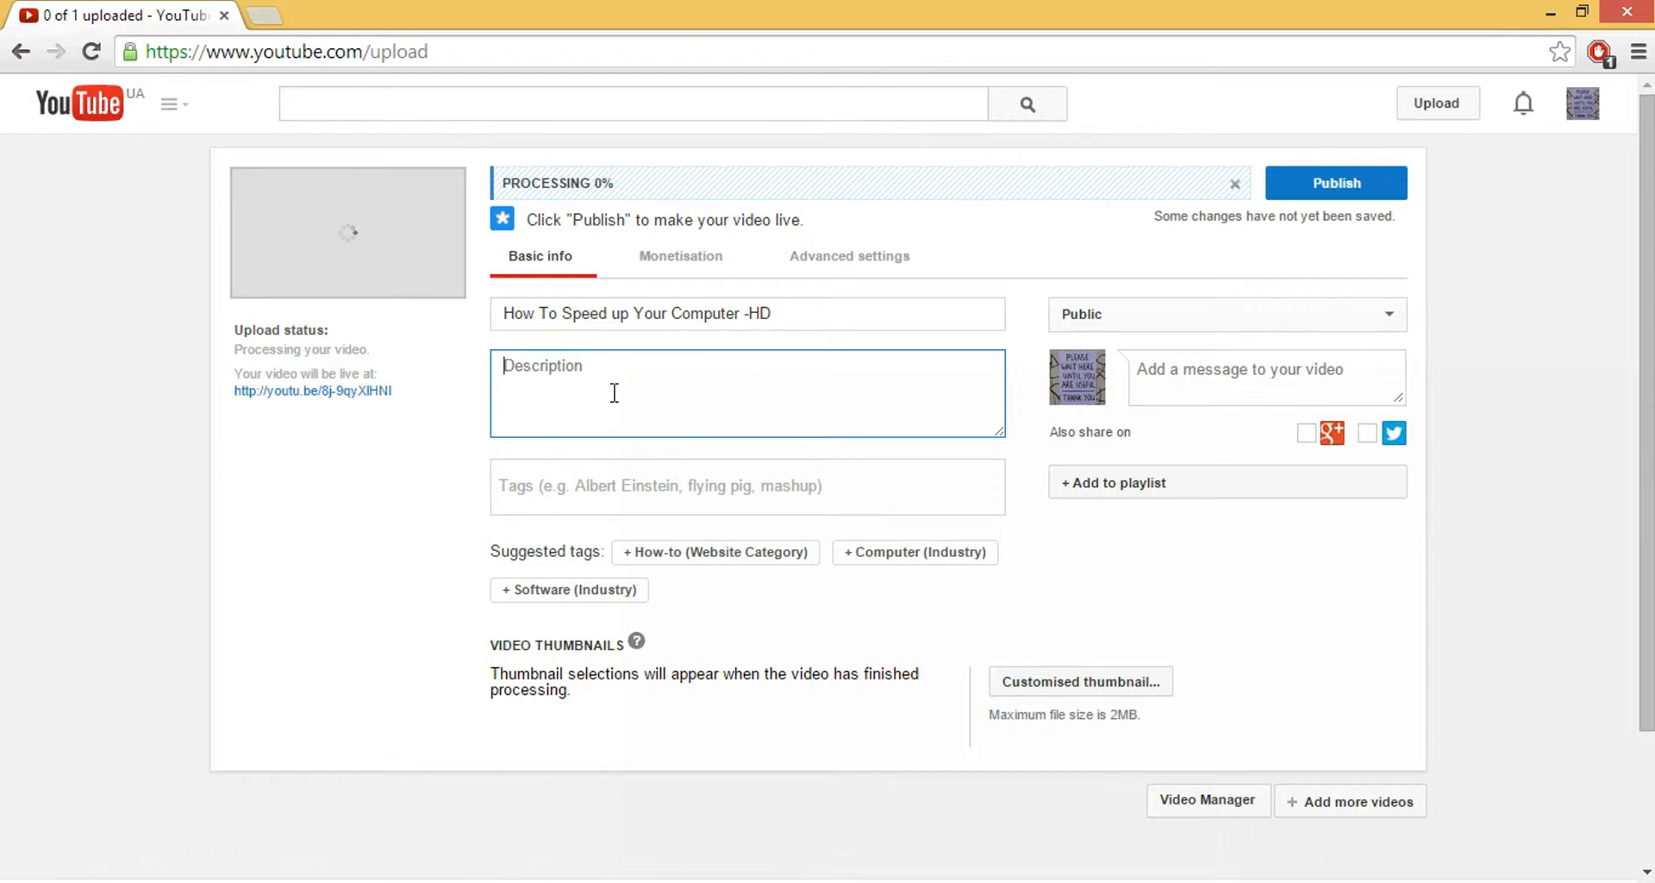
Enter 'watch in 1080p' as the video description.
click(612, 393)
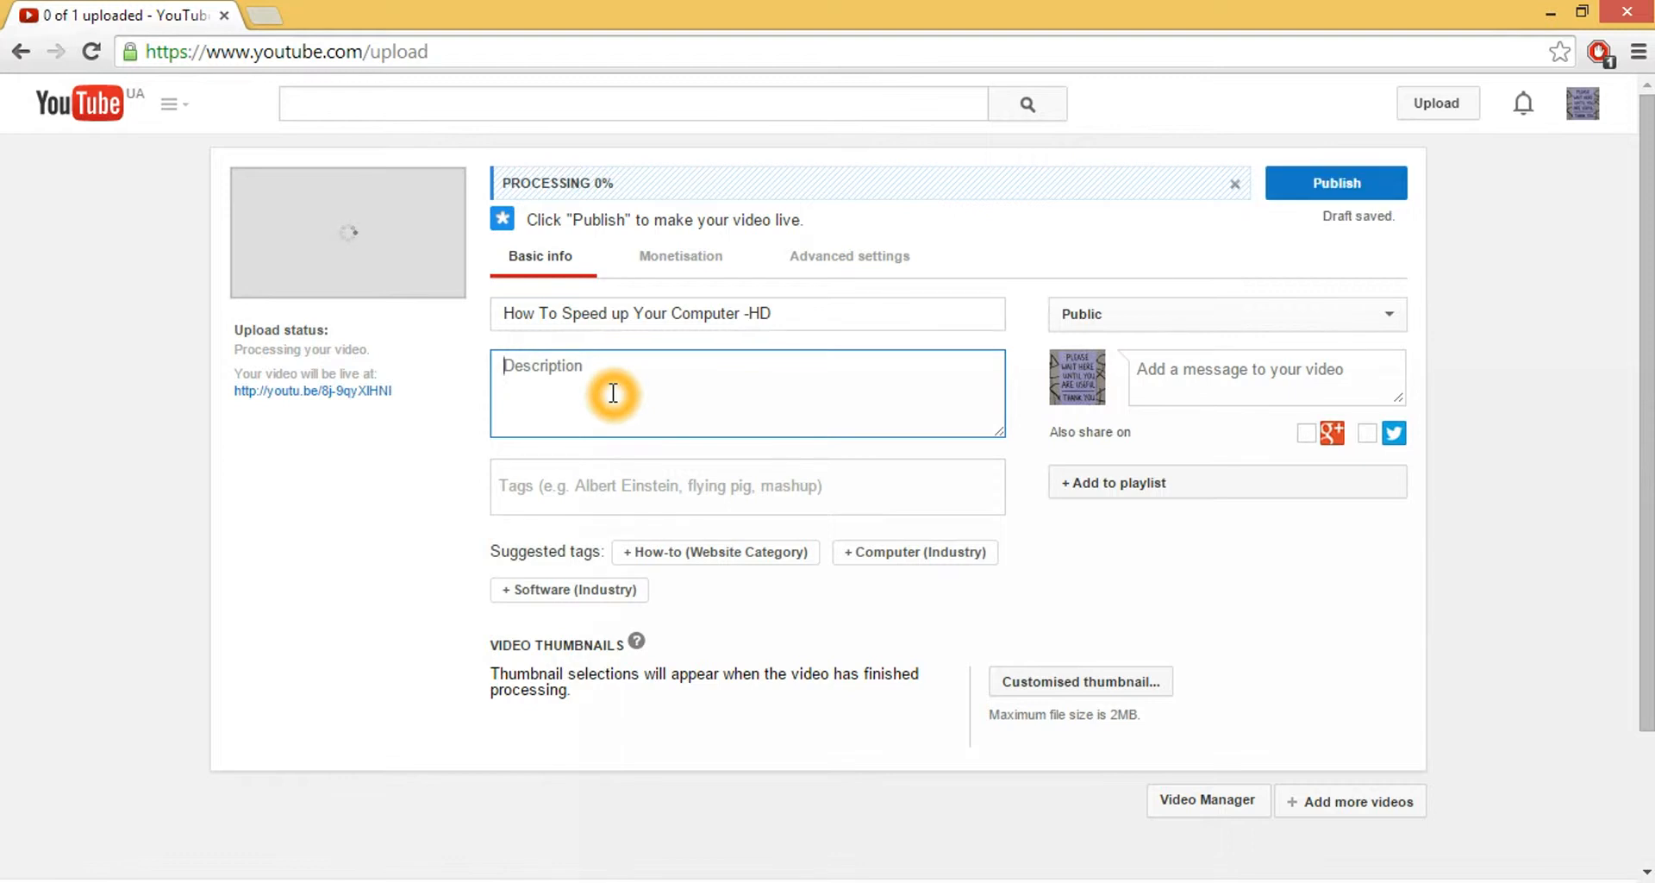
text(watch)
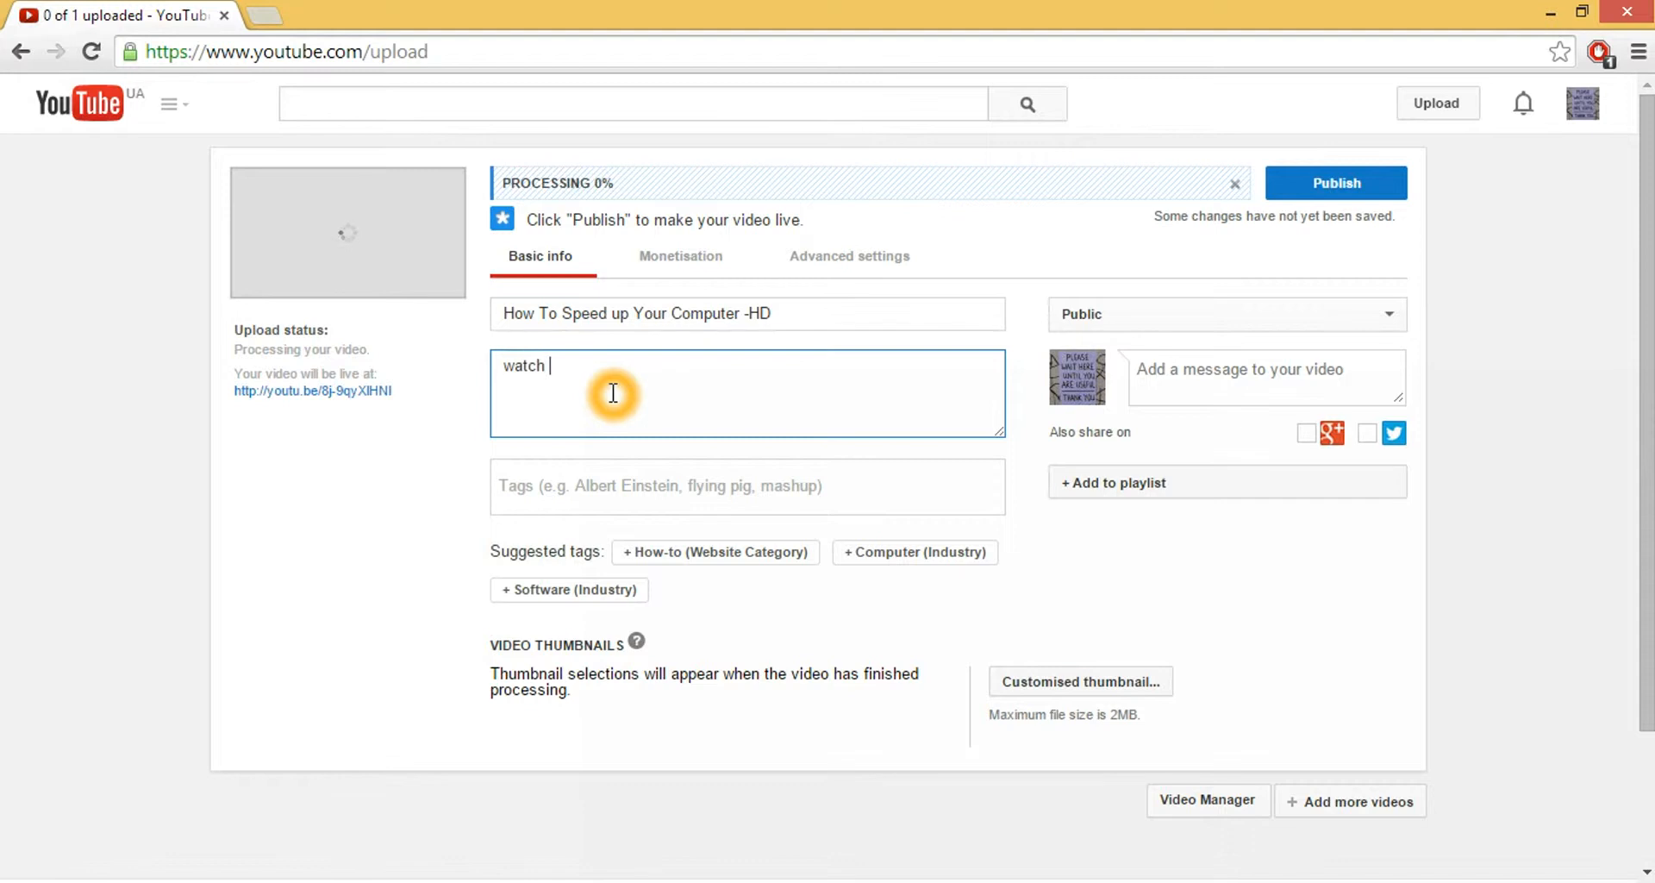
text(in 1080p)
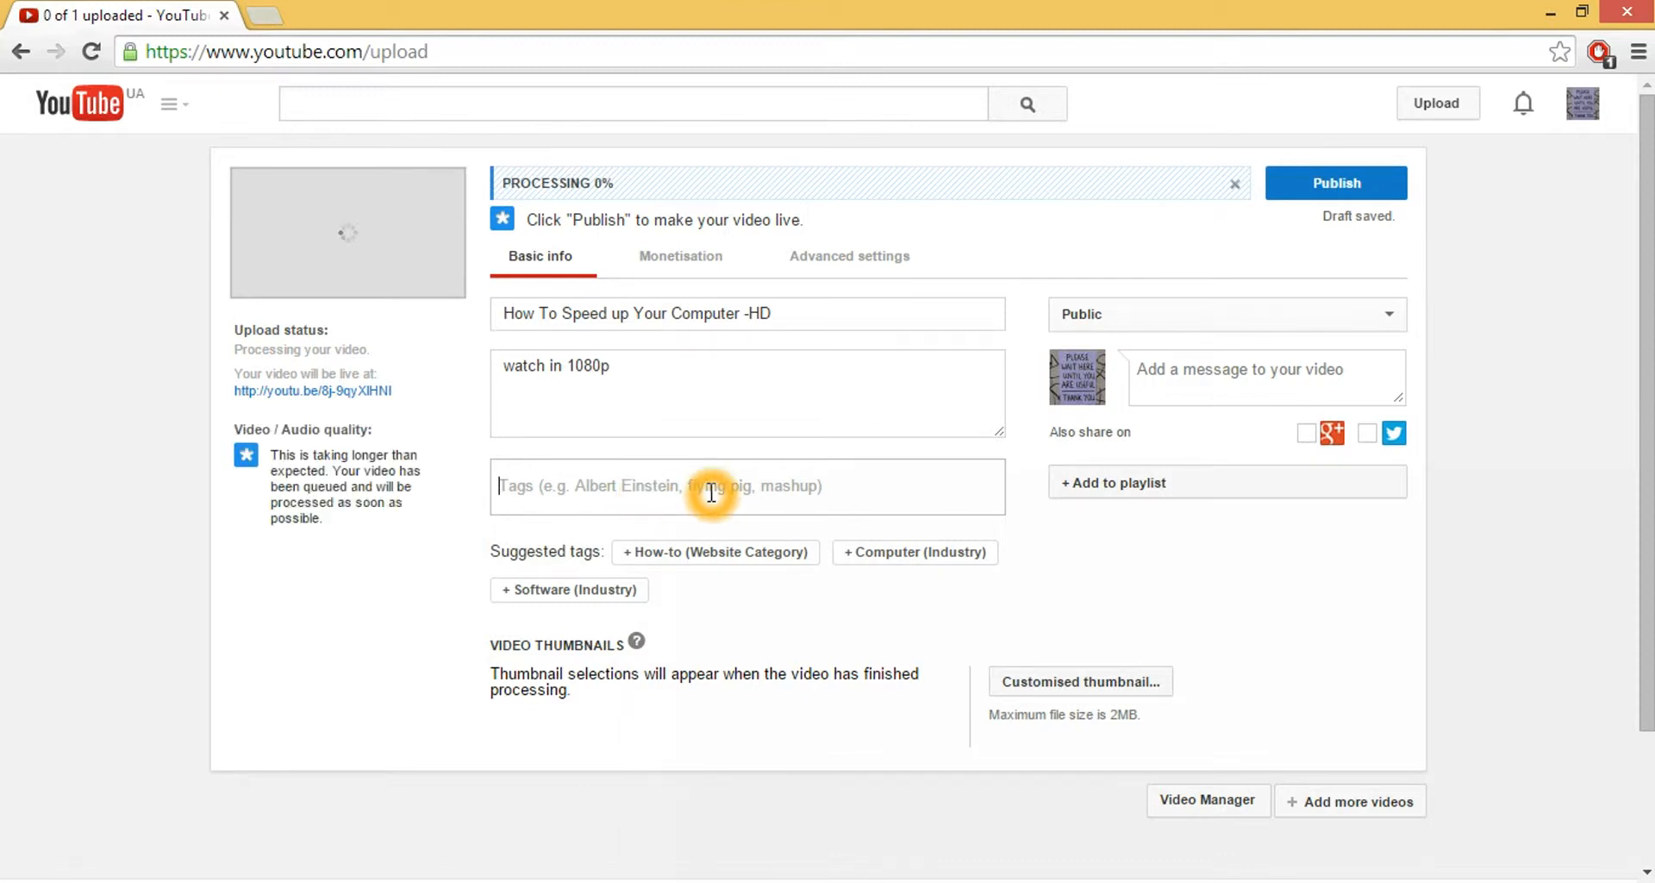
Add the suggested category tags, a 'computer' tag and the Popular Culture tag.
text(speed)
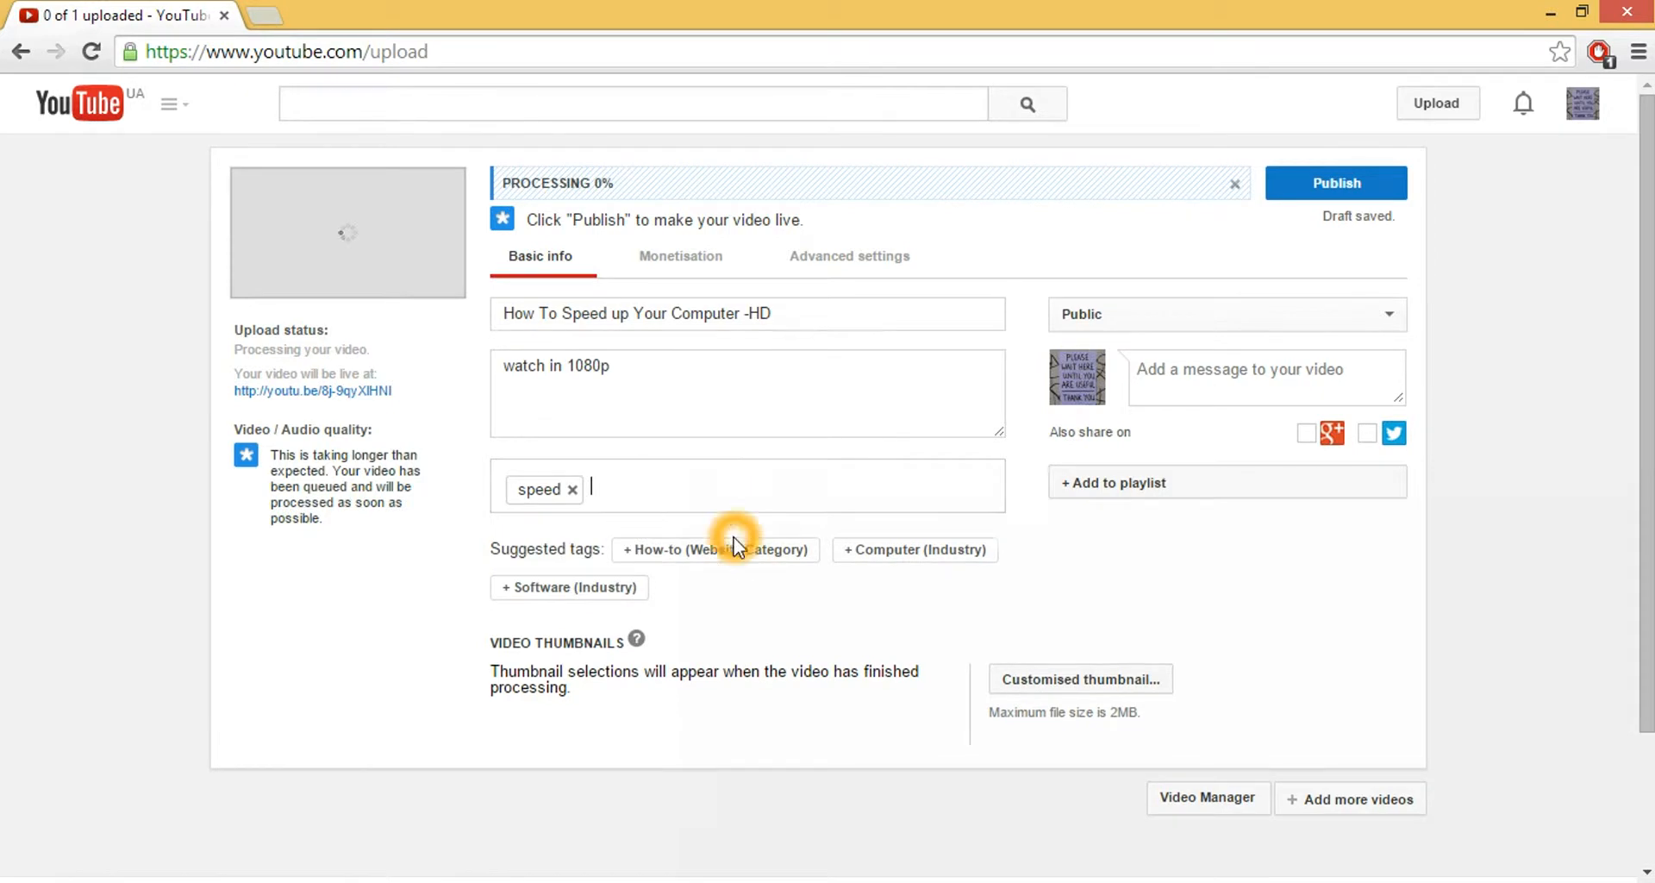
click(714, 549)
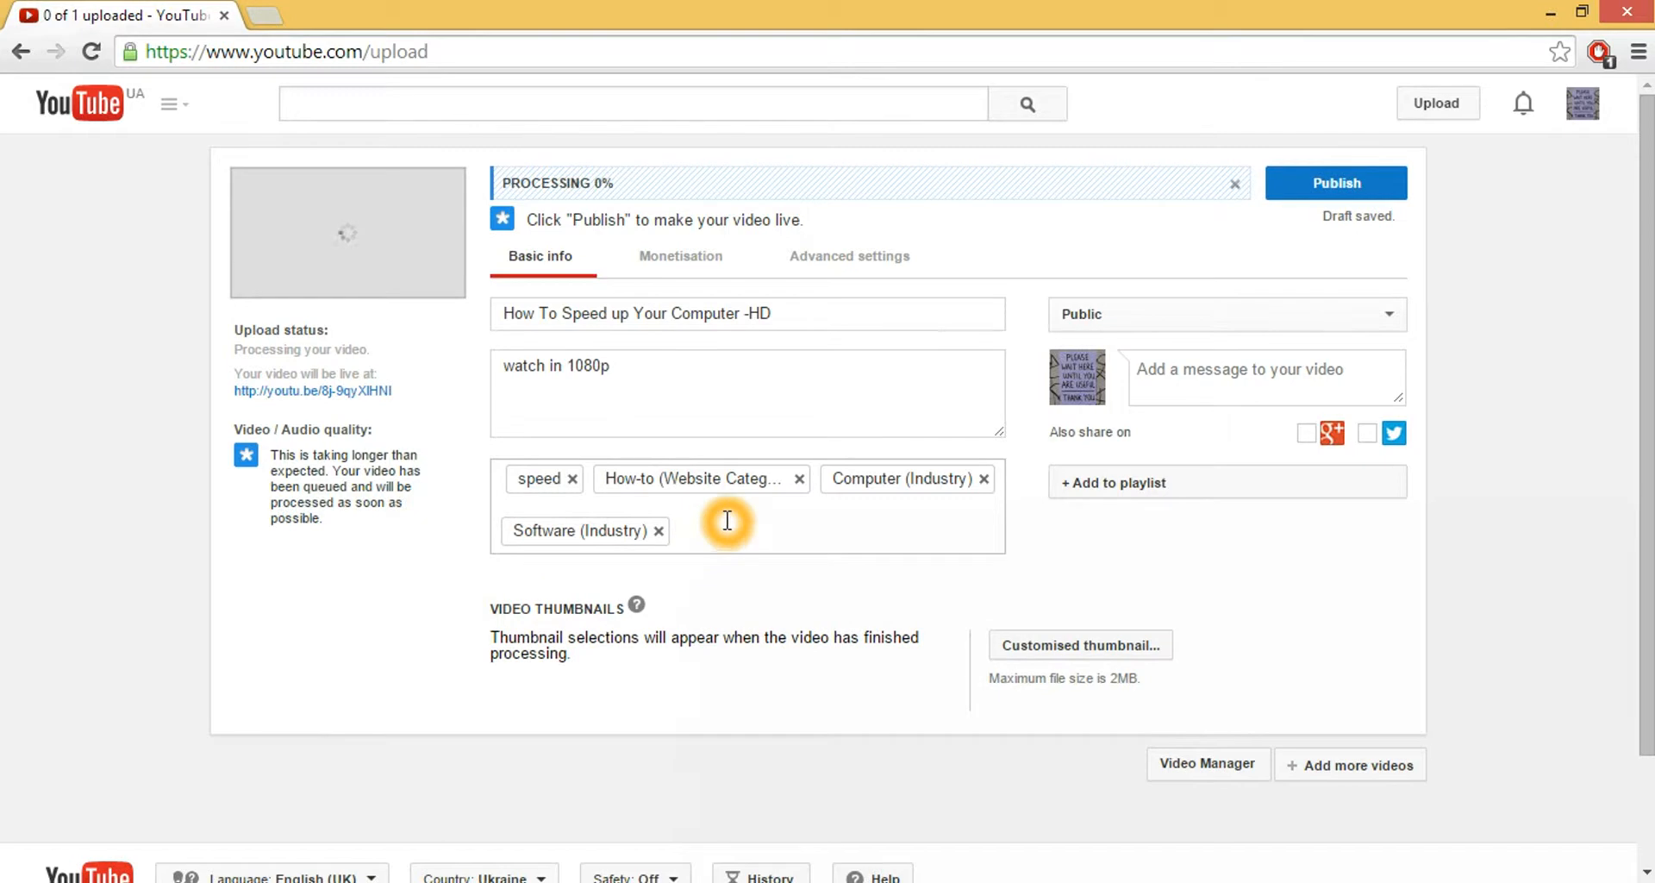
text(h)
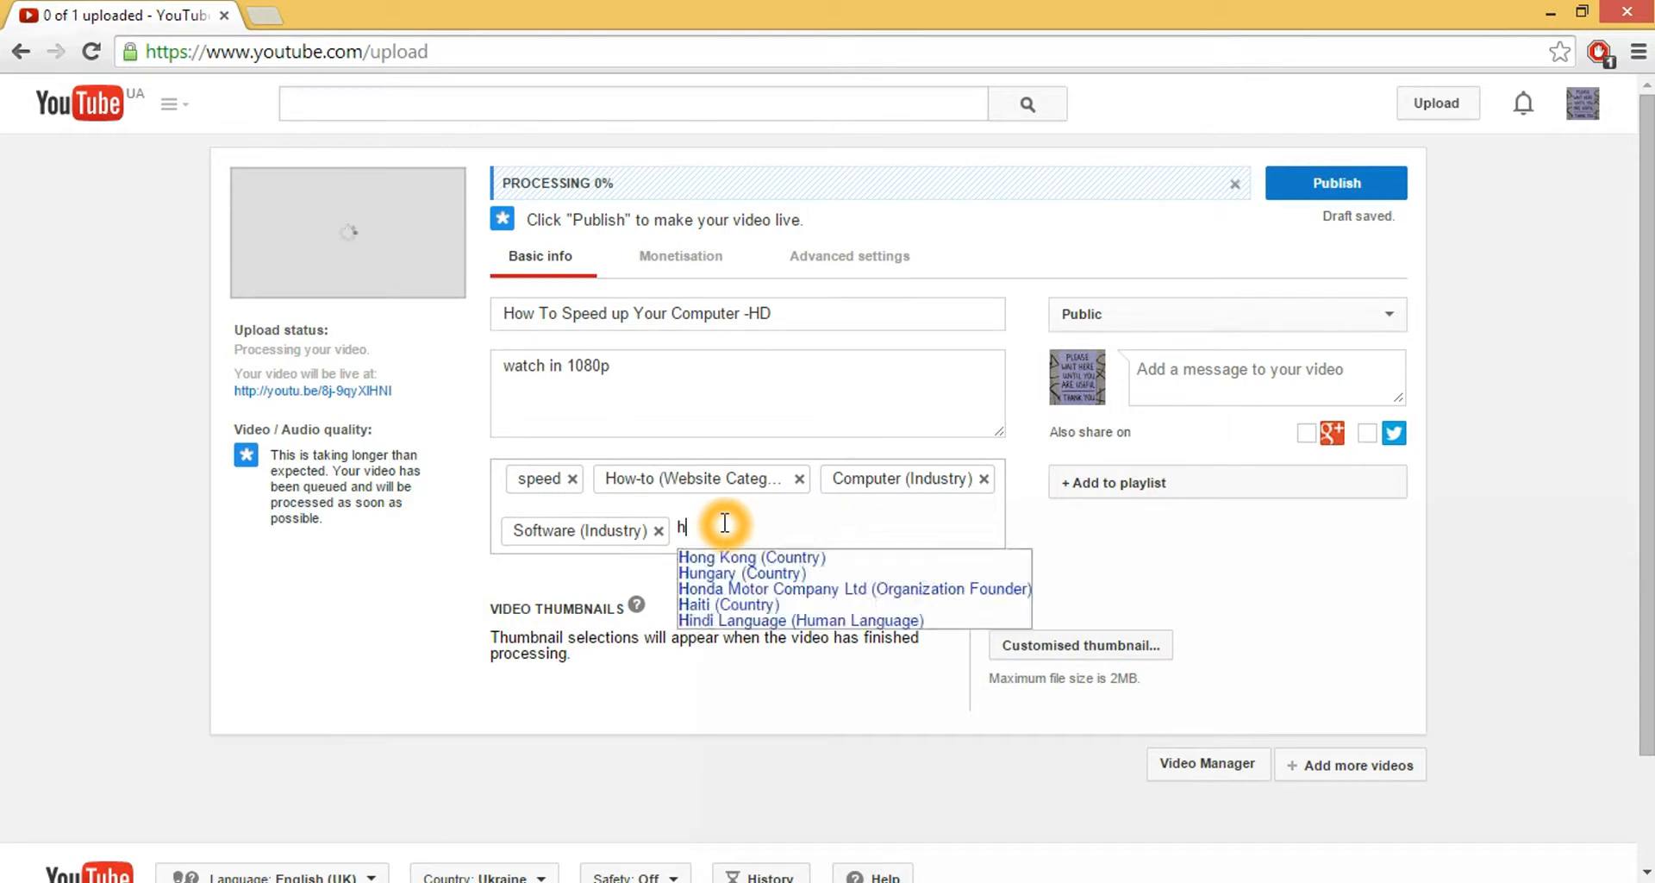
text(cp)
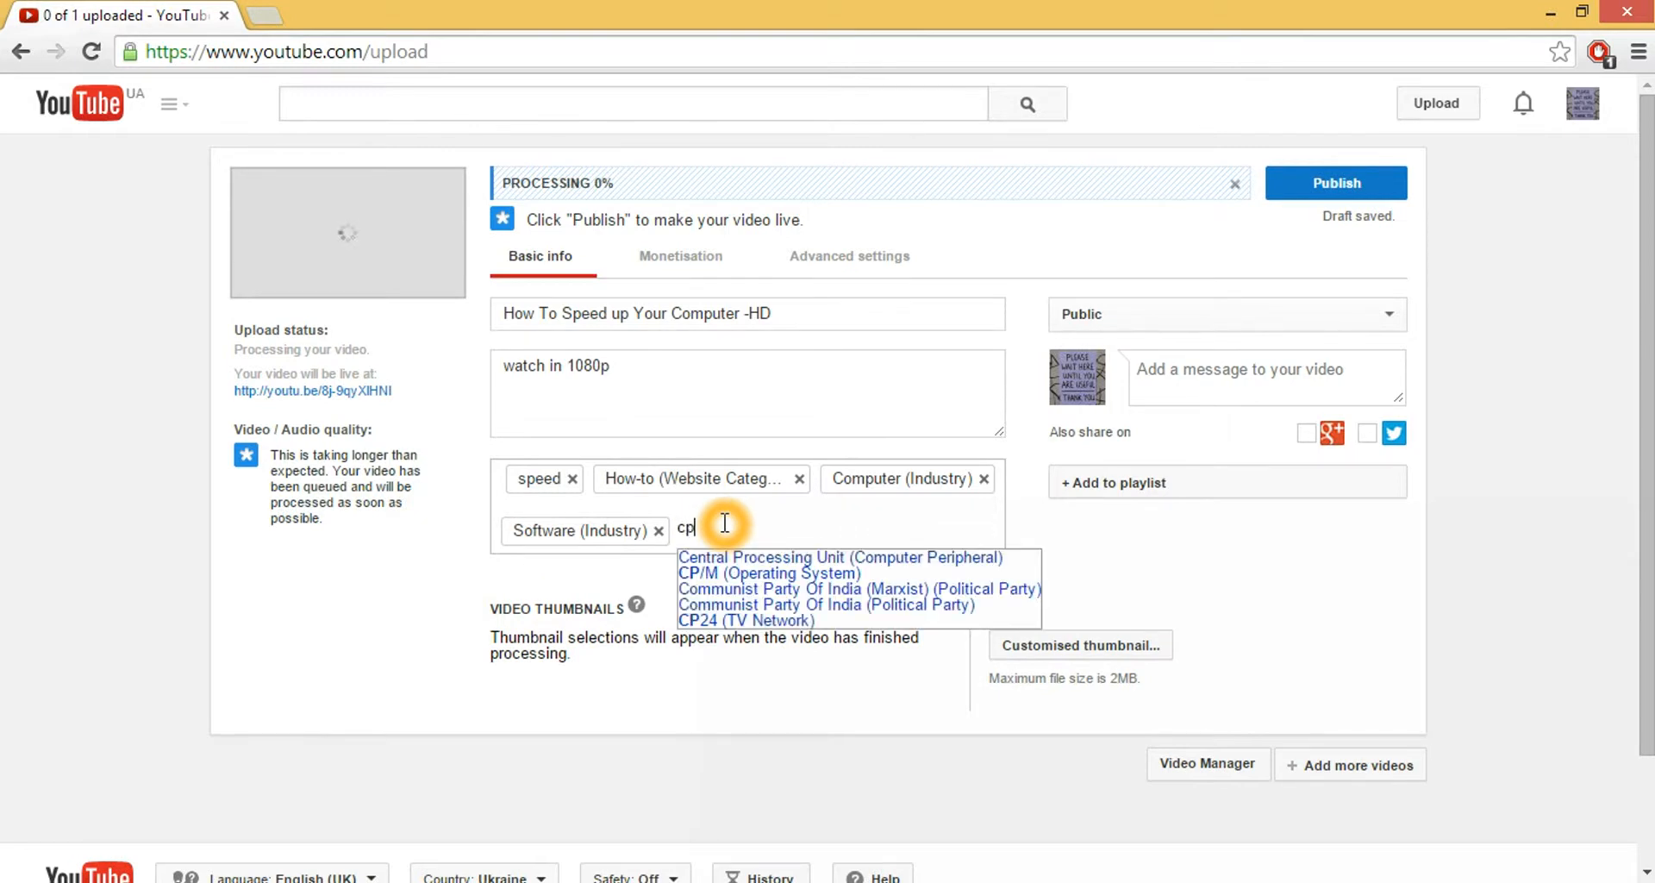
text(omp)
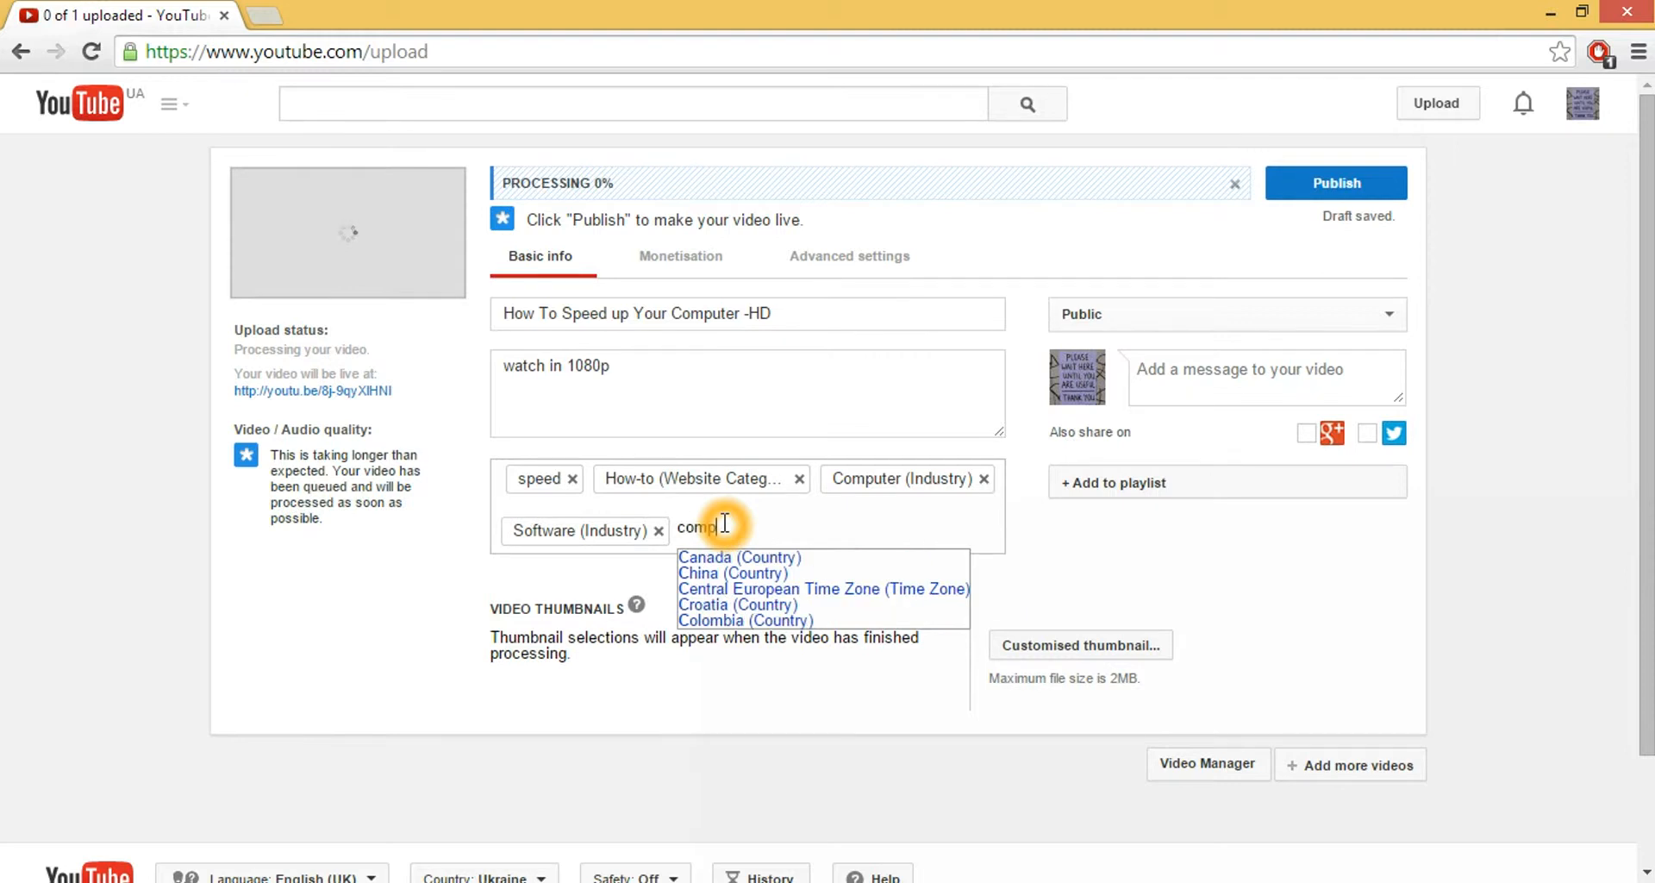
key(Enter)
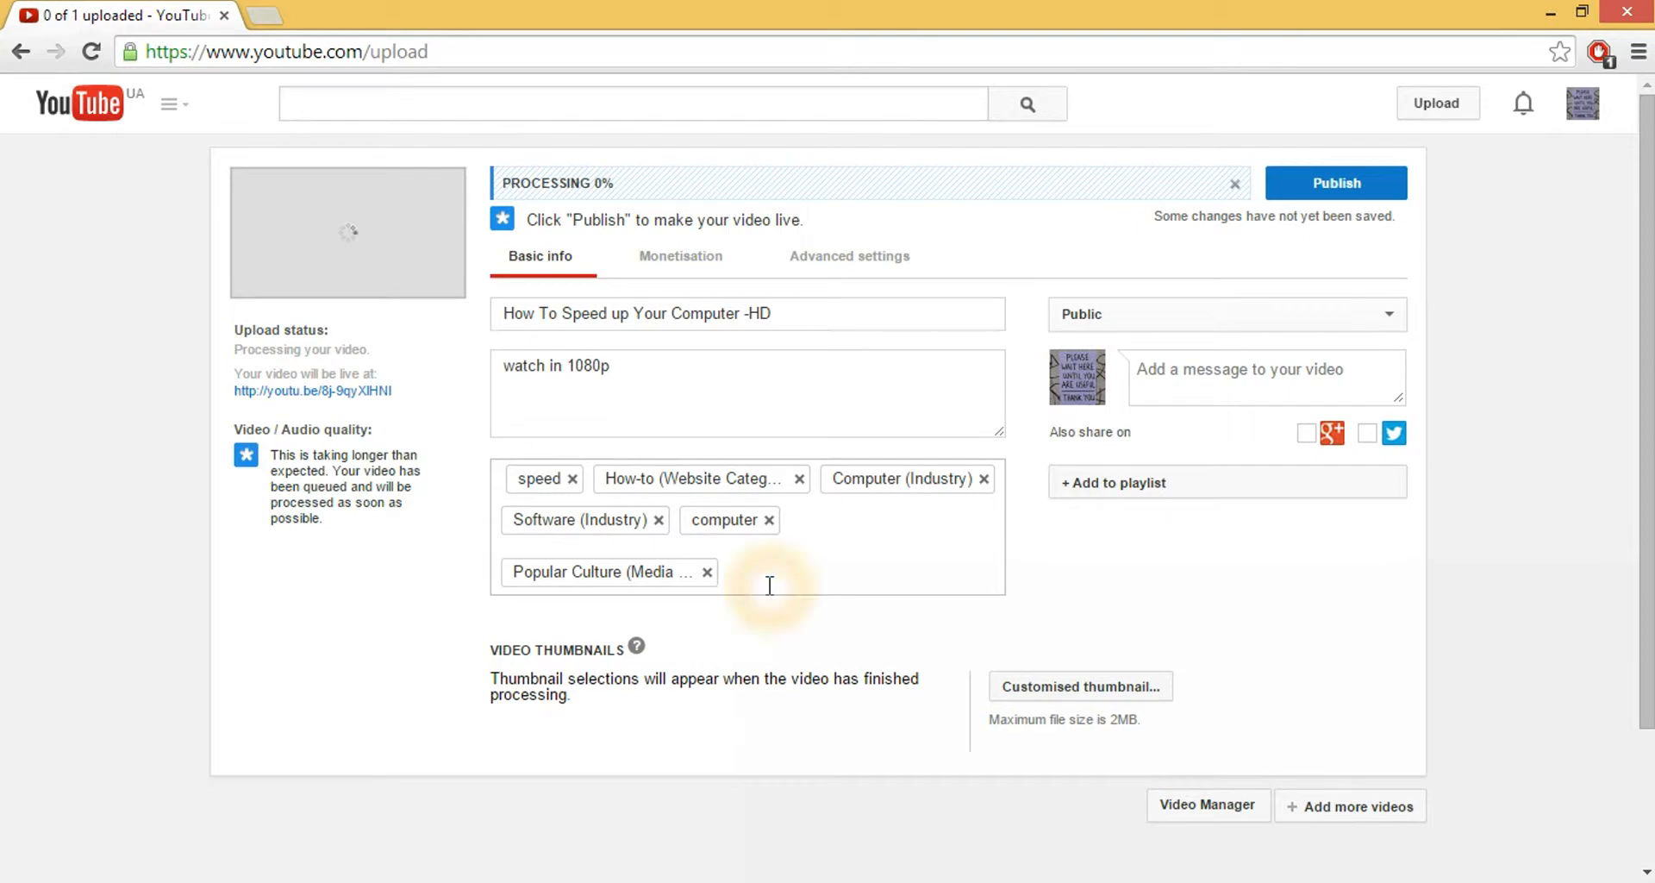
click(681, 255)
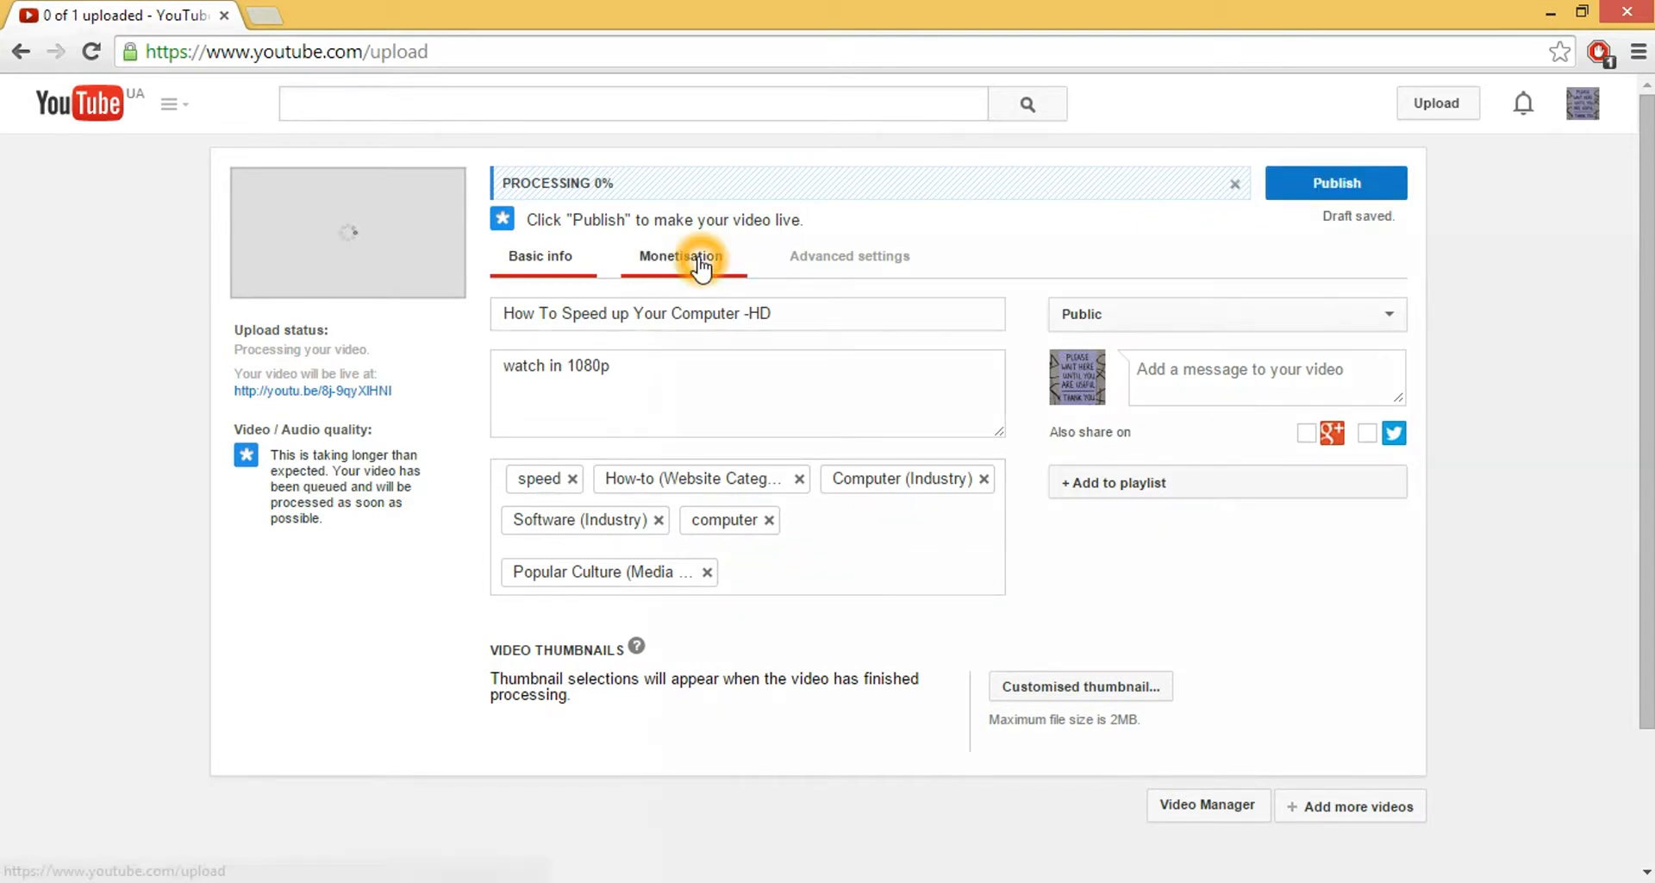
Visit the Monetisation options and toggle Monetise with Ads.
click(682, 255)
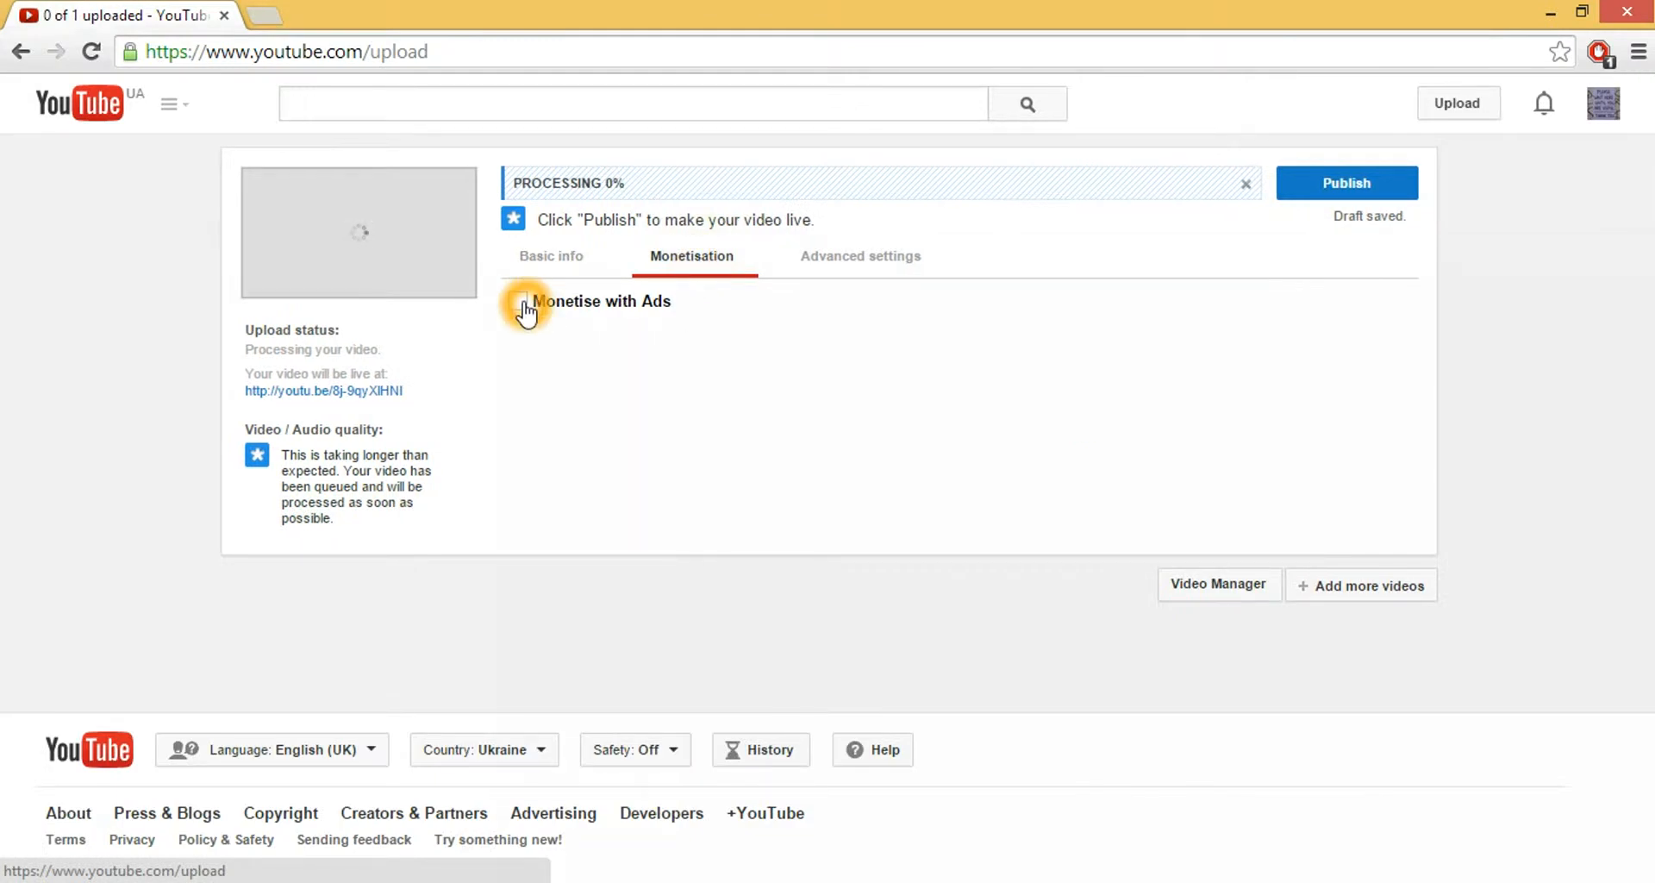
click(847, 255)
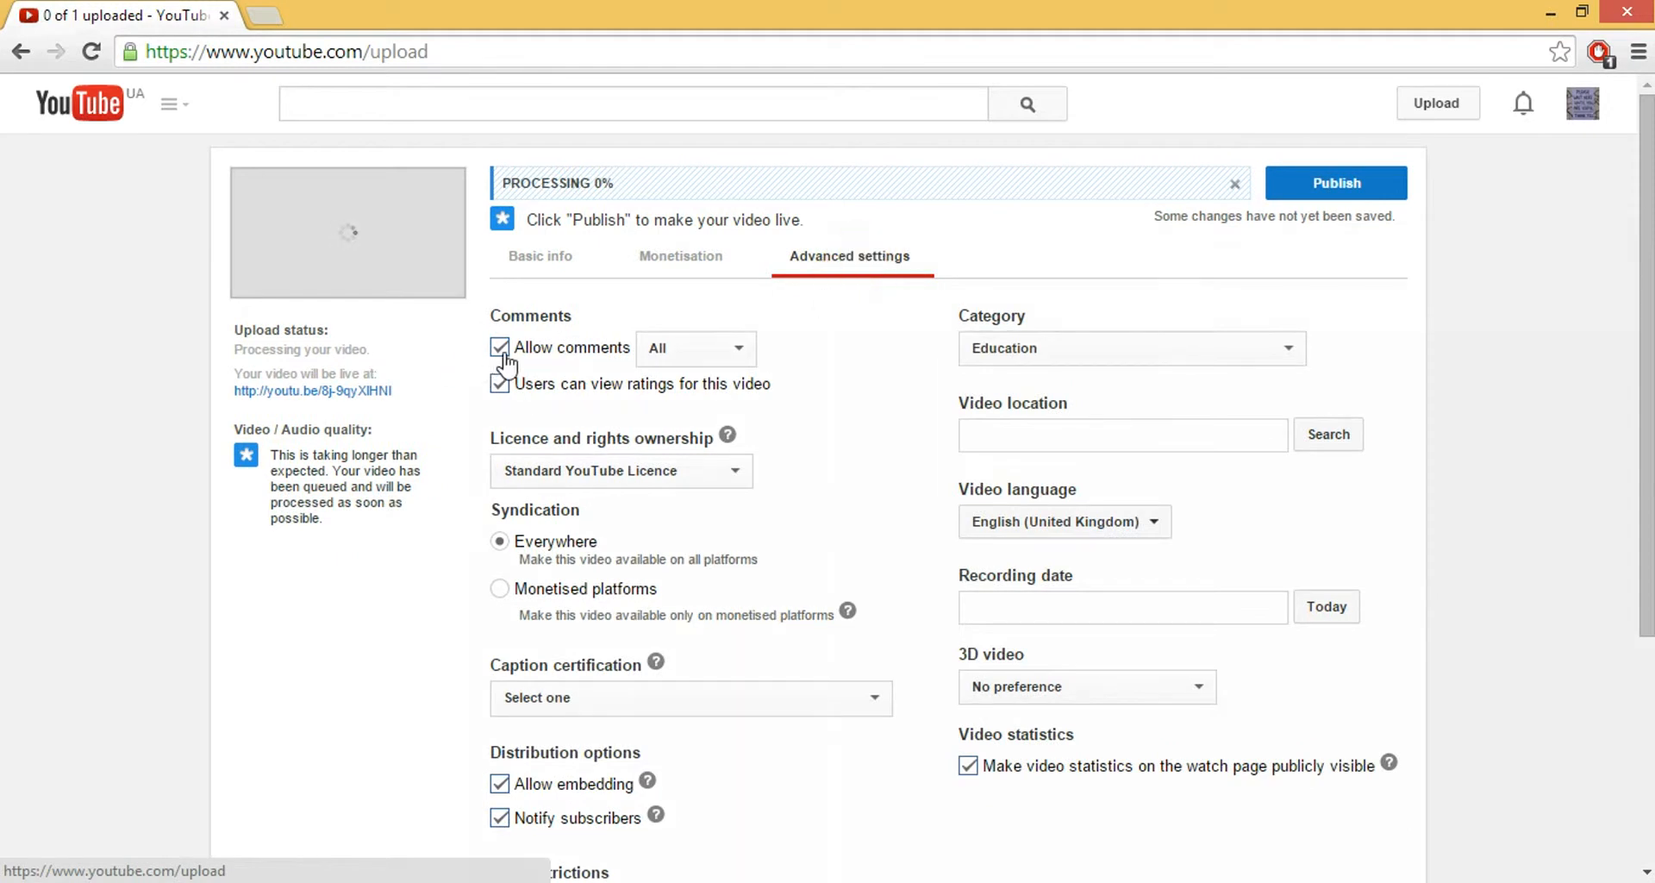
Tick Allow comments, keep Standard YouTube Licence, and choose Syndication: Everywhere.
click(622, 353)
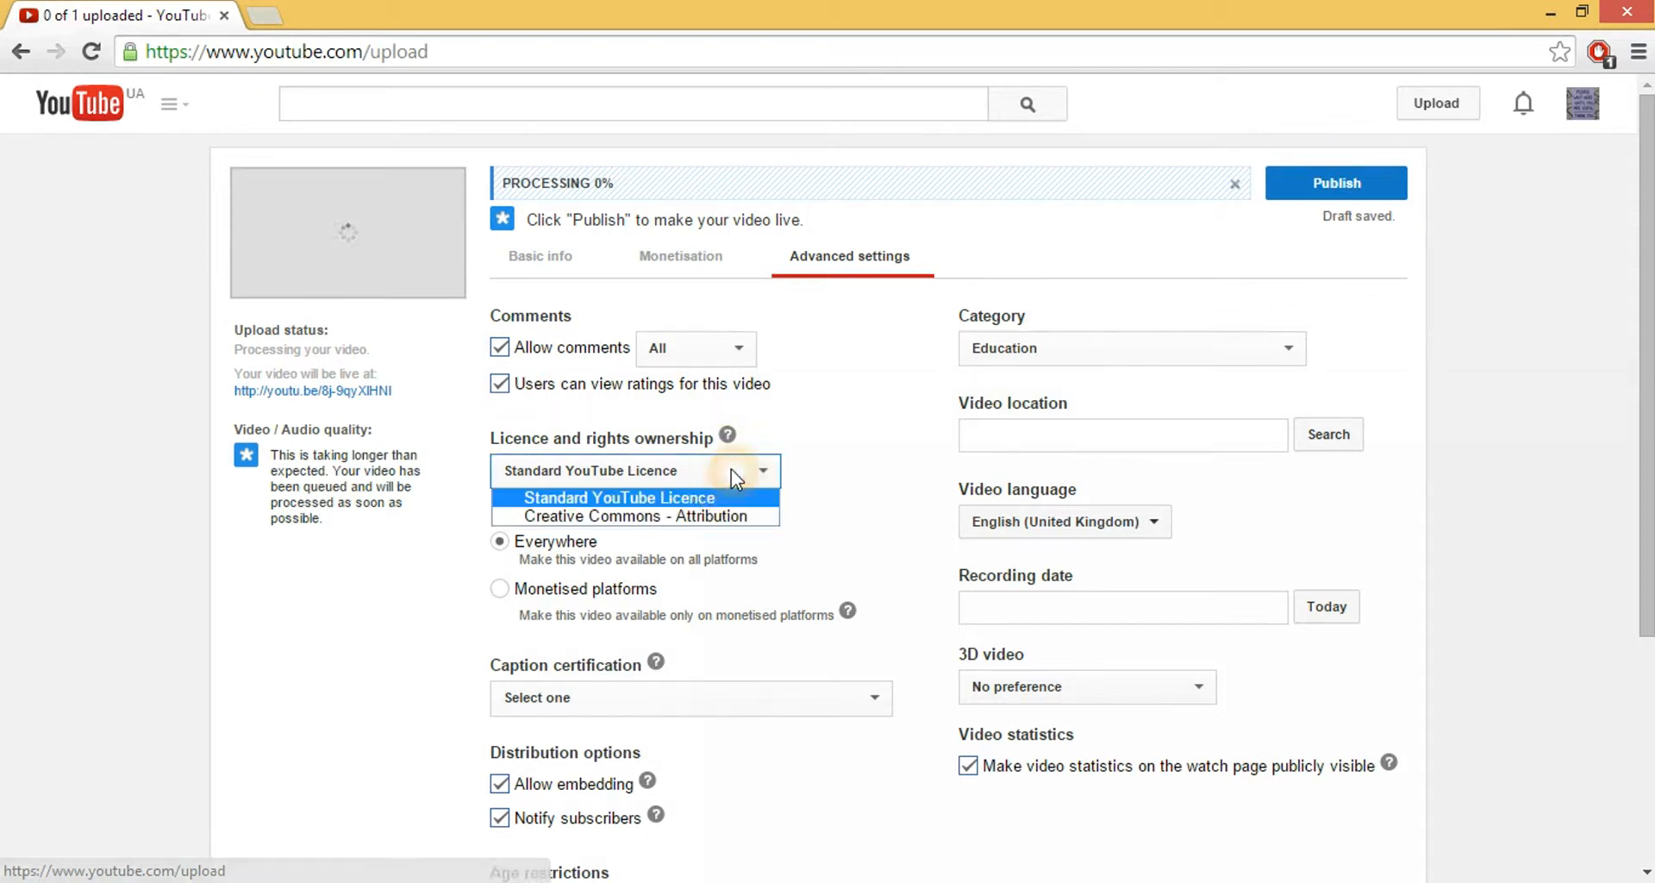
click(620, 497)
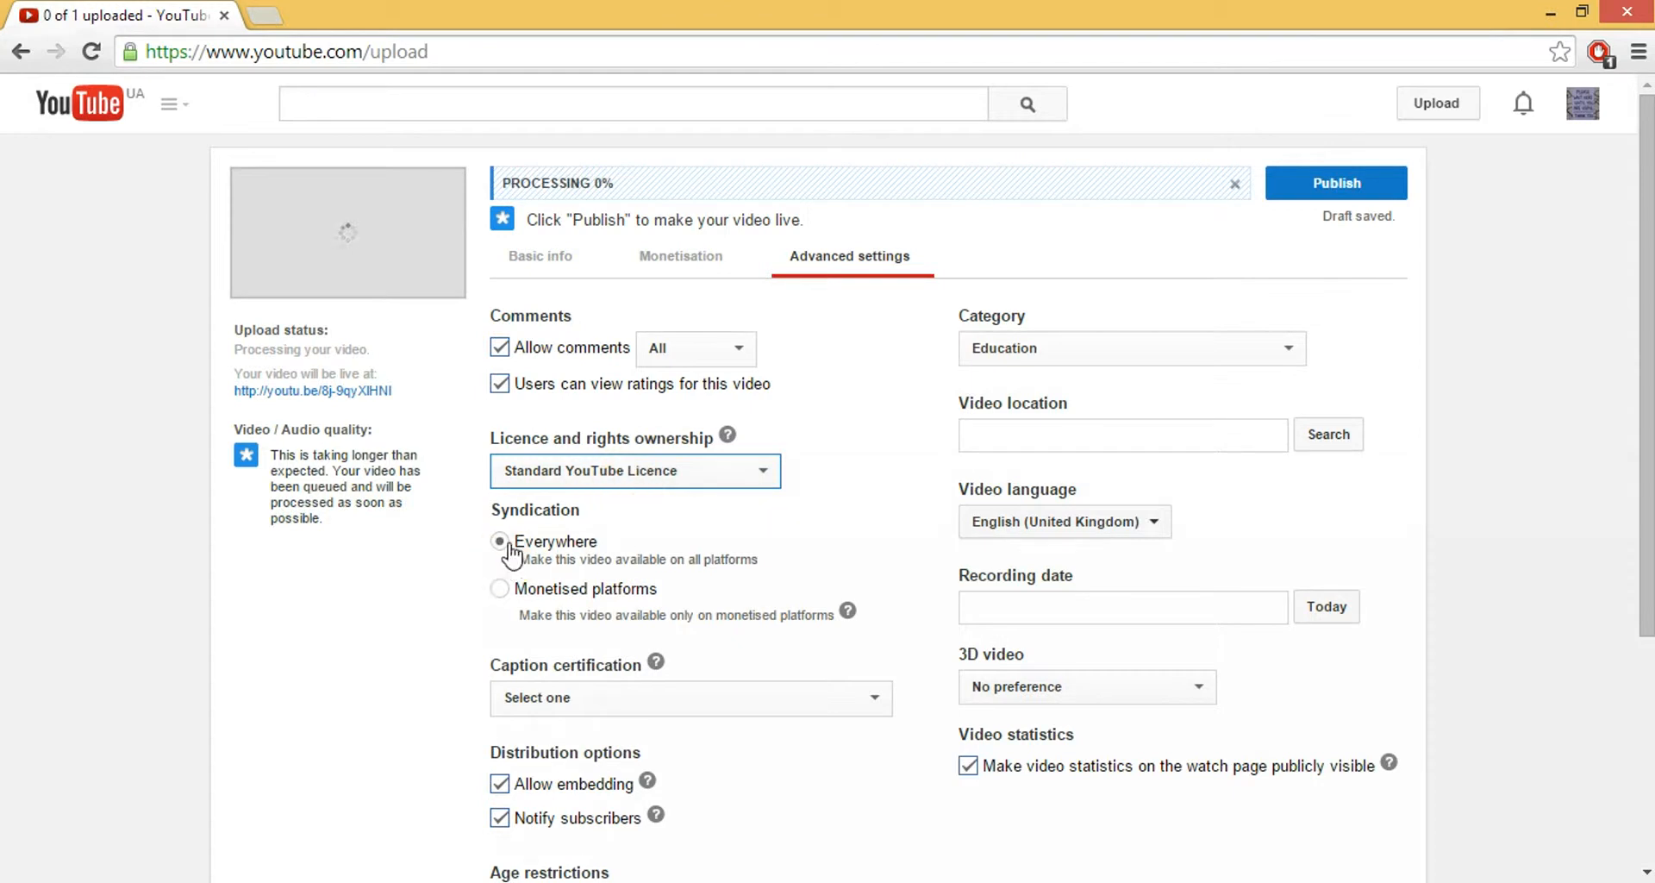
click(498, 541)
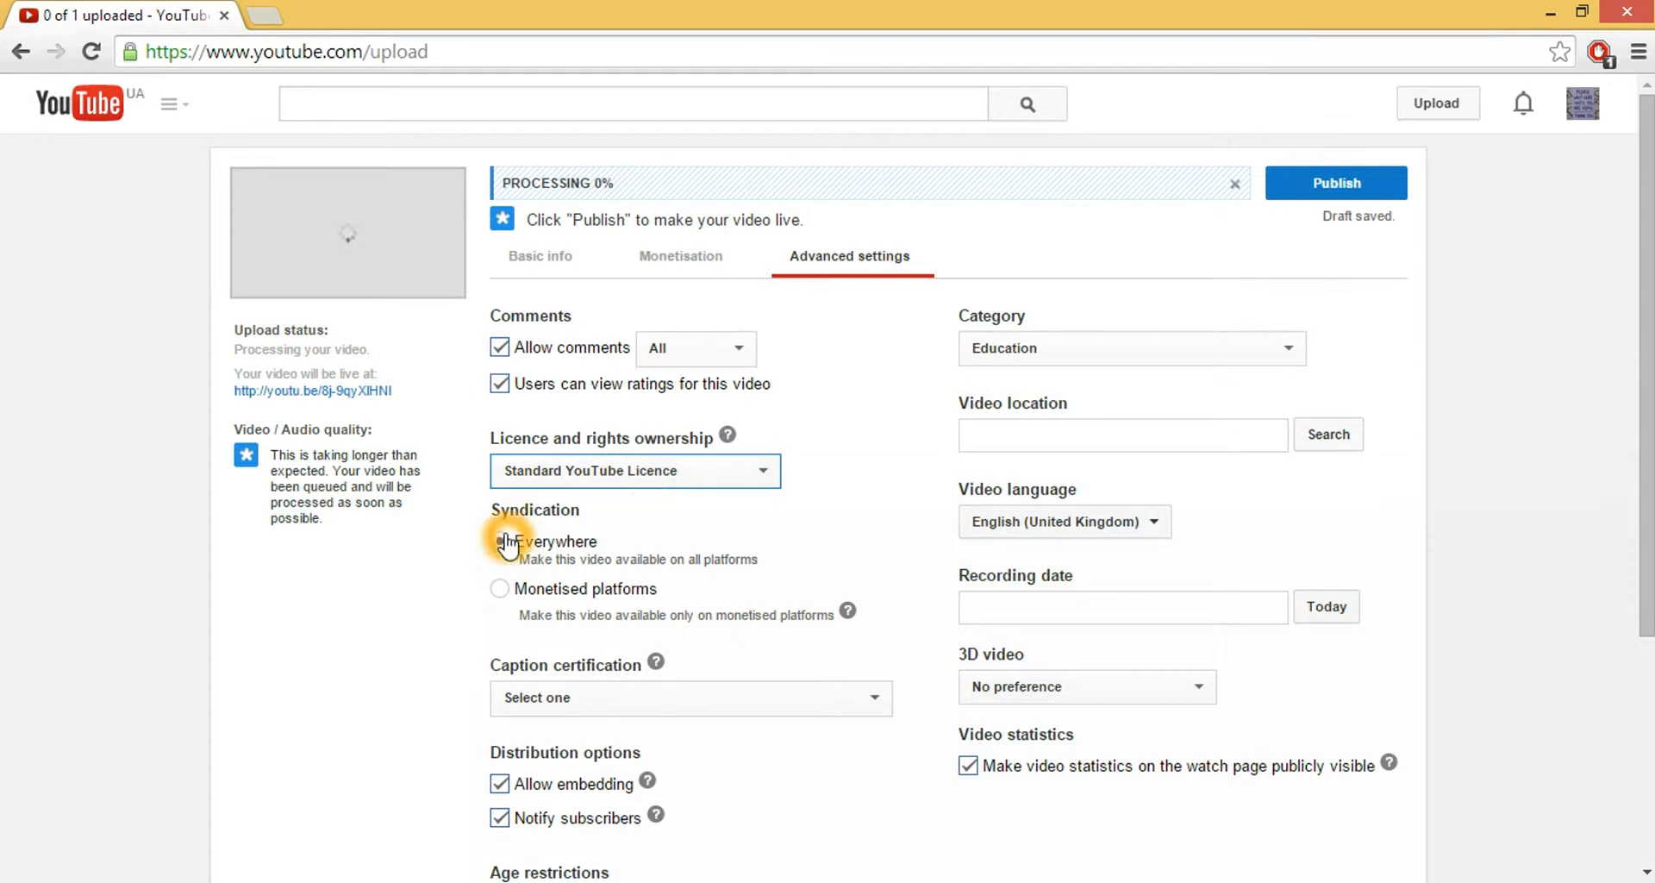
click(499, 541)
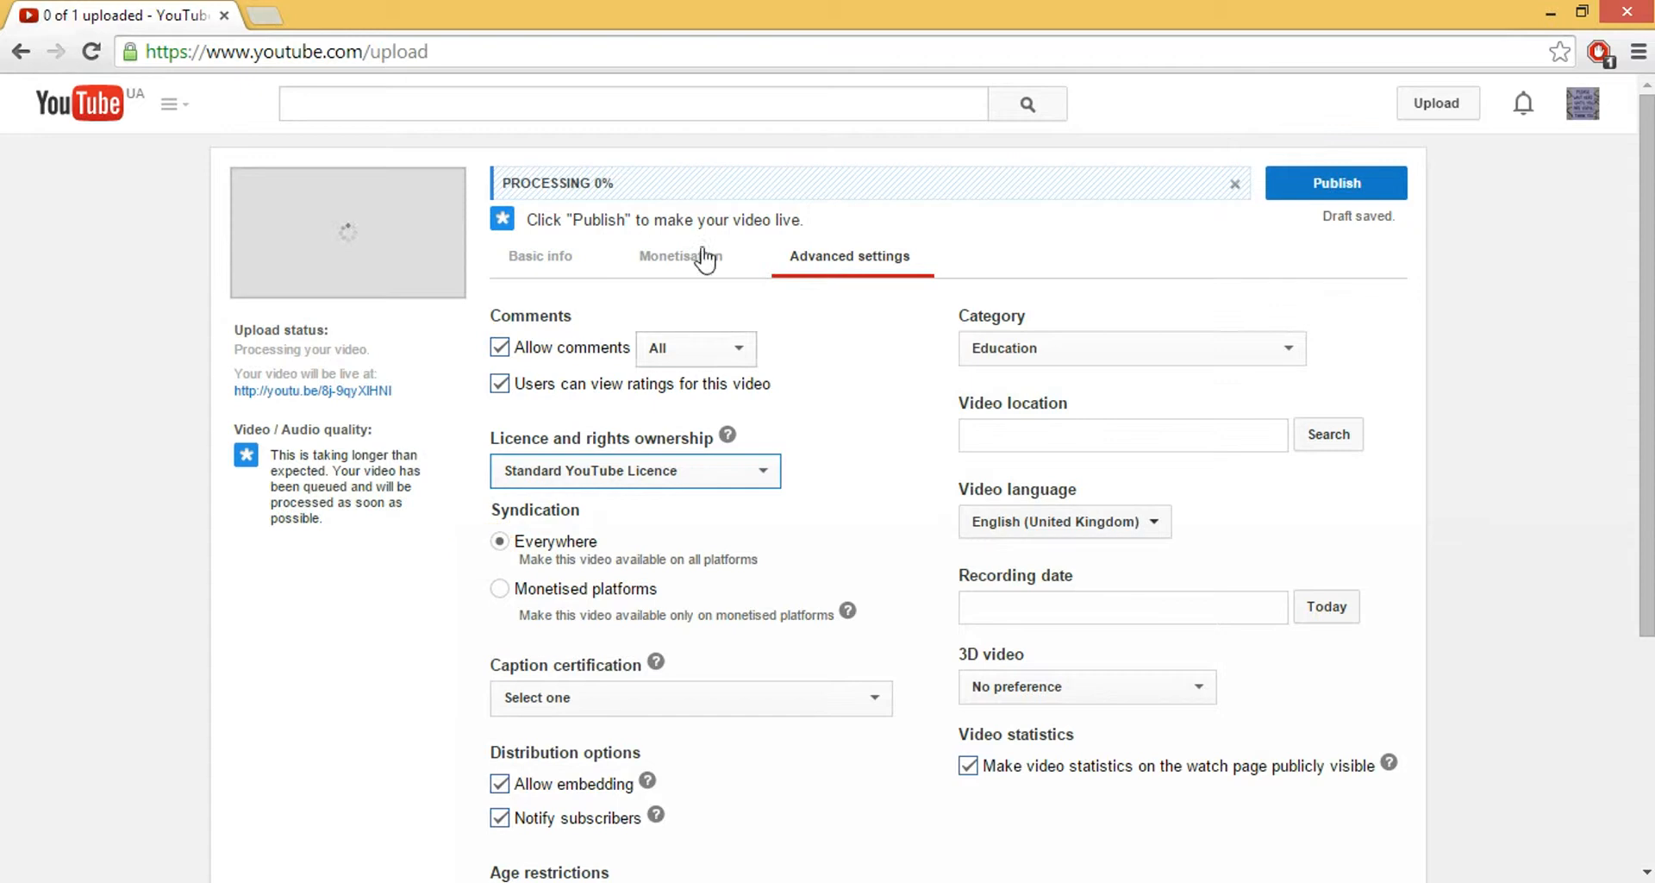
mouse_move(580, 204)
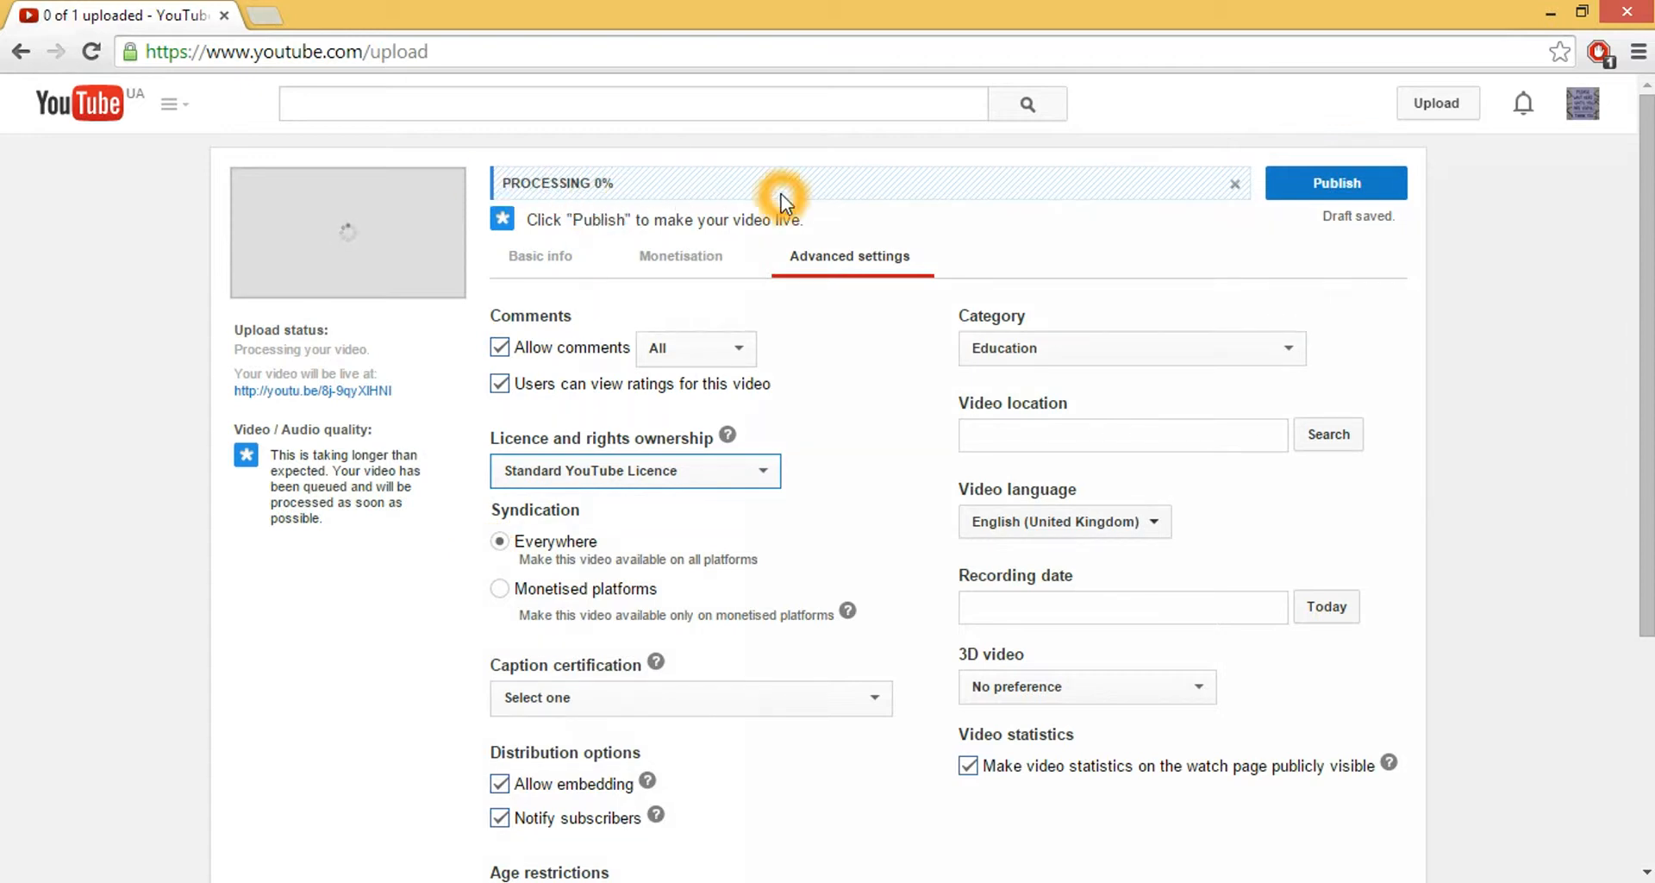
mouse_move(652, 323)
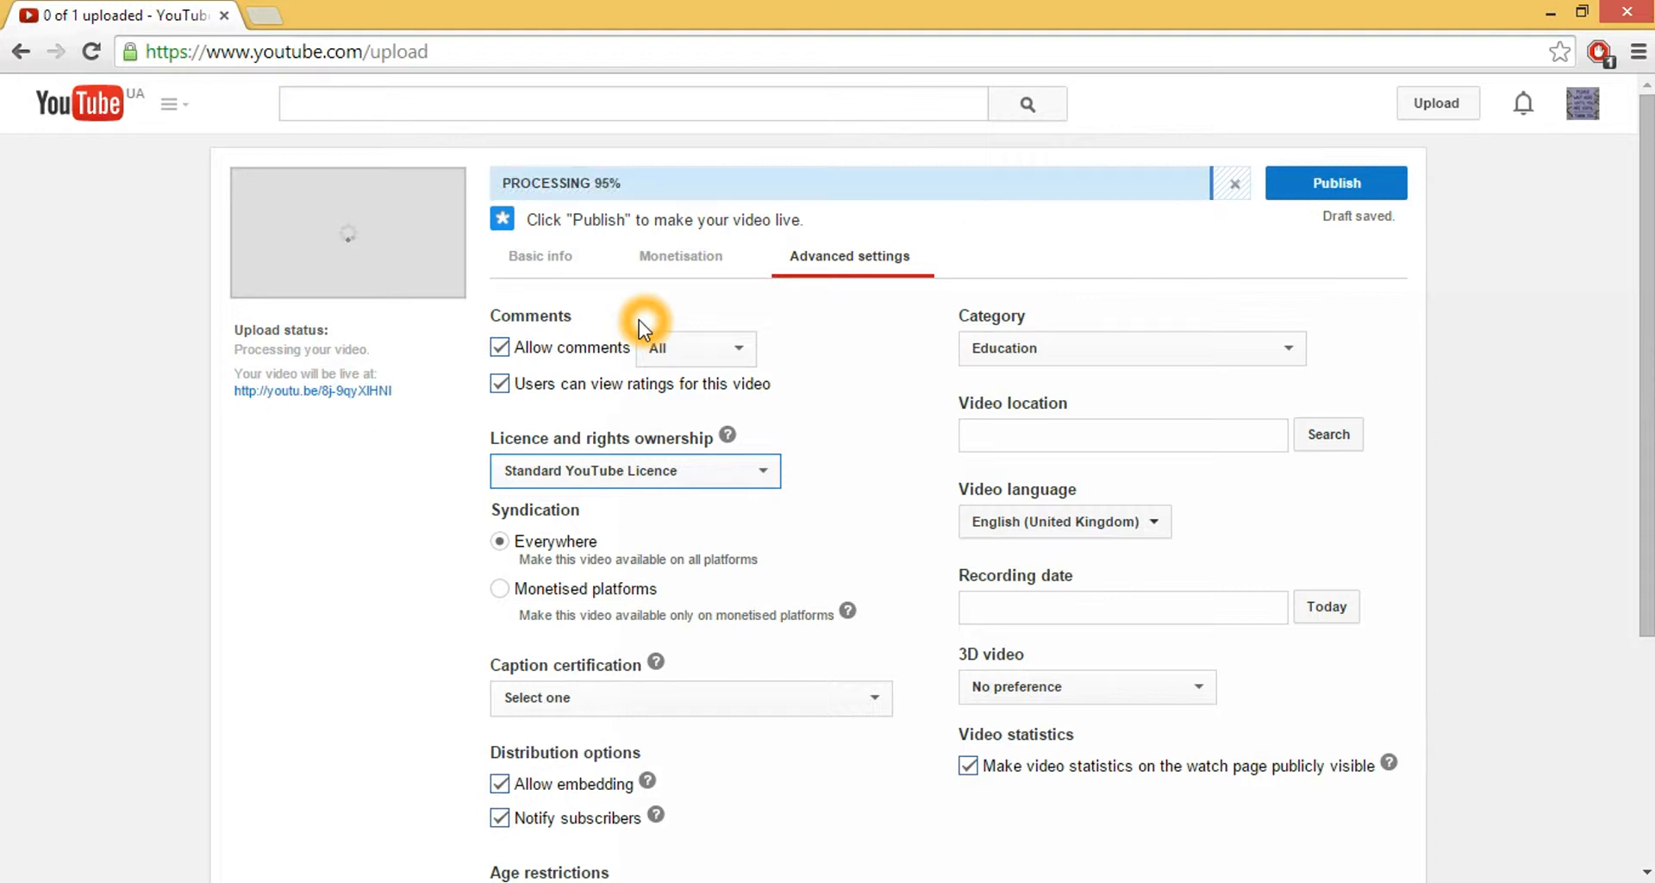
mouse_move(813, 433)
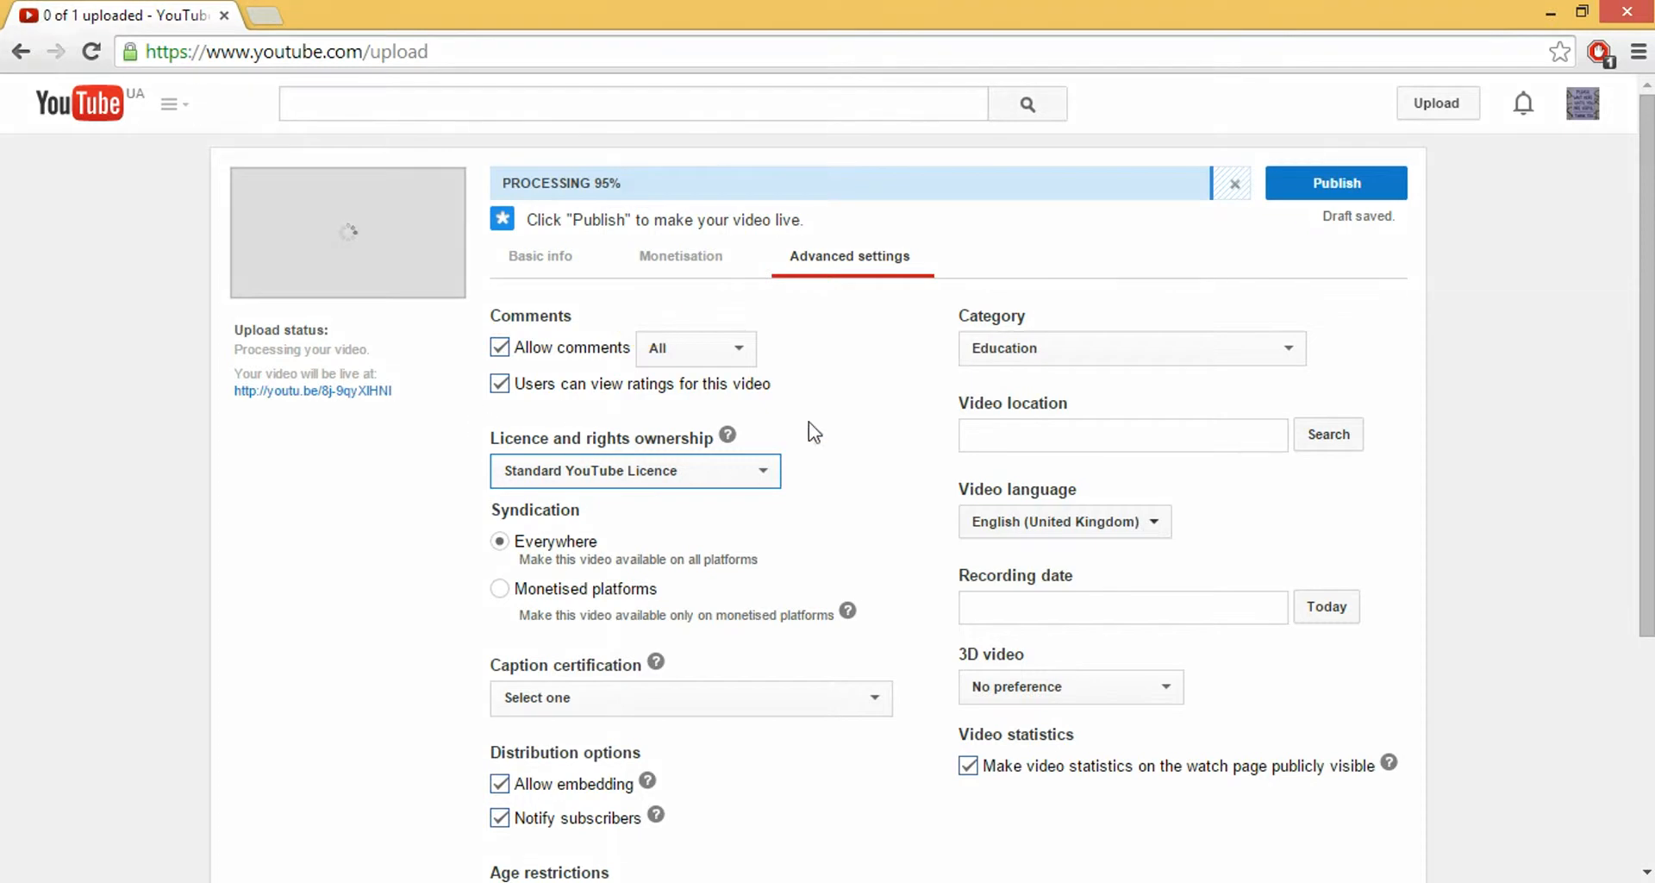
mouse_move(630, 192)
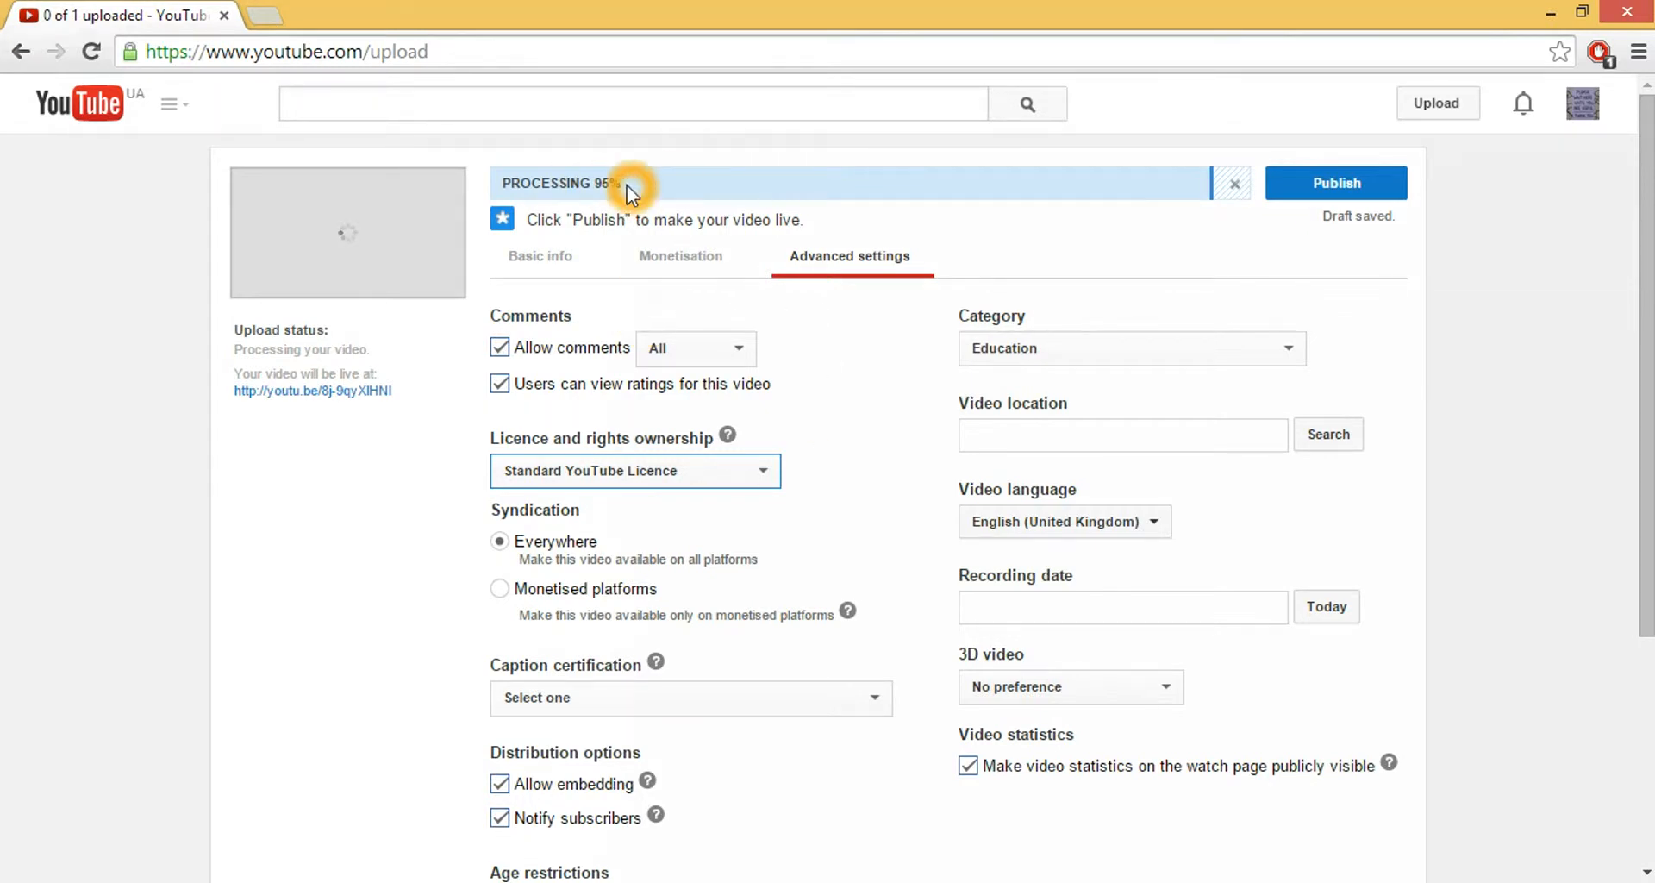
Return to the Basic info tab while the video finishes processing.
click(540, 255)
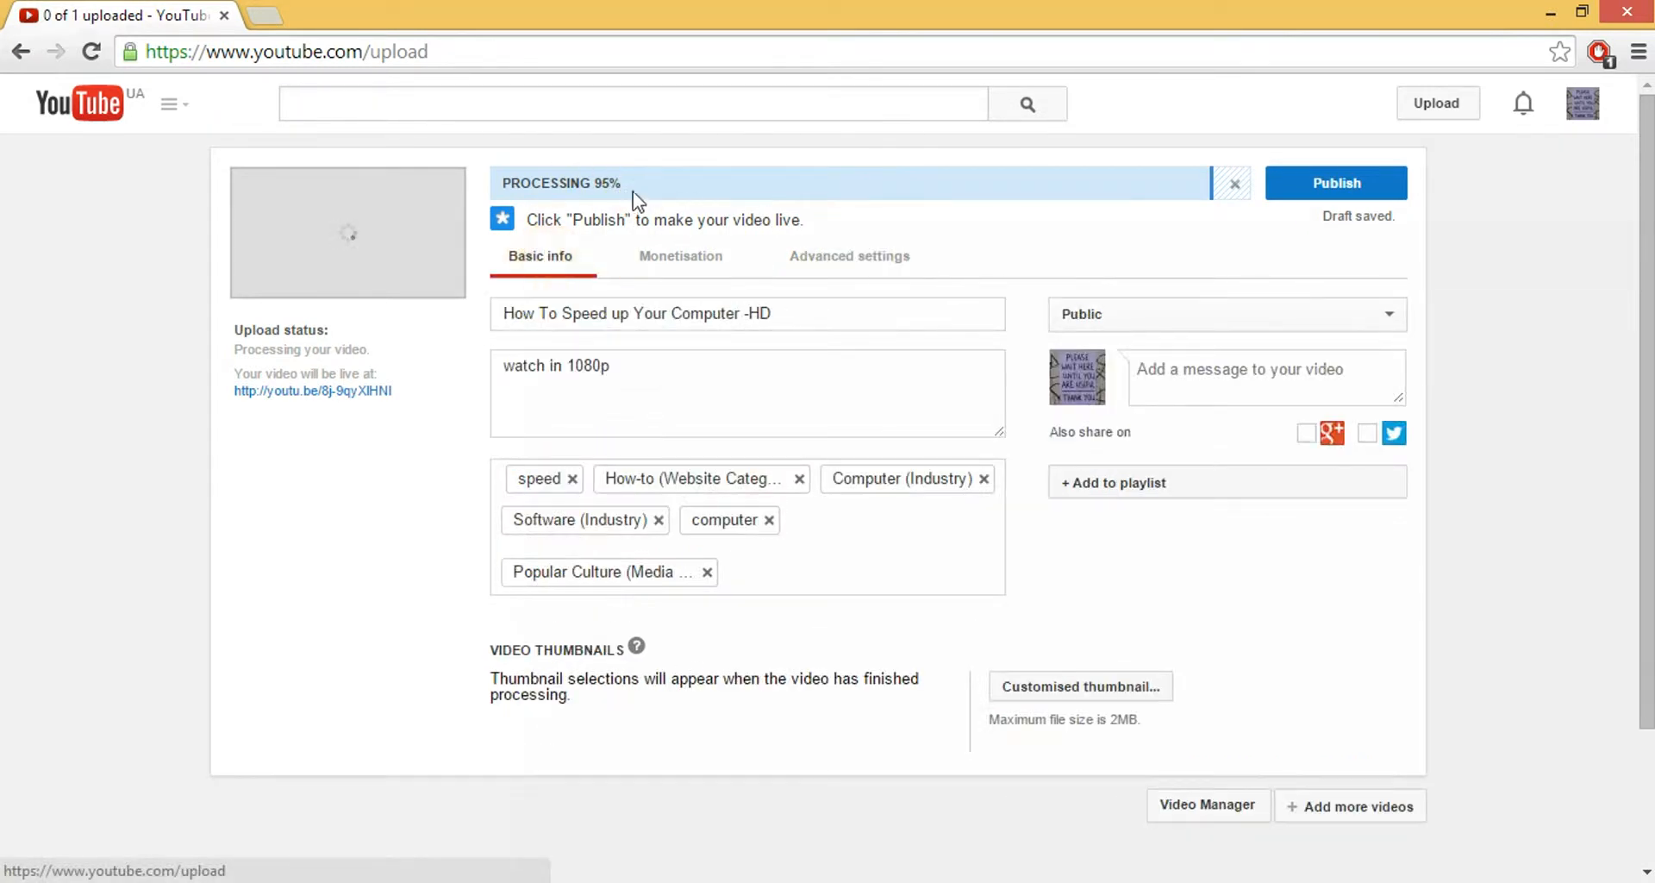
mouse_move(641, 179)
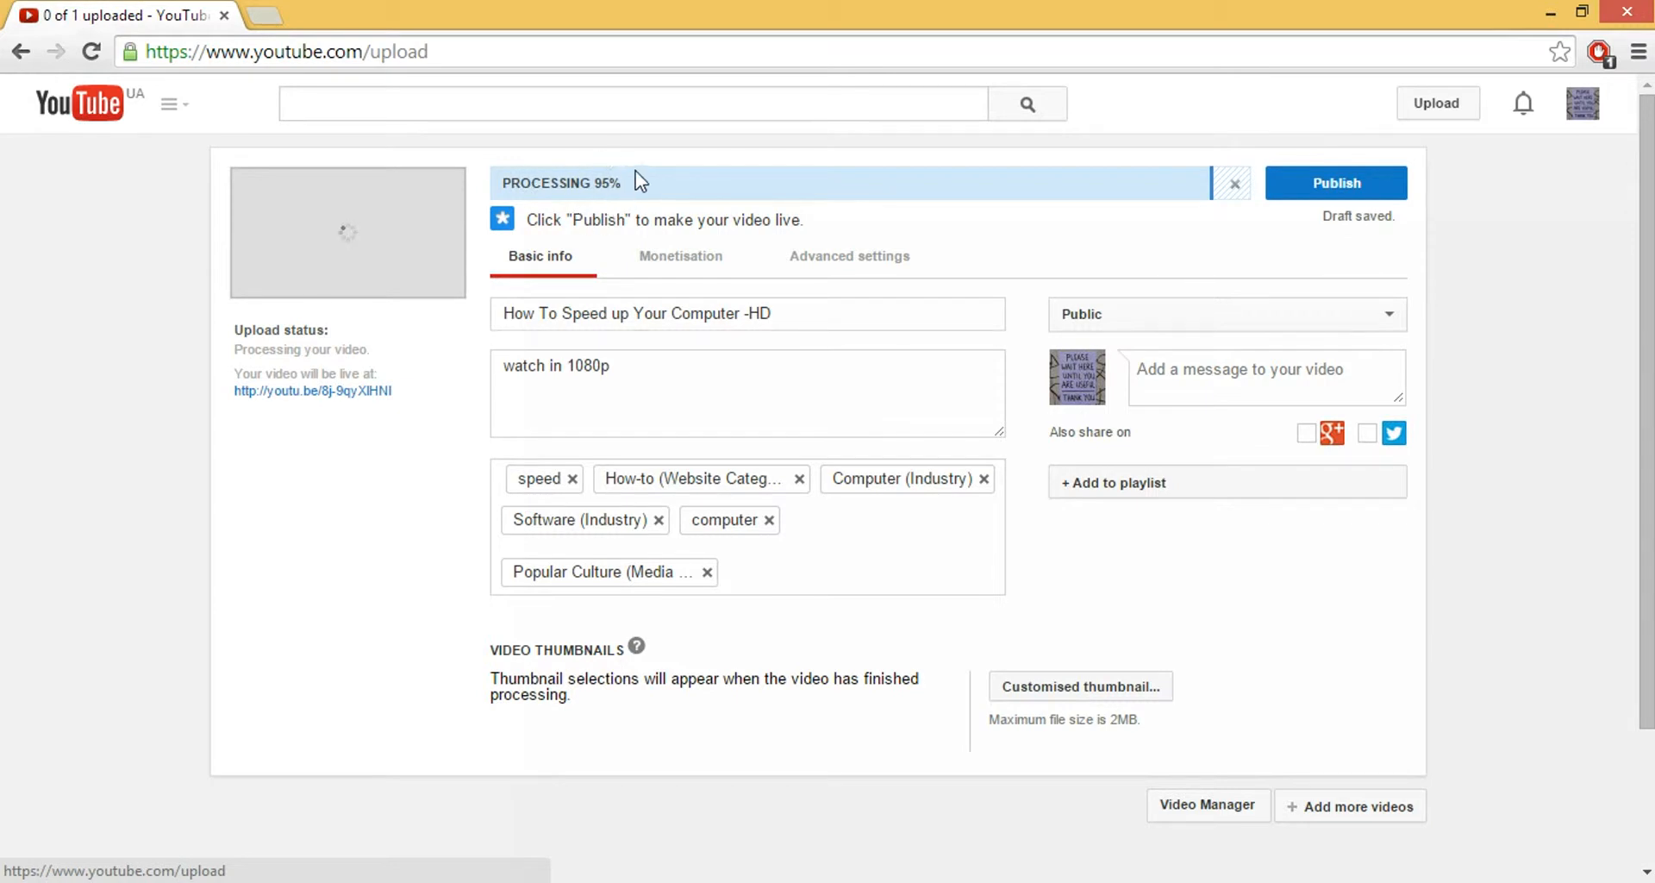
mouse_move(634, 196)
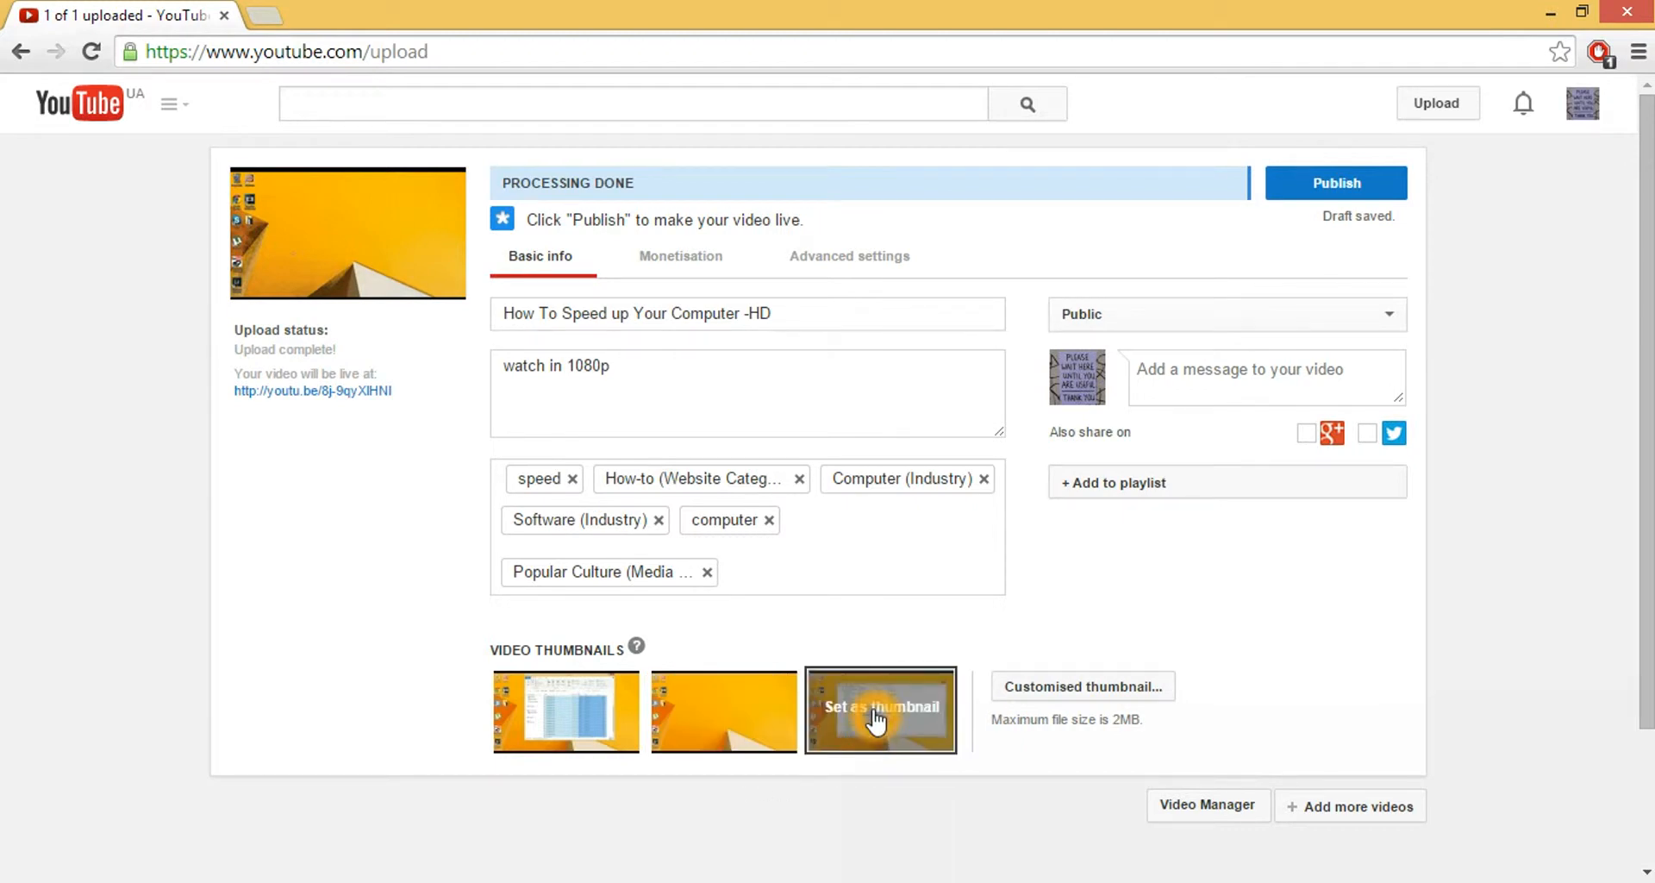
Choose the third frame as the thumbnail and publish the video.
click(879, 711)
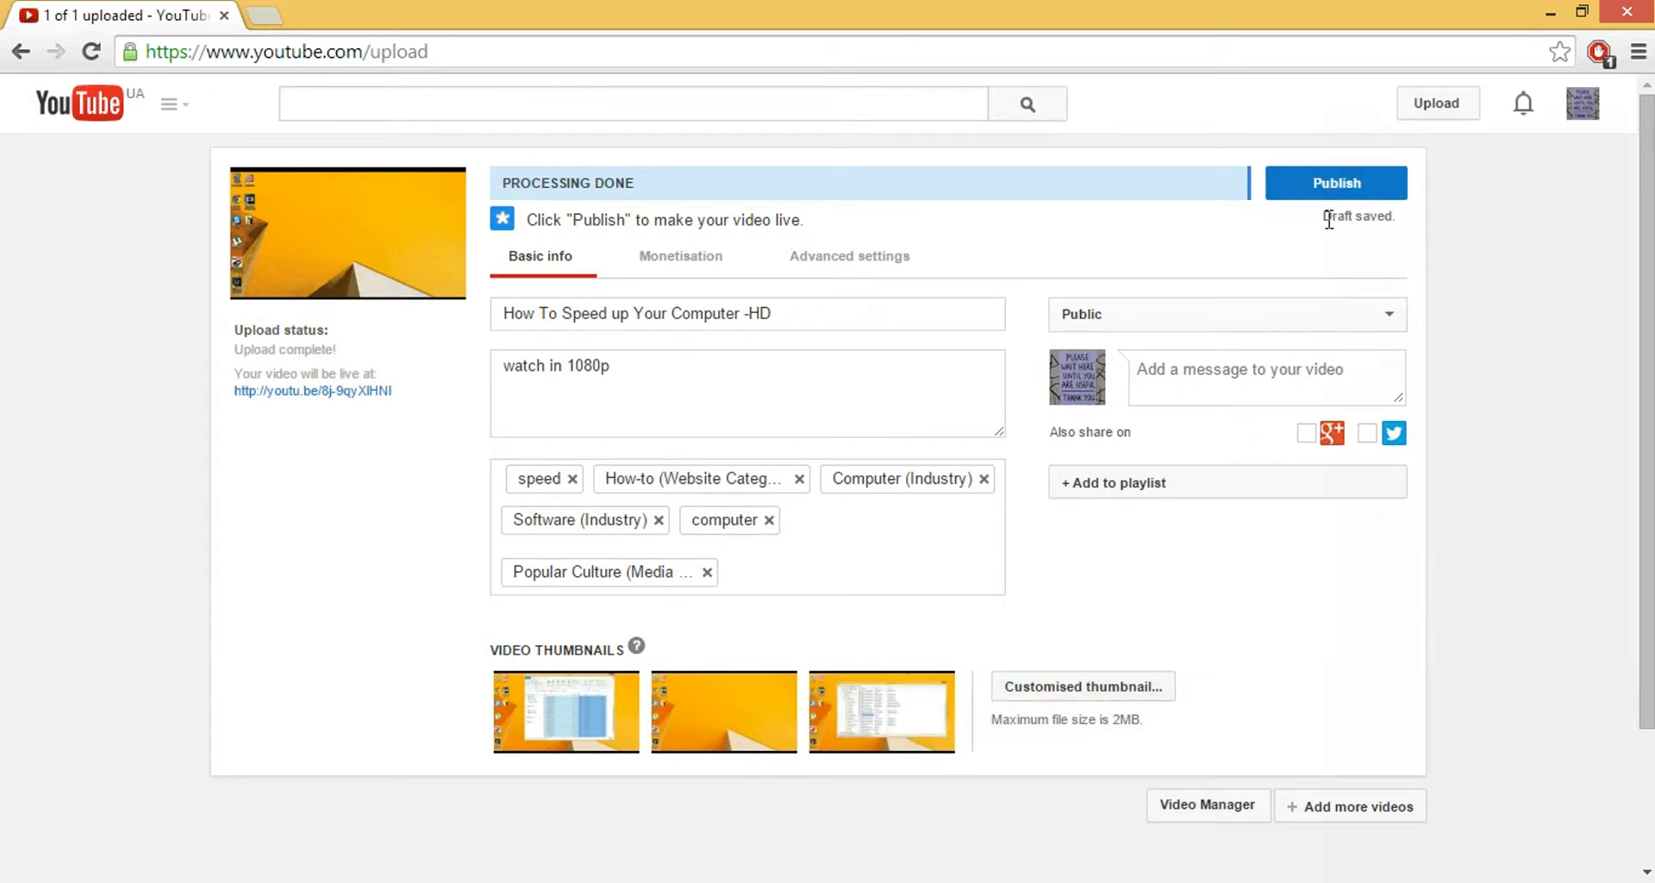
click(1334, 183)
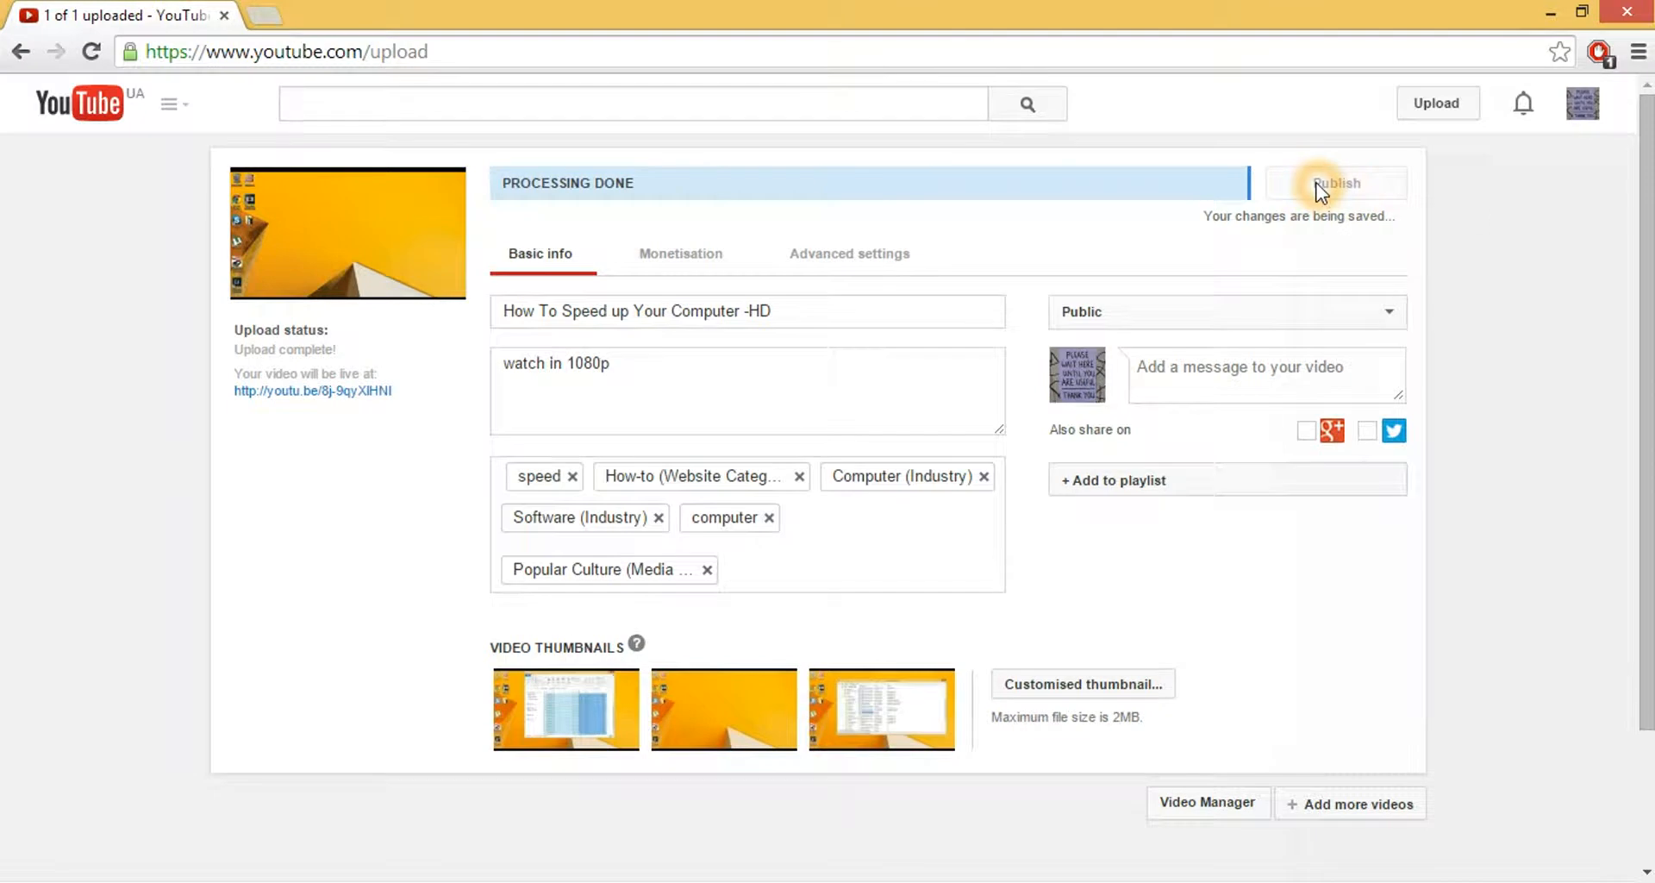
Open the published video's watch page, then go to the Video Manager dashboard.
click(1335, 182)
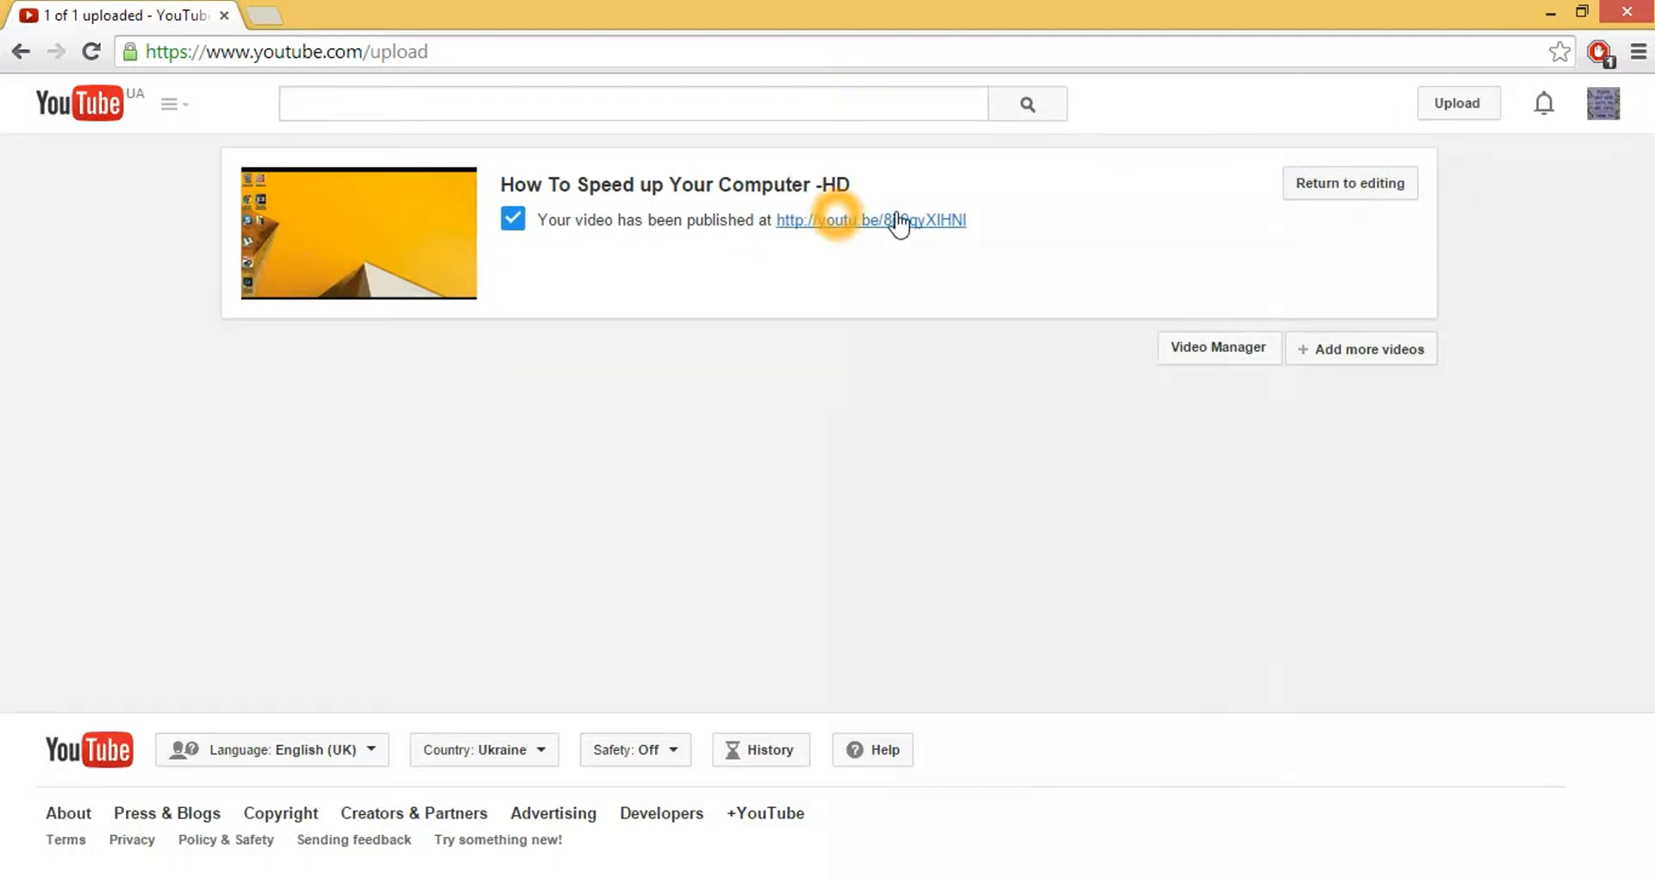
mouse_move(881, 226)
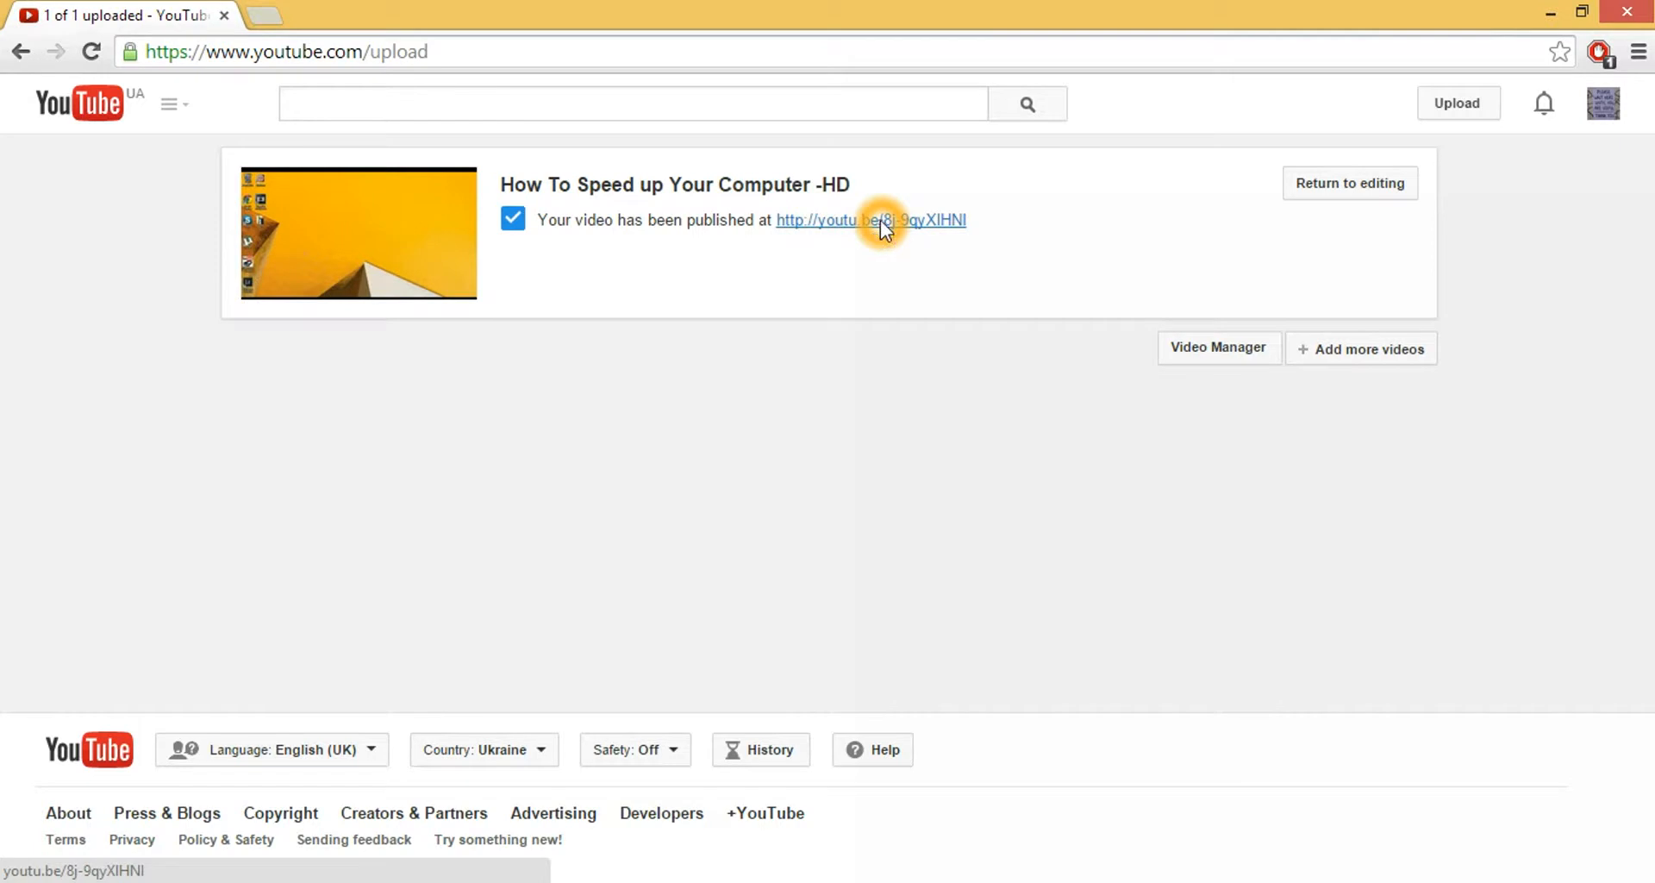
click(869, 220)
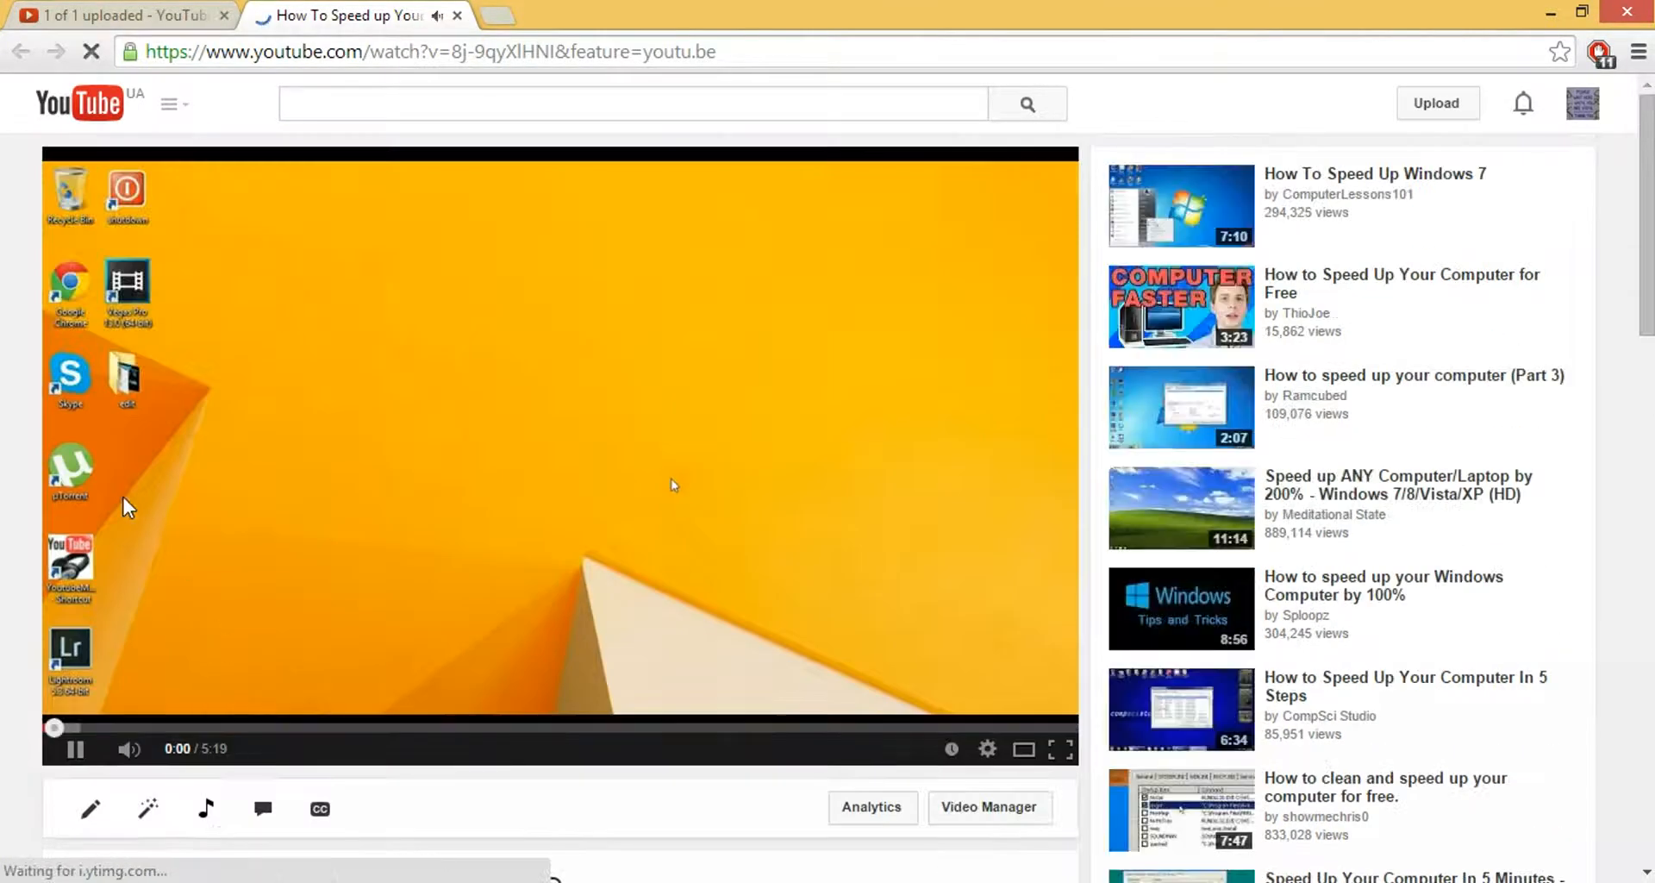
click(76, 748)
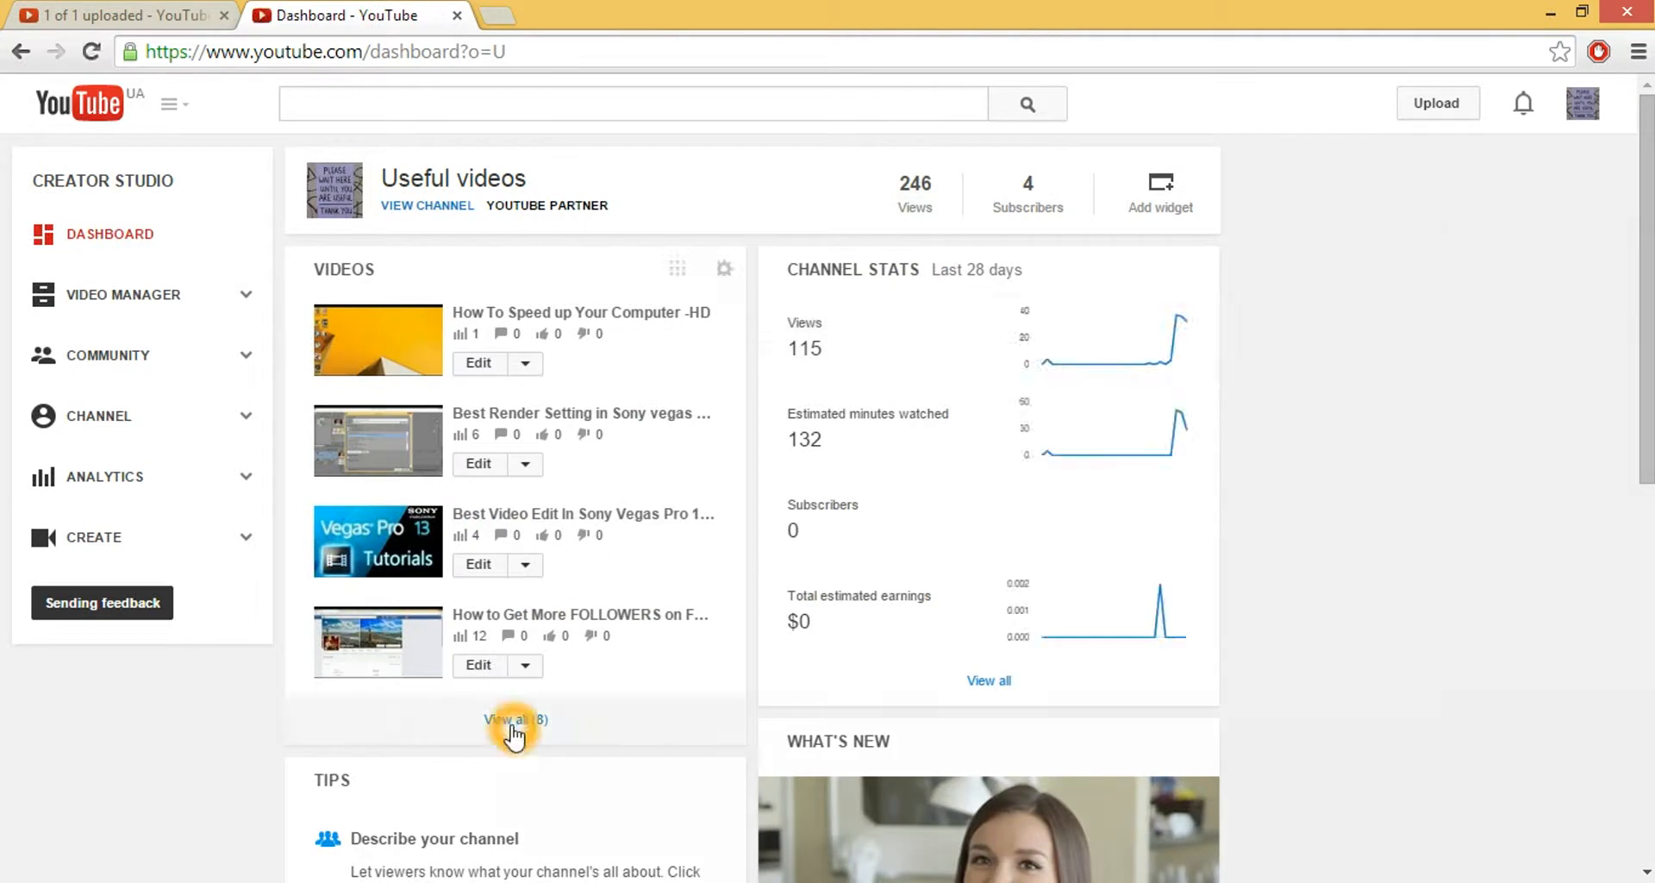
Open the full Videos list from the dashboard and scroll through the channel's uploads.
click(514, 720)
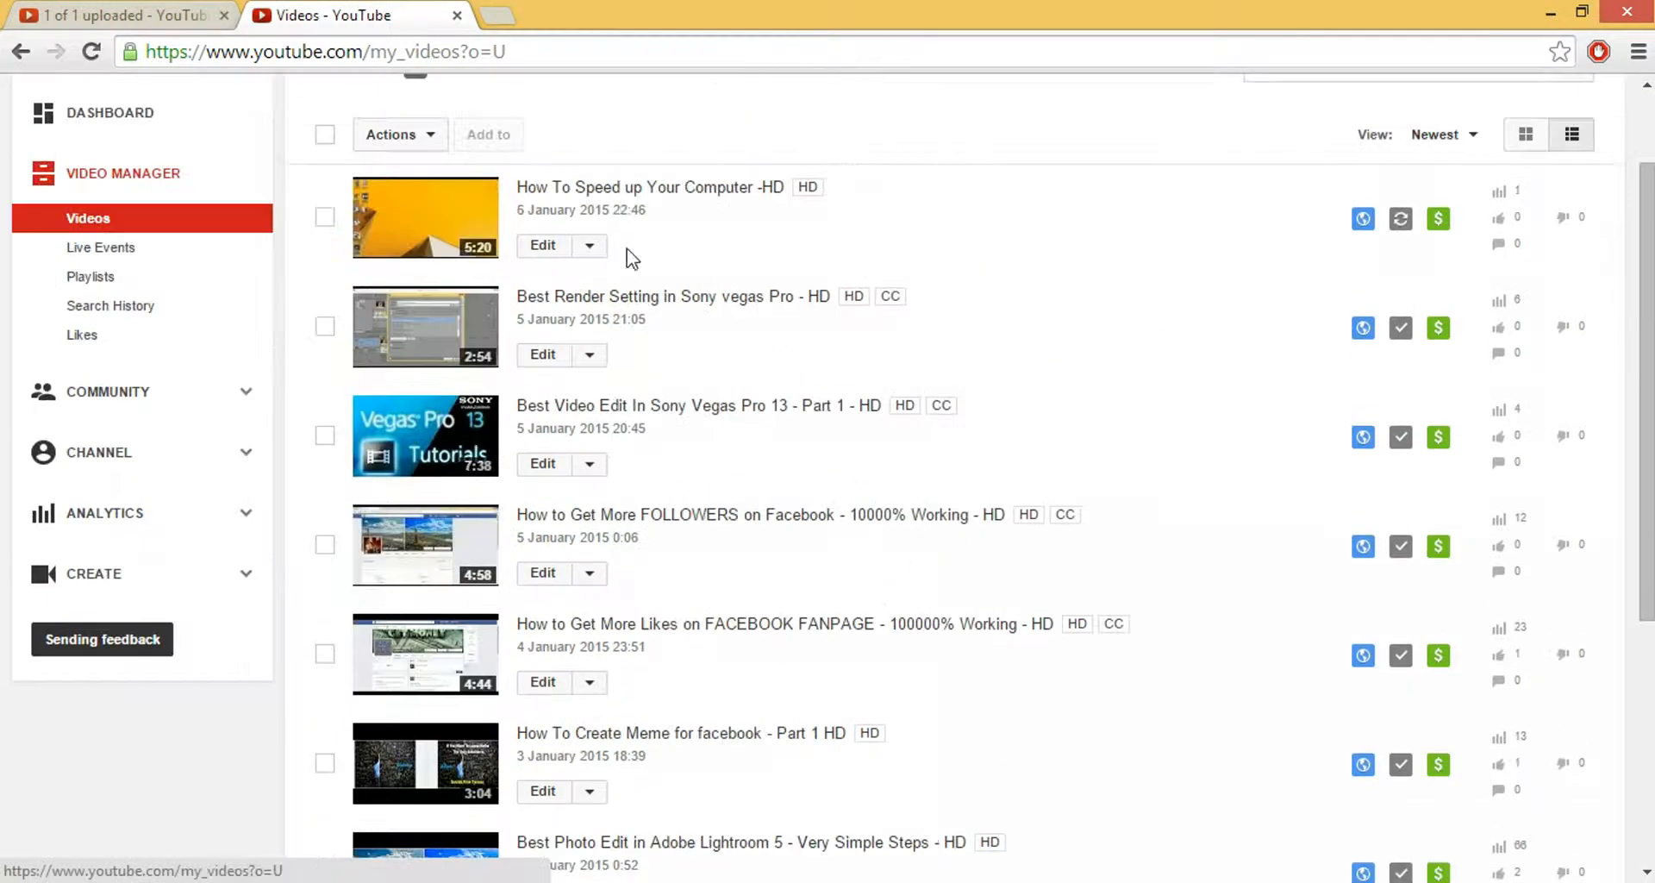
scroll(down, 3)
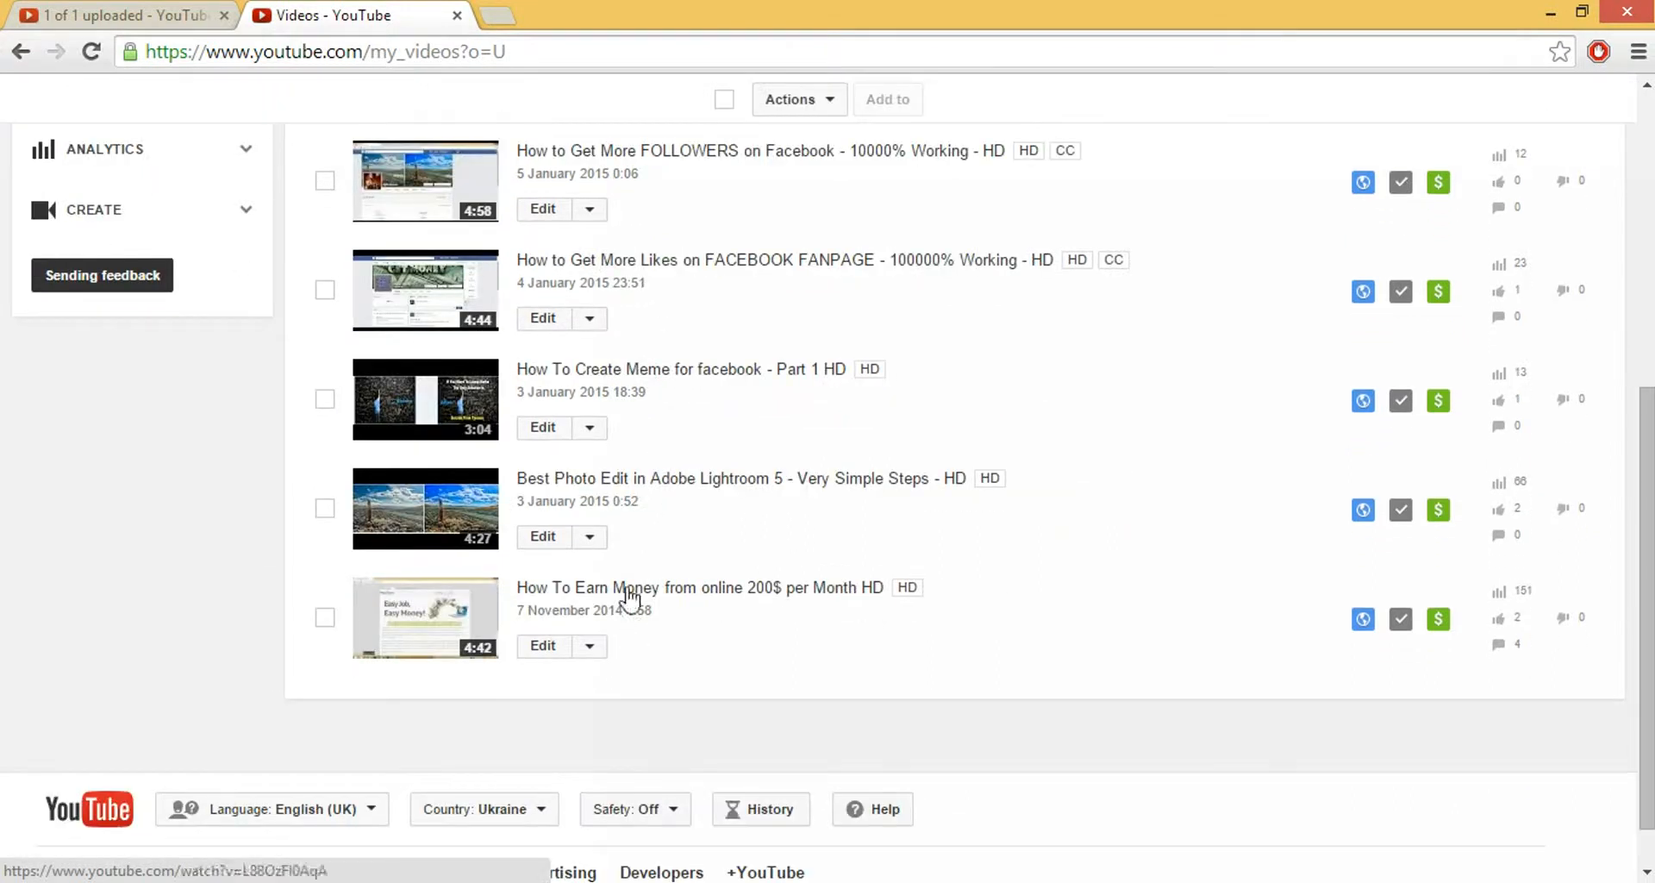